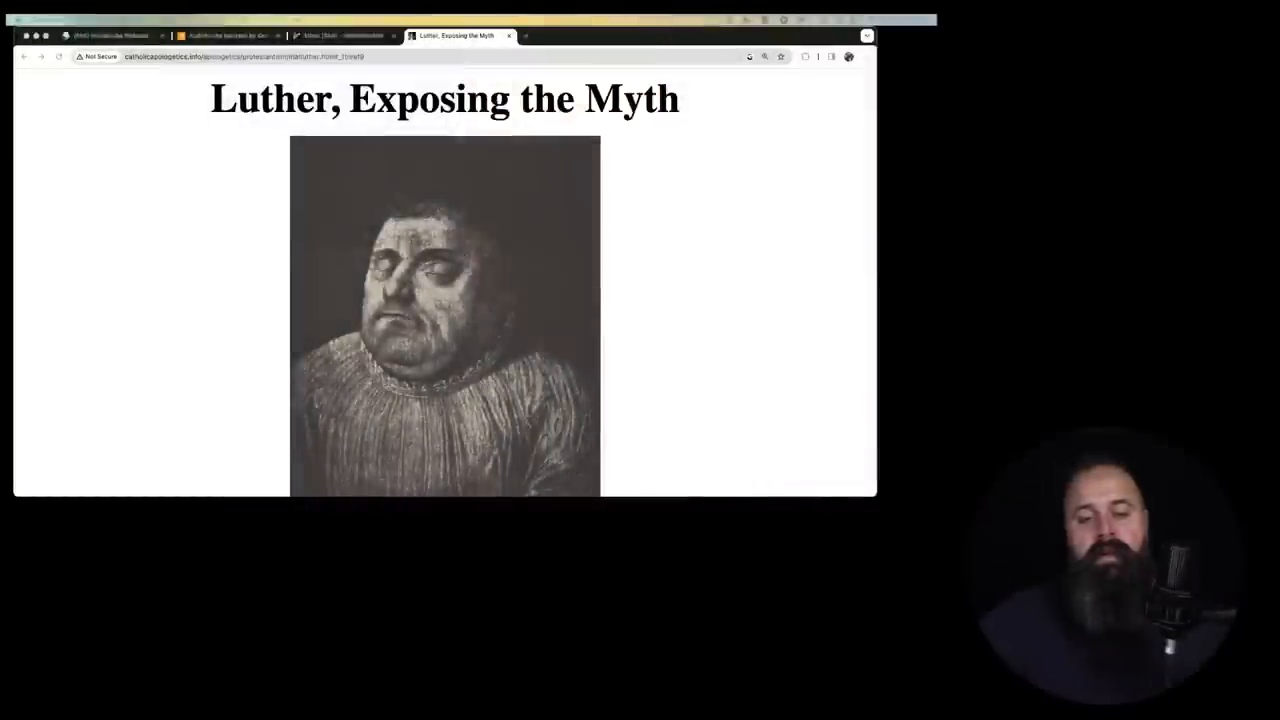
scroll(down, 3)
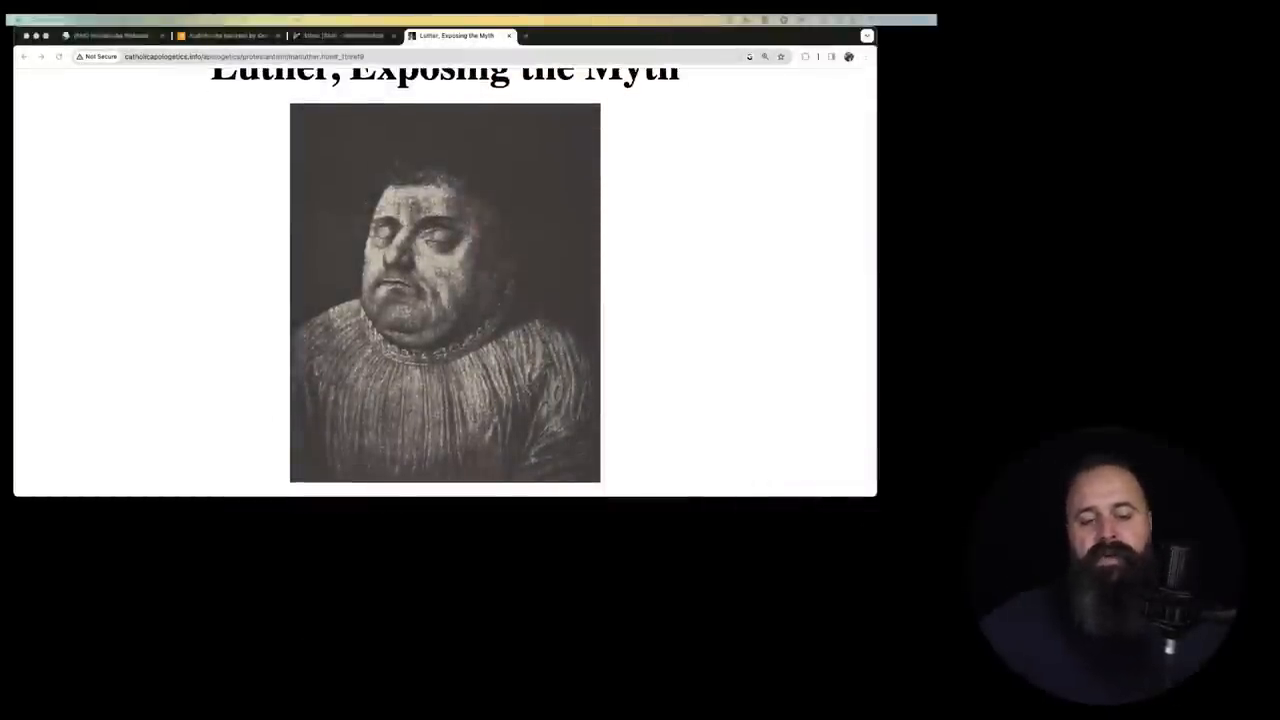
scroll(down, 3)
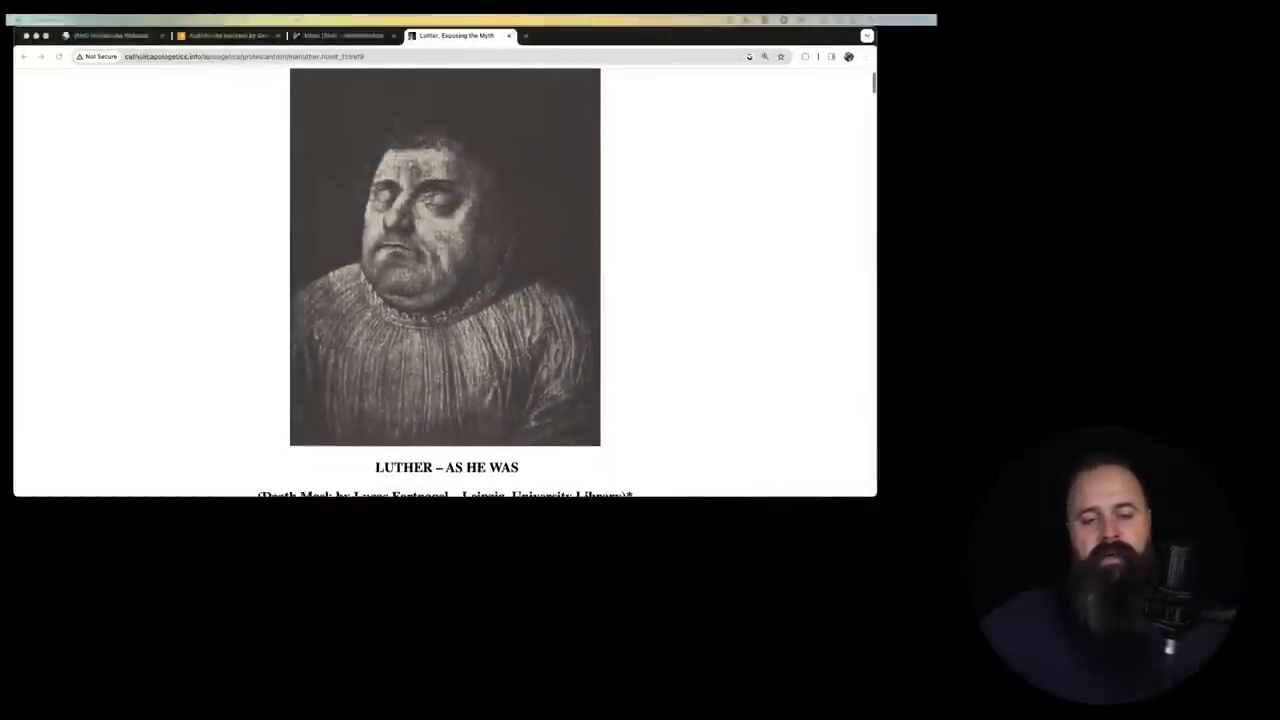
scroll(down, 3)
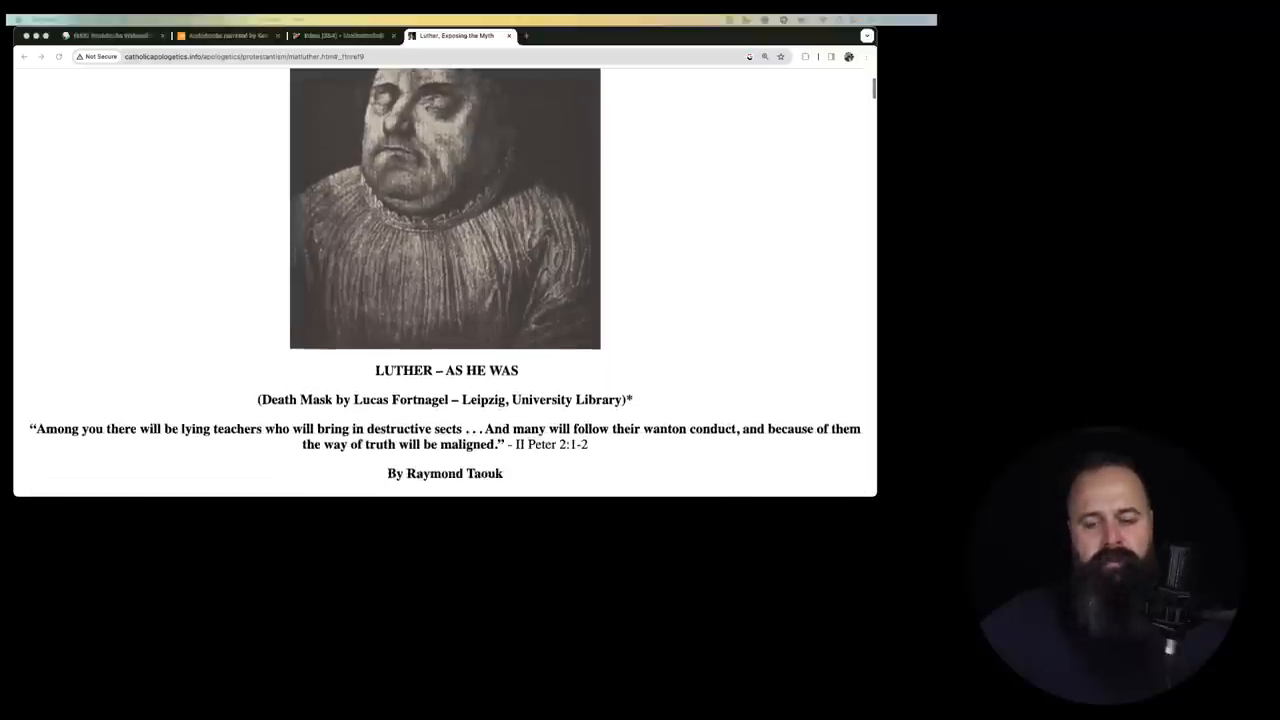
scroll(down, 3)
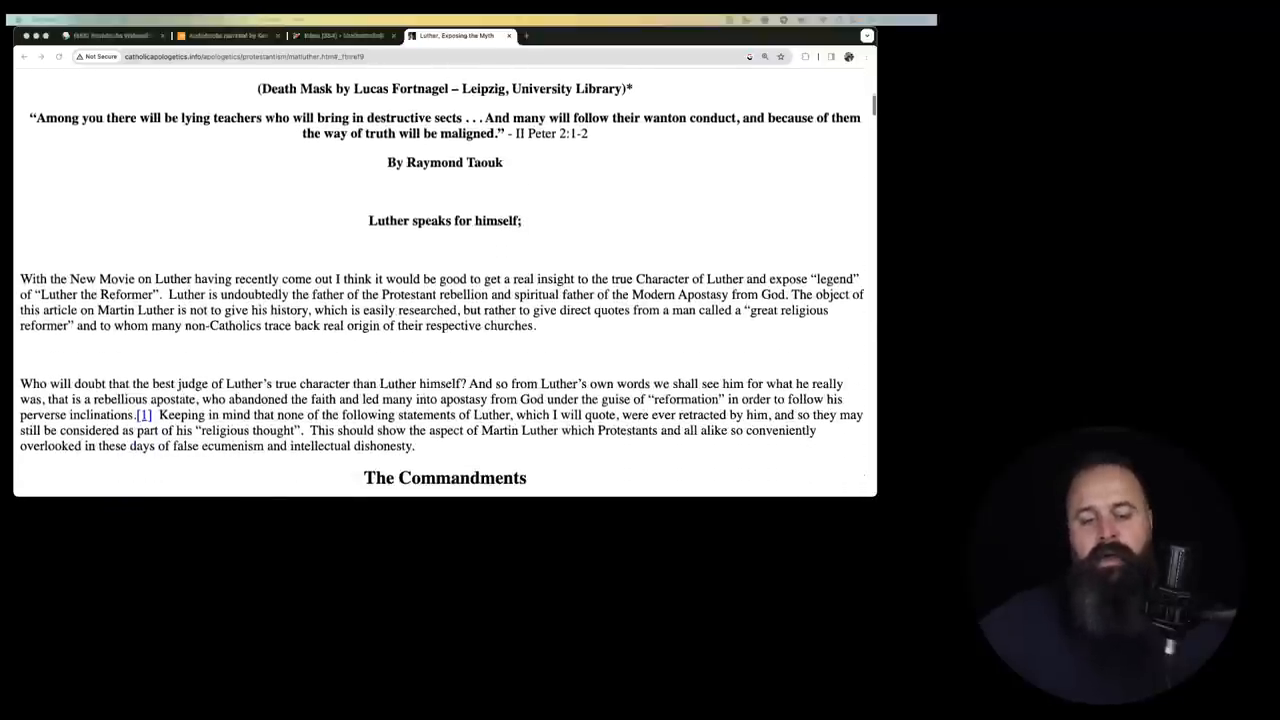
scroll(down, 3)
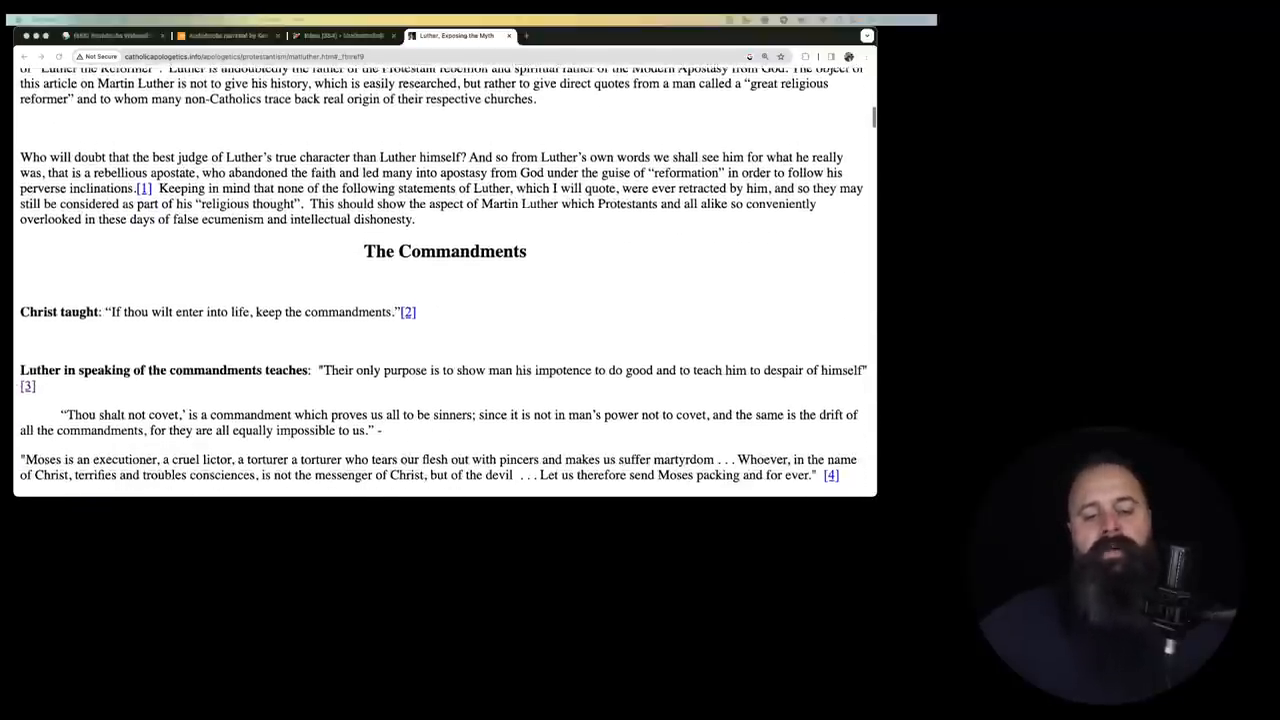
scroll(down, 3)
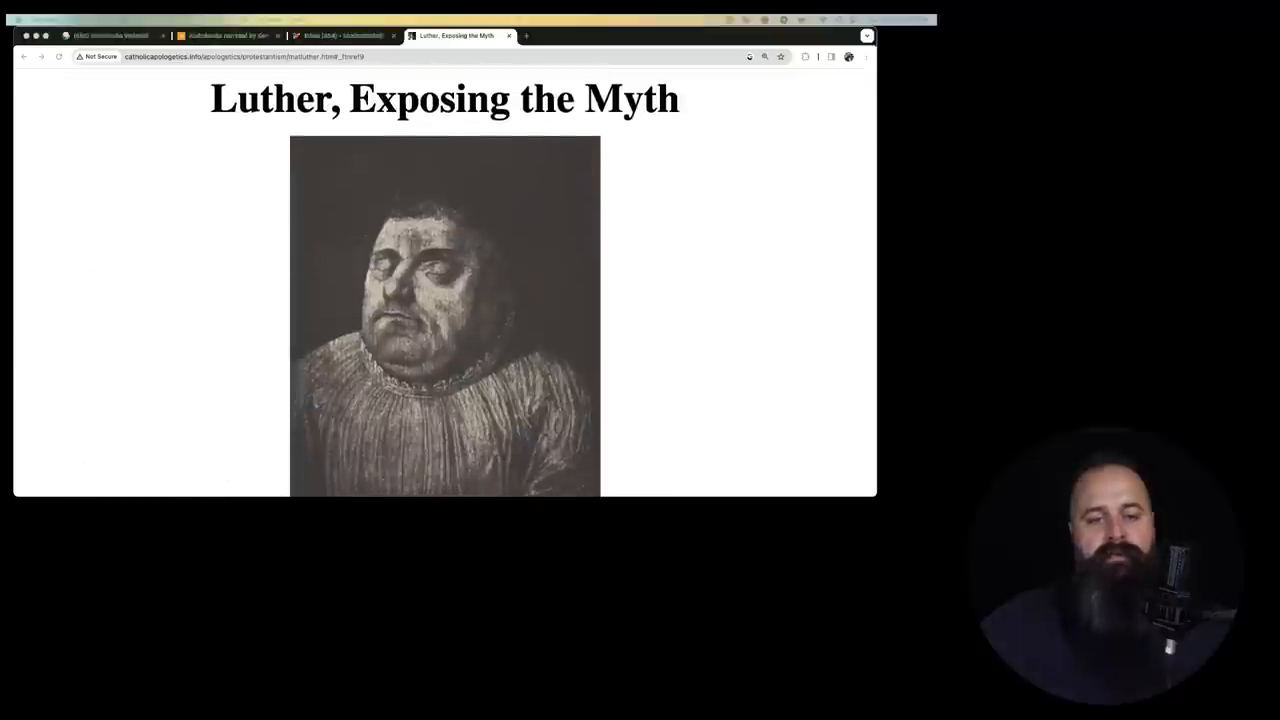
scroll(down, 3)
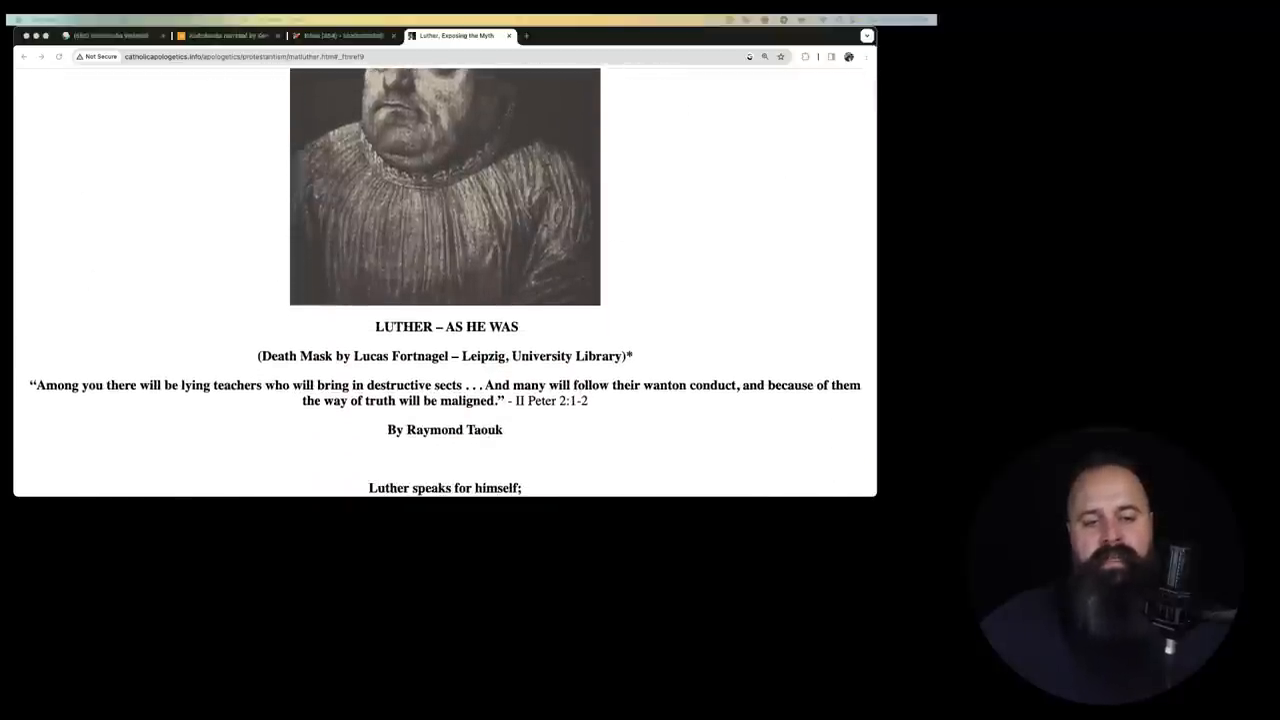
scroll(down, 3)
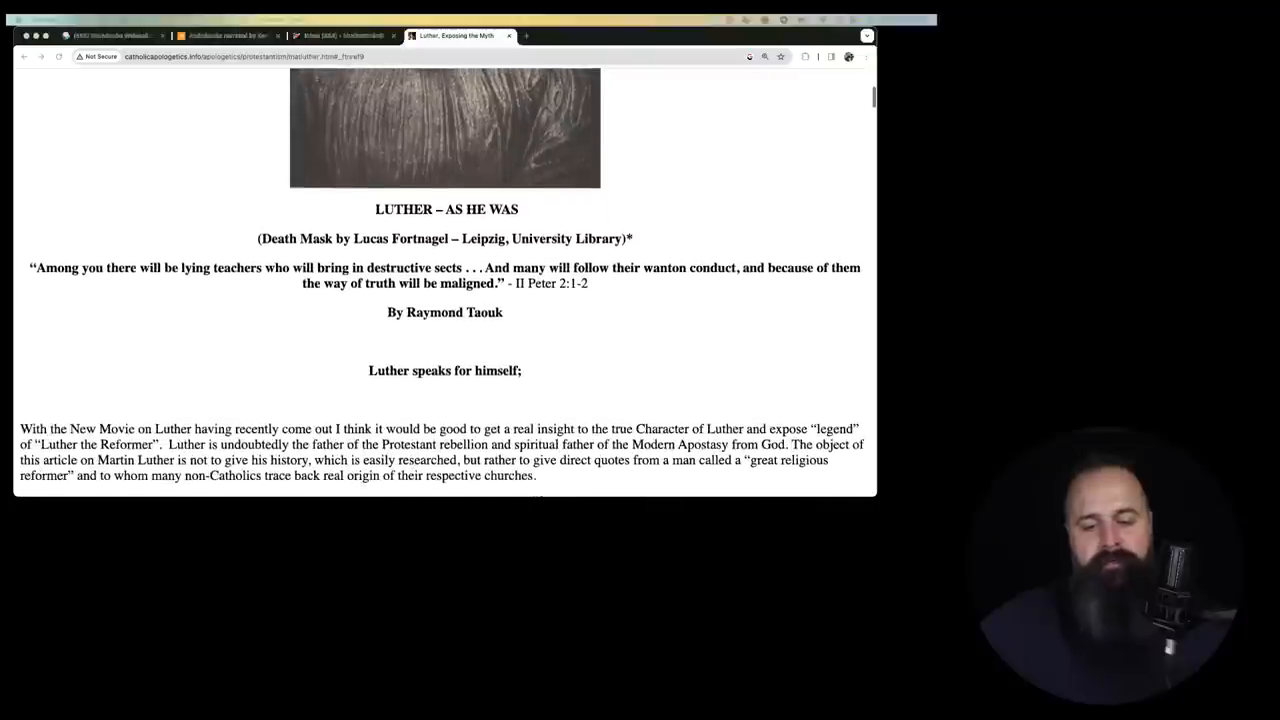
scroll(down, 3)
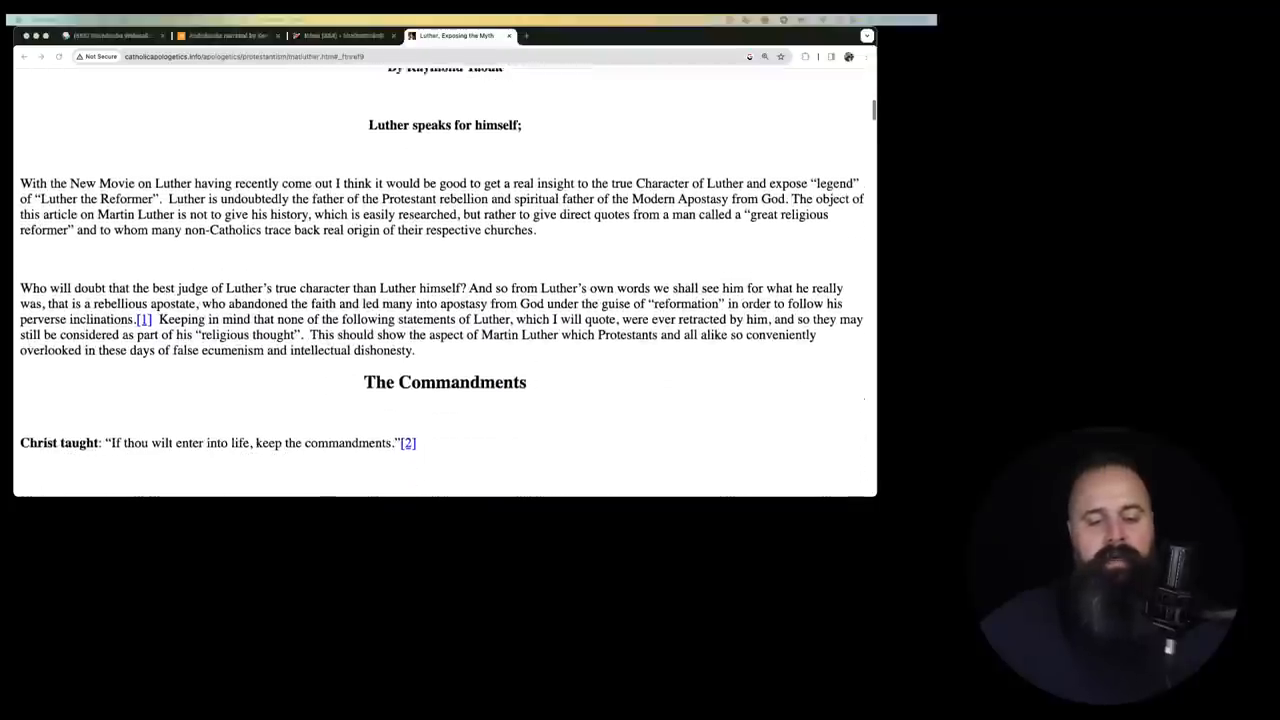
scroll(down, 3)
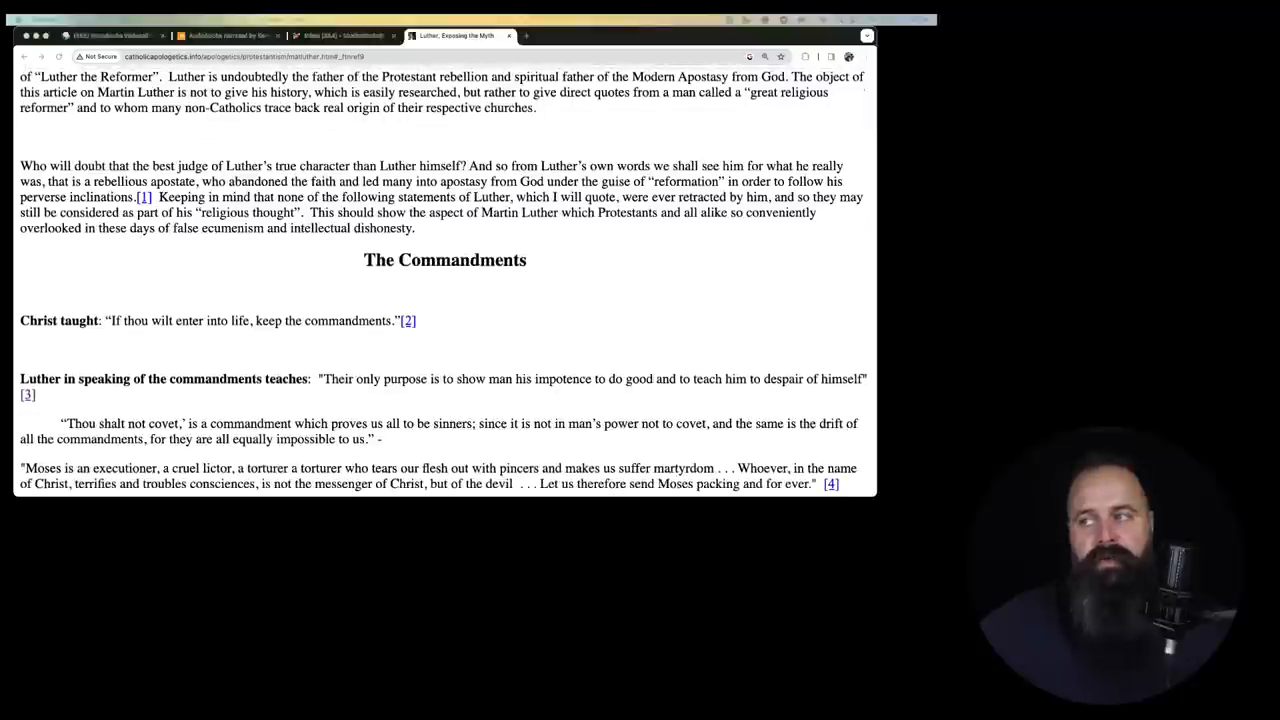
scroll(down, 3)
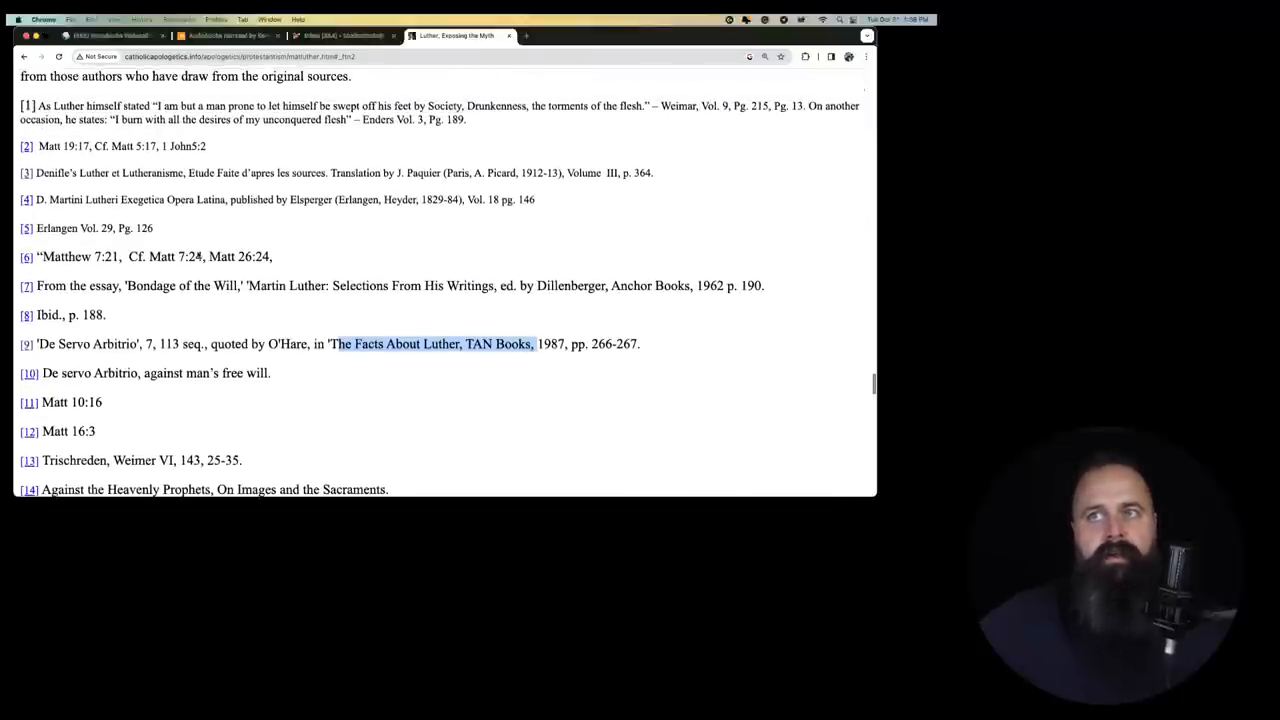
scroll(down, 3)
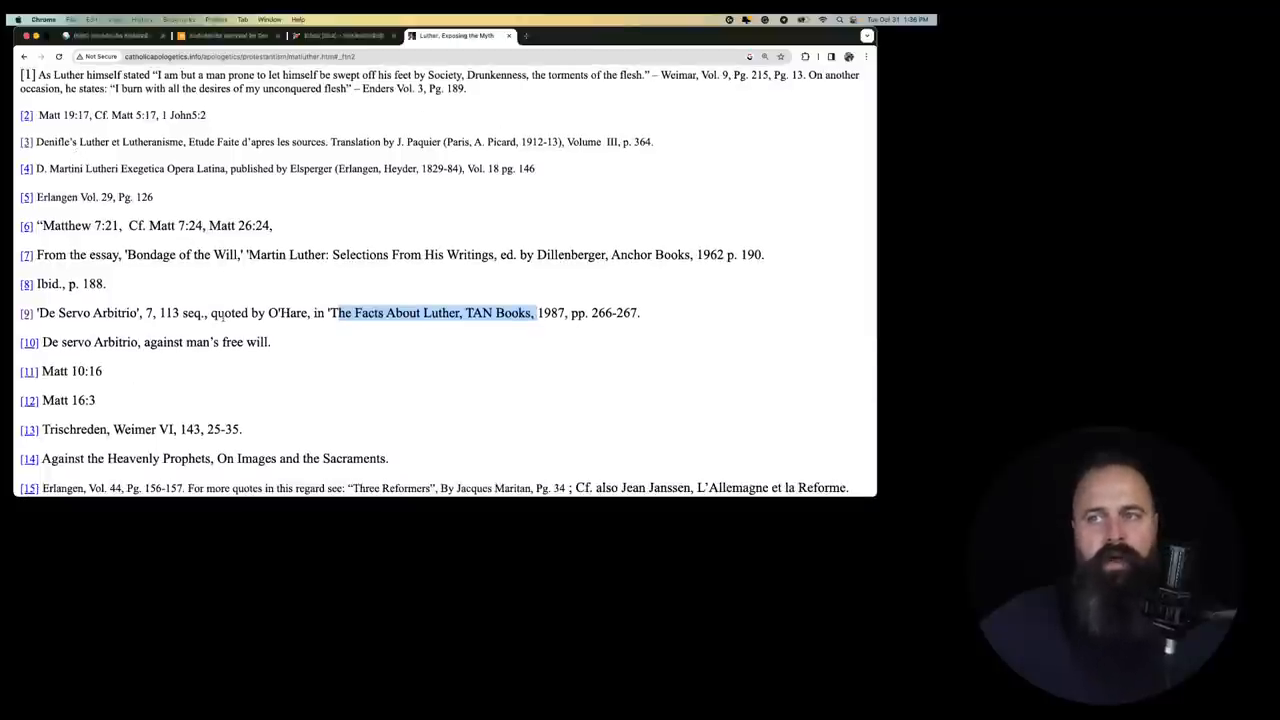
scroll(down, 3)
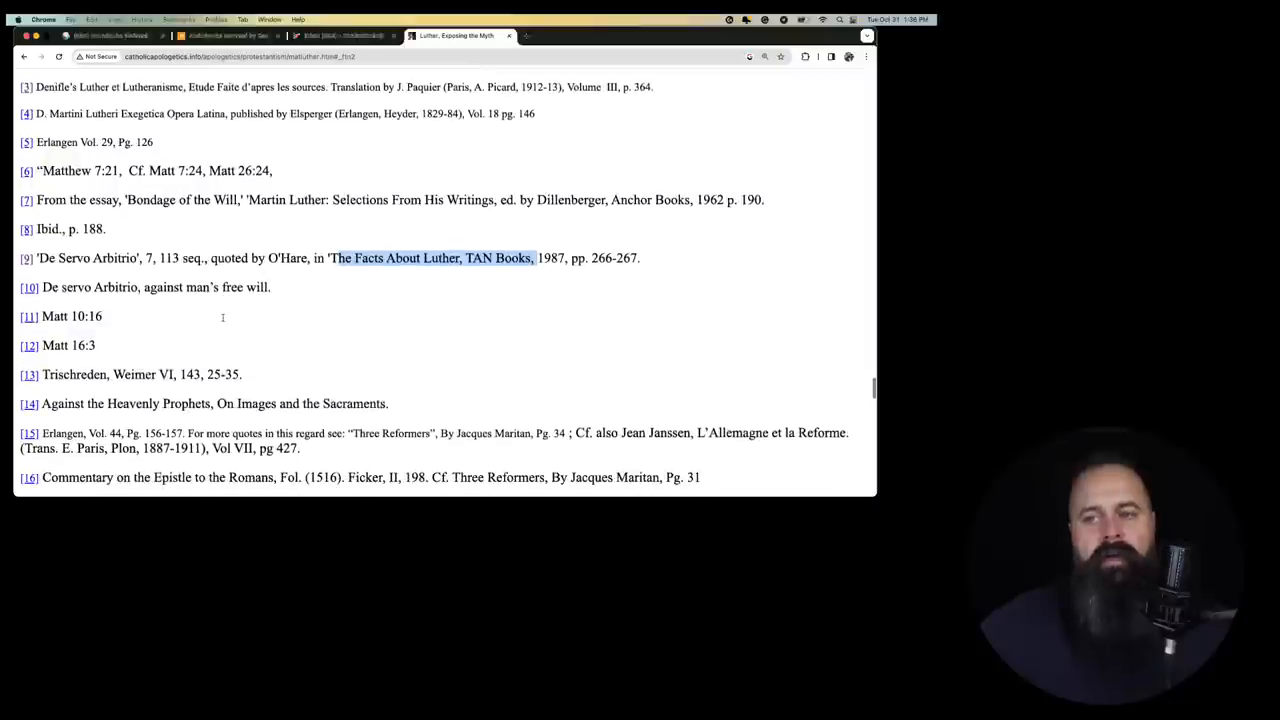
scroll(down, 3)
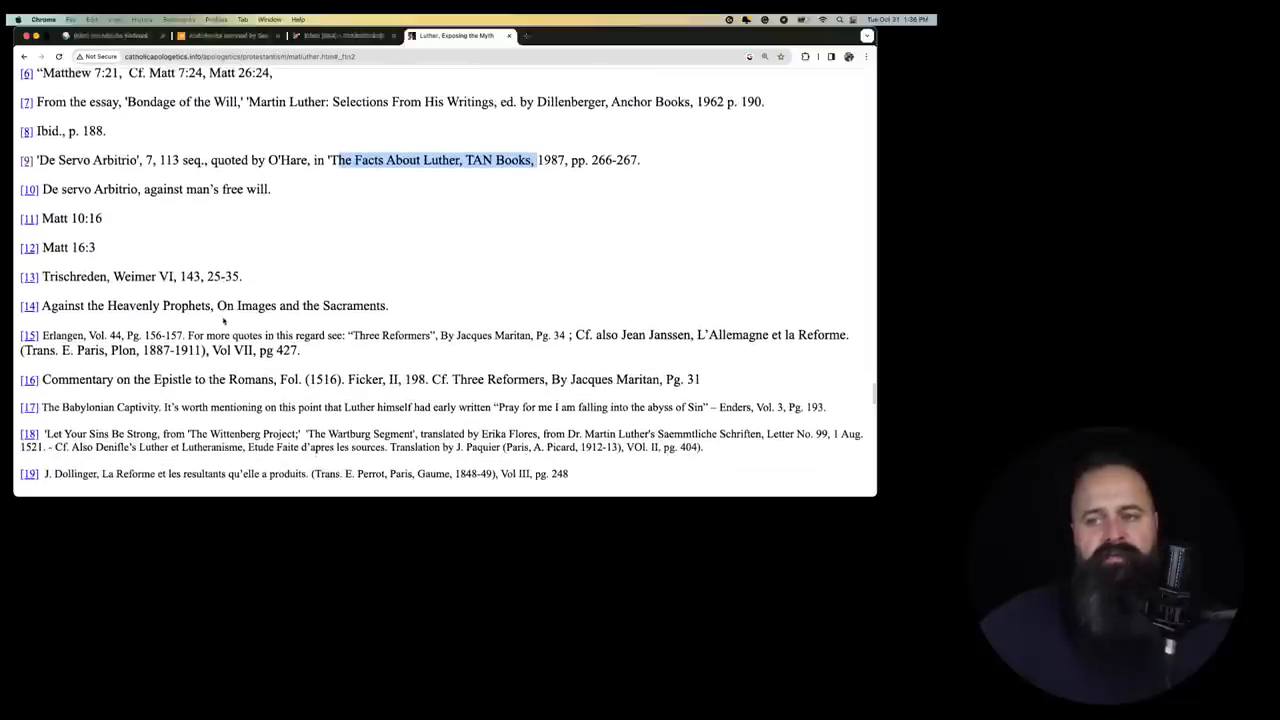
scroll(down, 3)
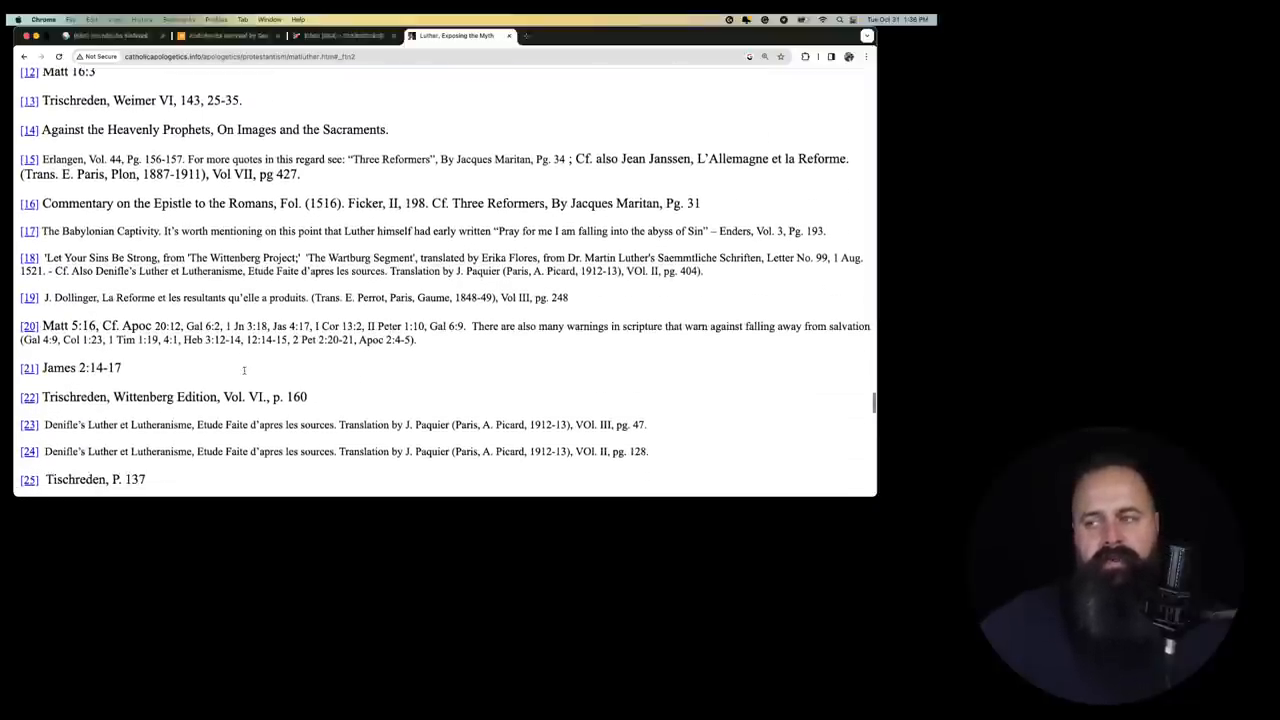
scroll(down, 3)
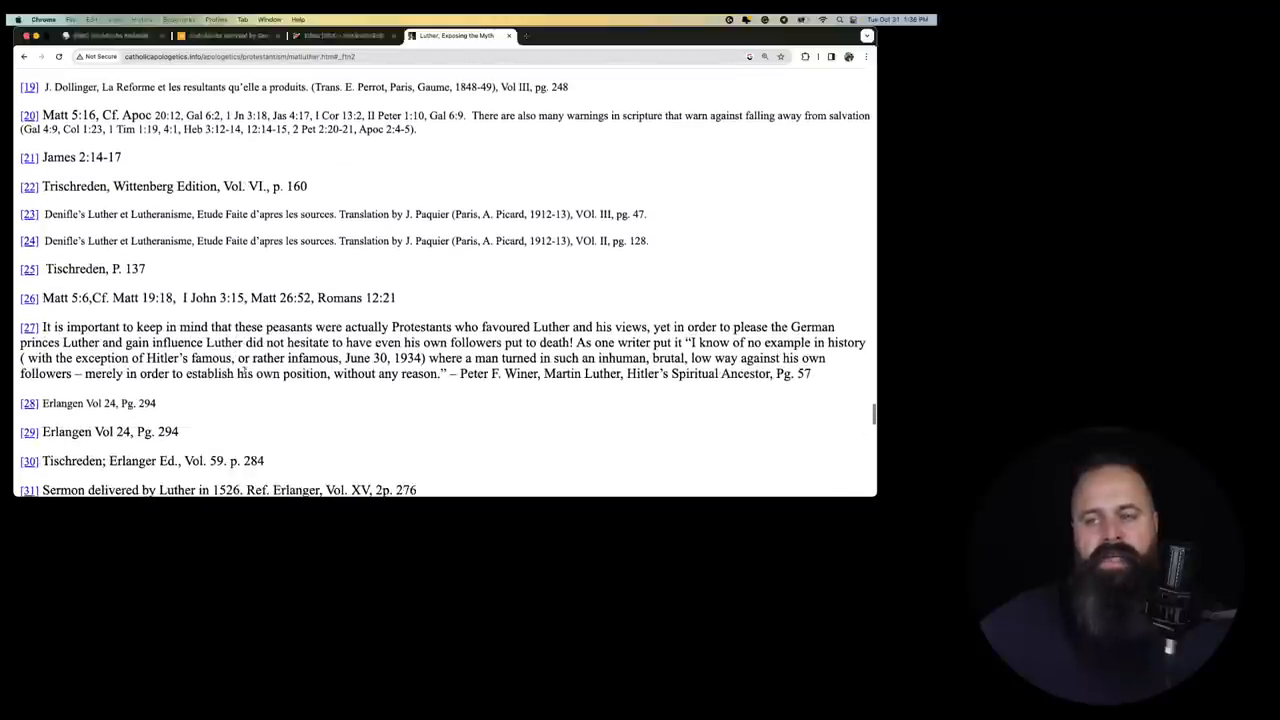
scroll(down, 3)
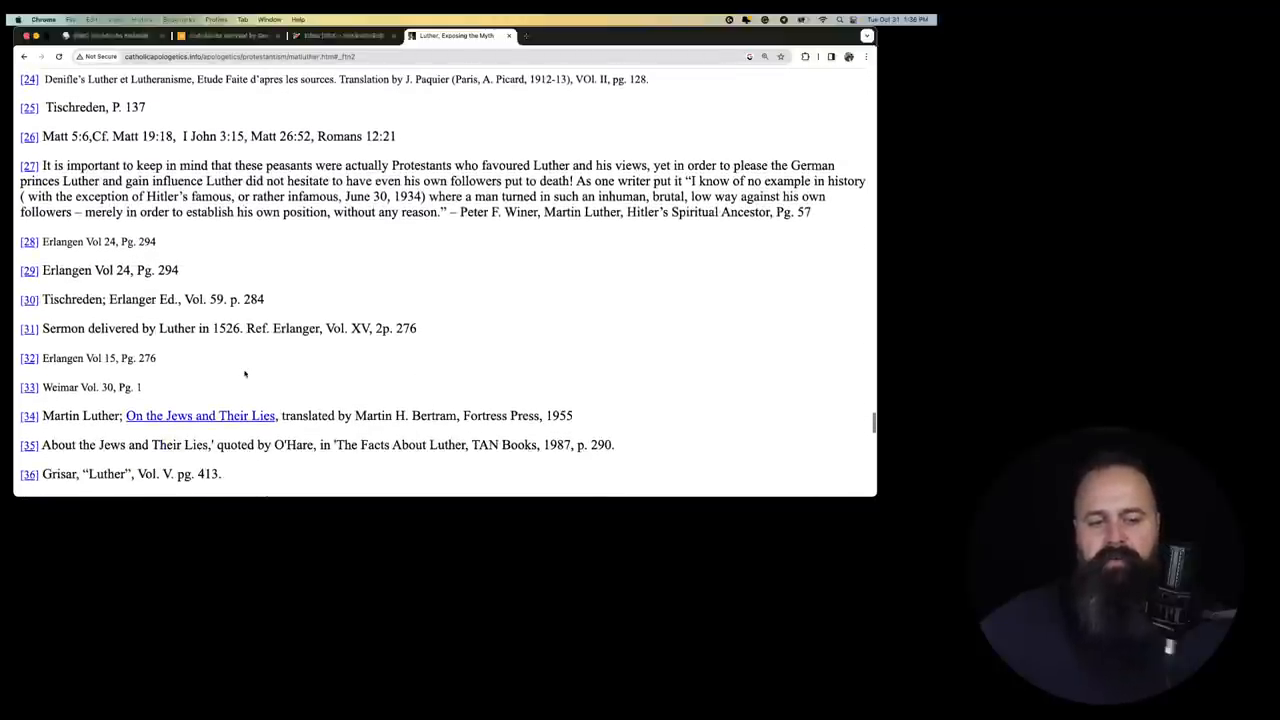
scroll(down, 3)
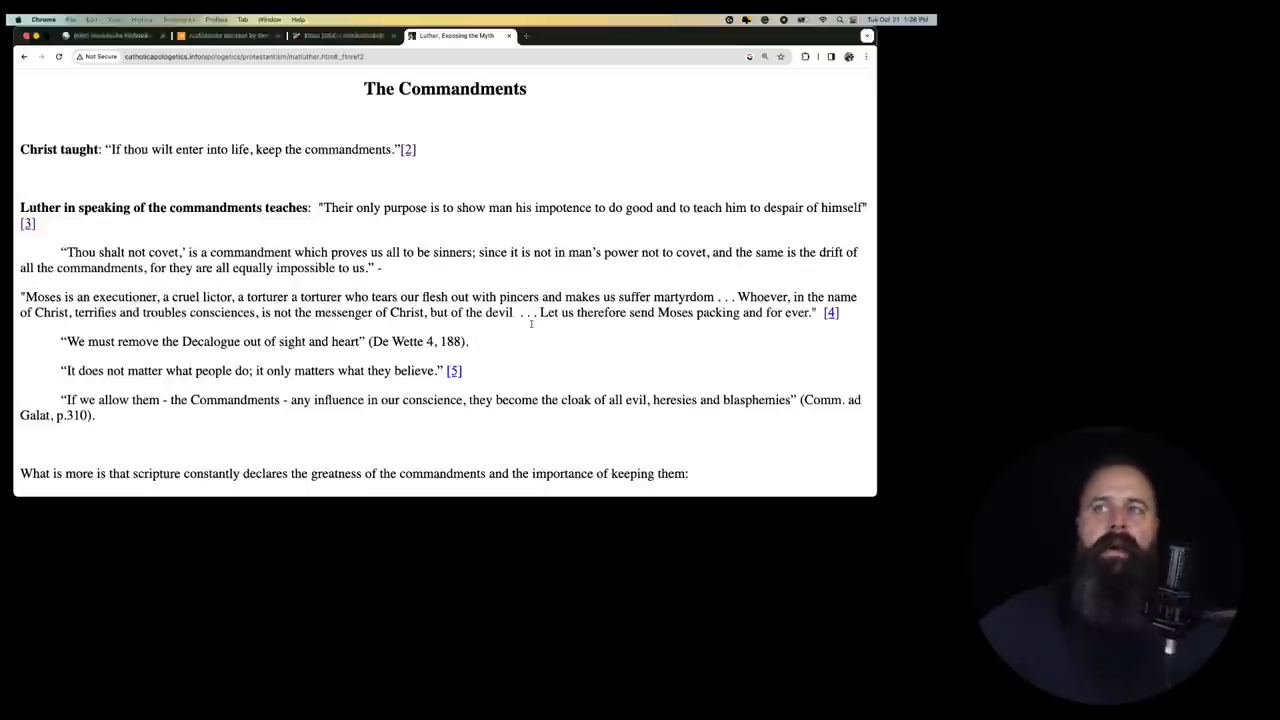
mouse_move(532, 328)
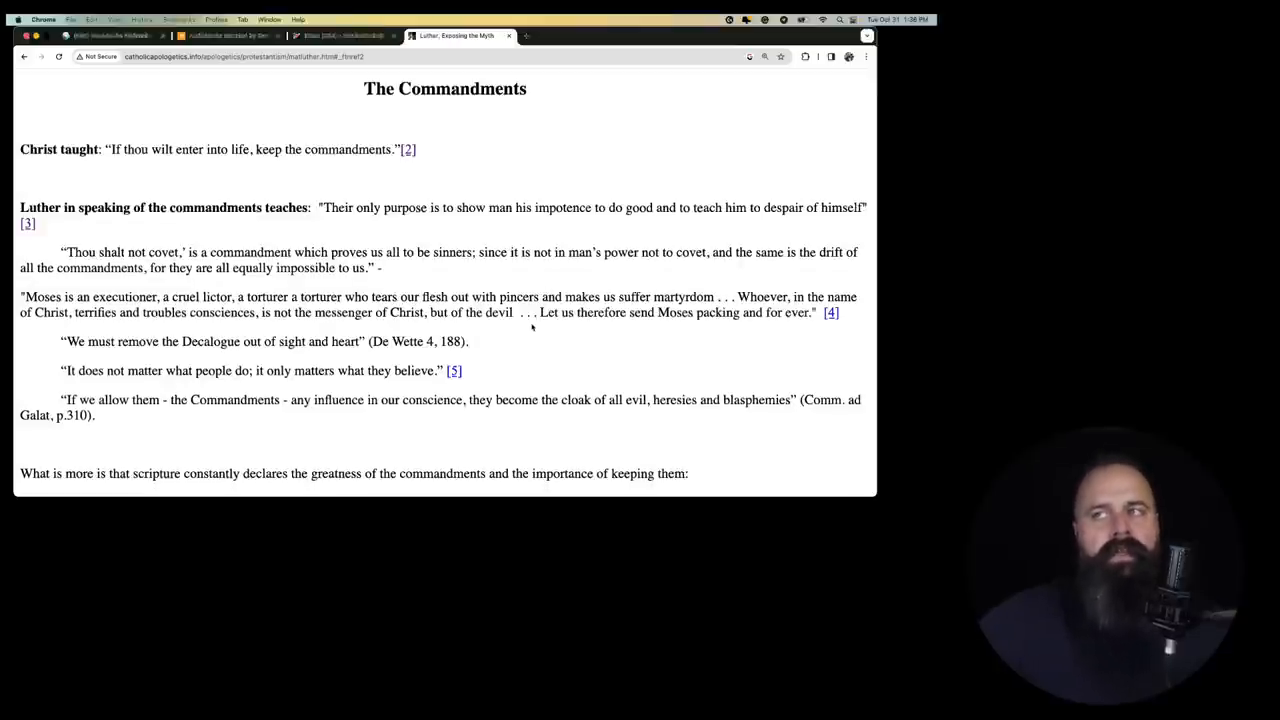
scroll(down, 3)
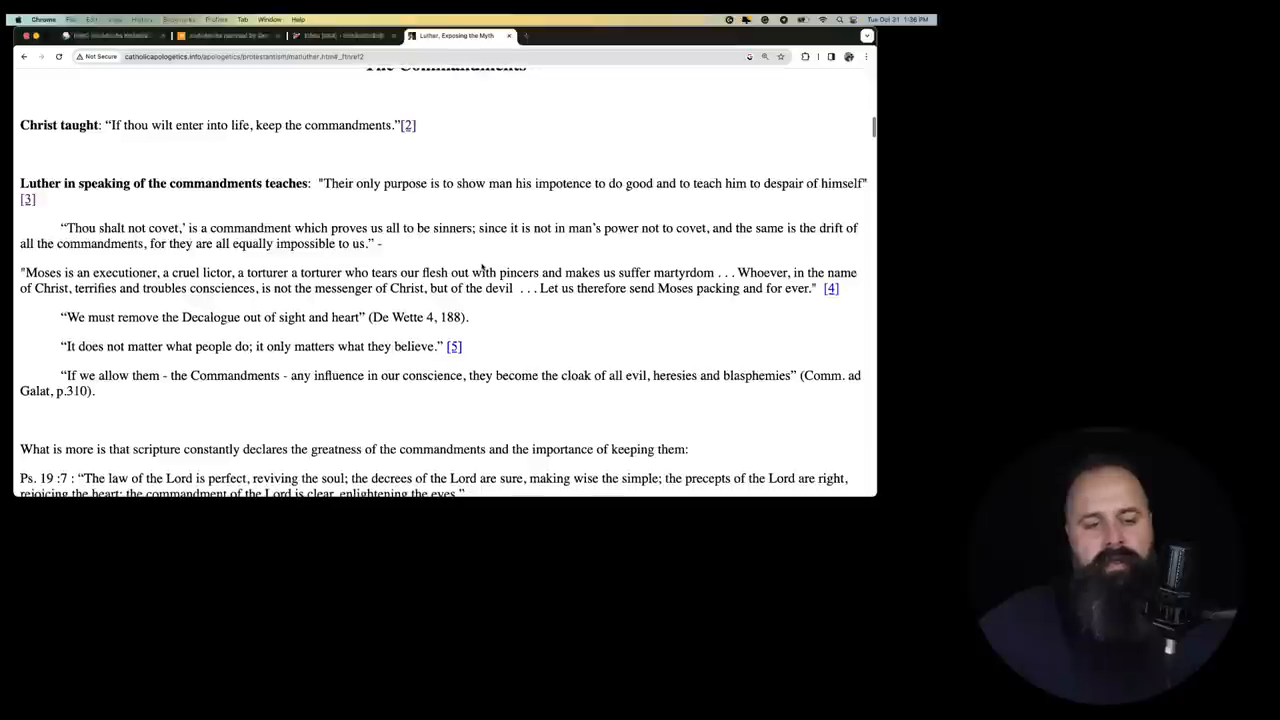
scroll(down, 3)
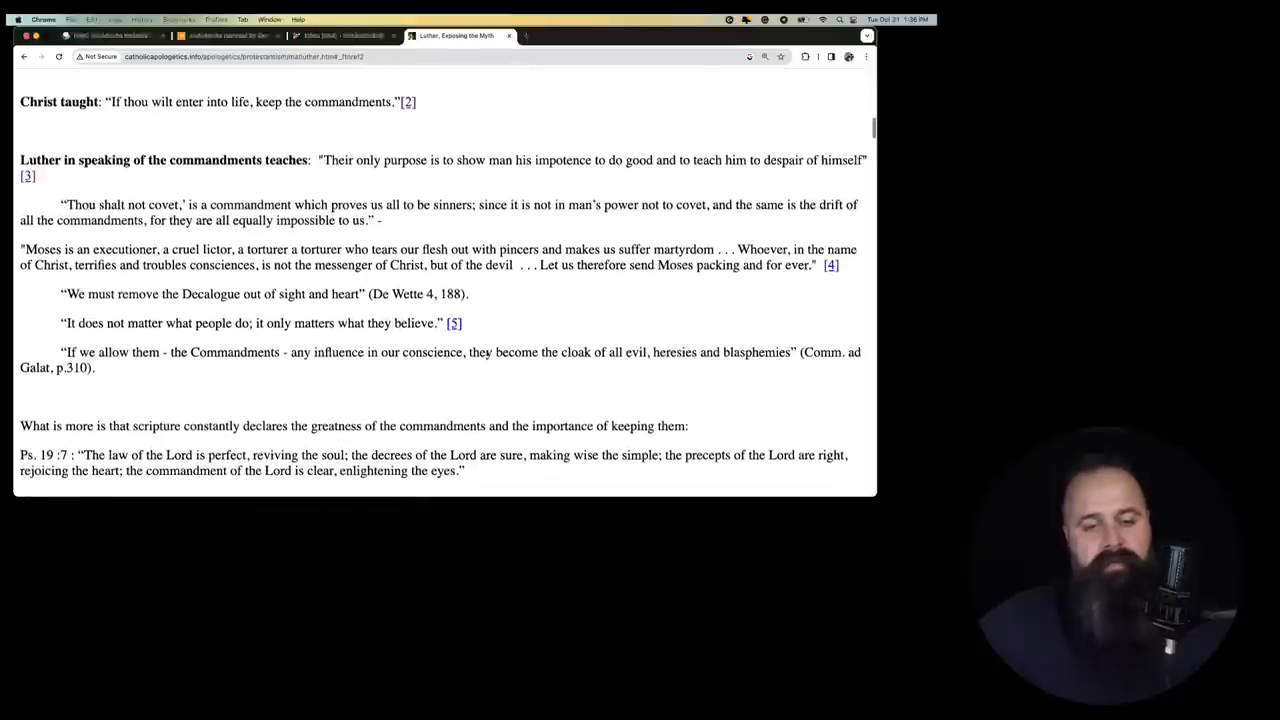
scroll(down, 3)
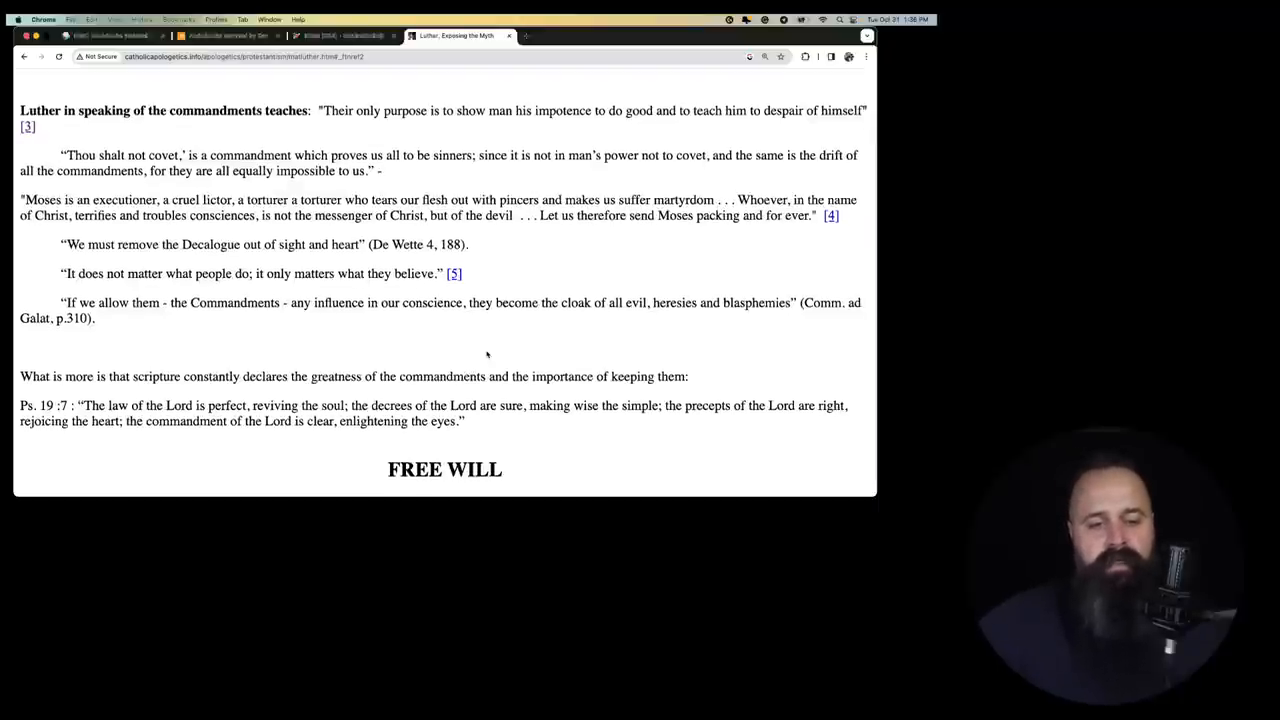
scroll(down, 3)
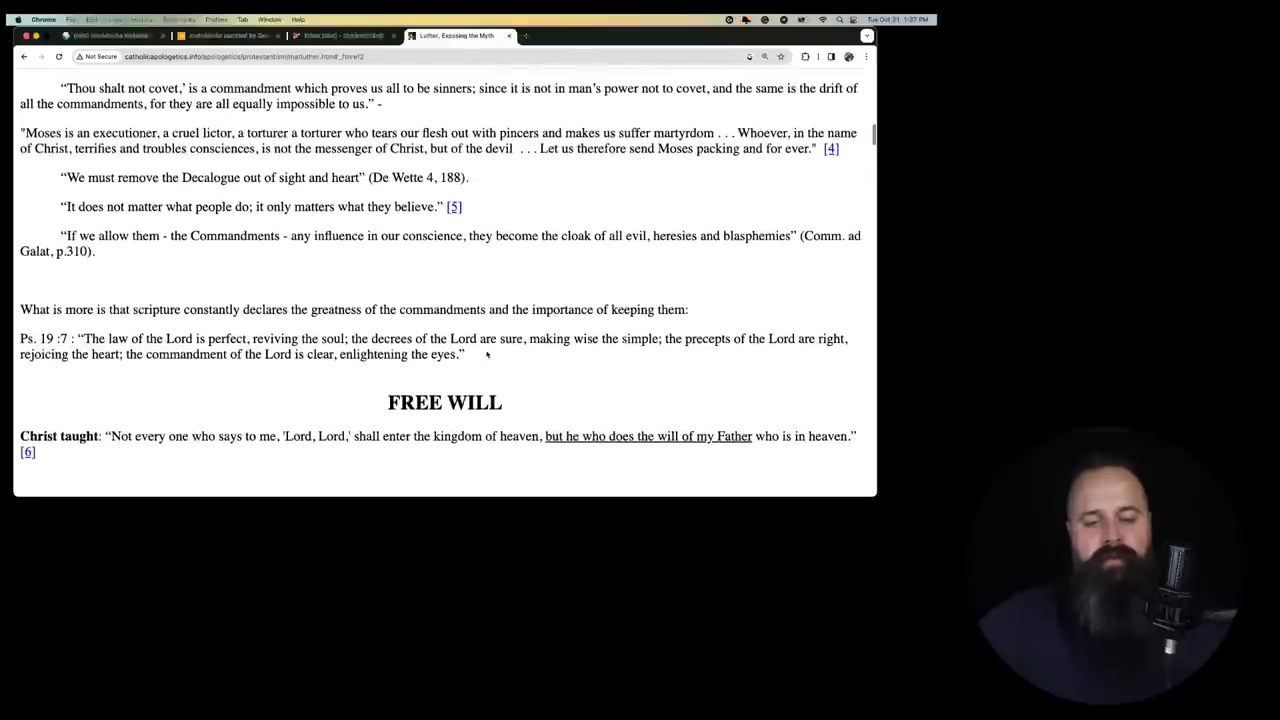
scroll(down, 3)
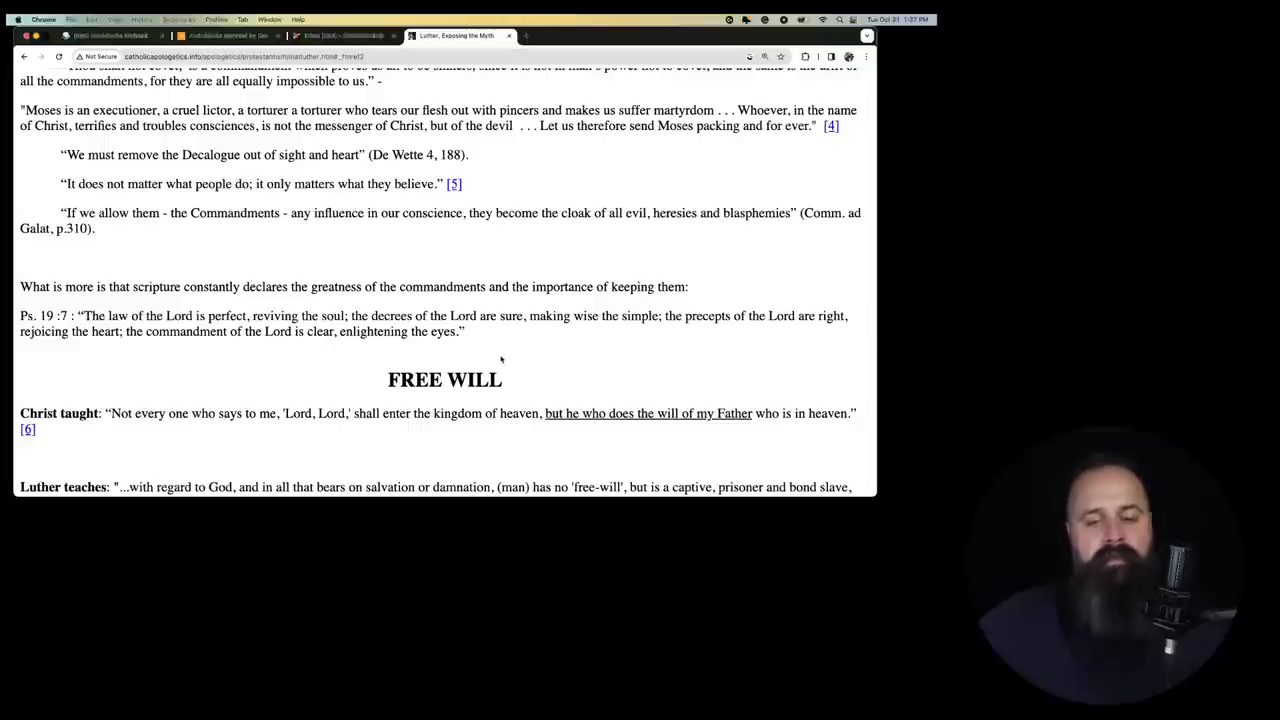
scroll(down, 3)
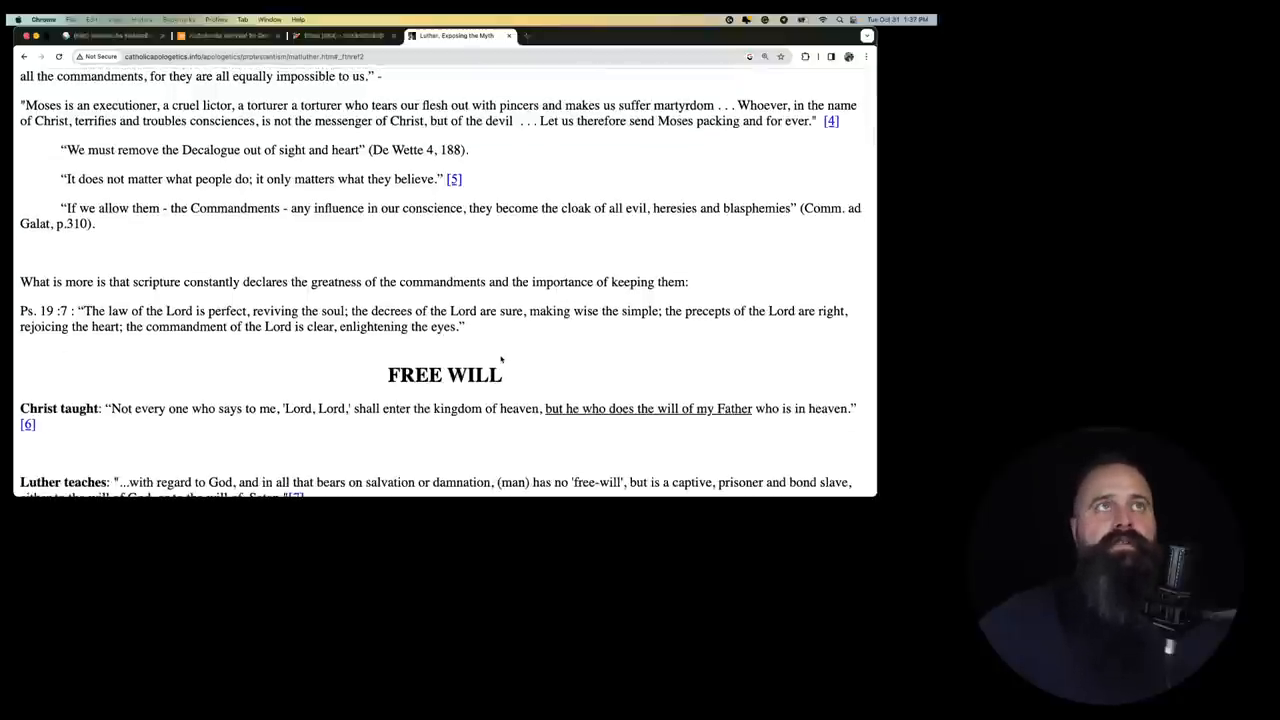
scroll(down, 3)
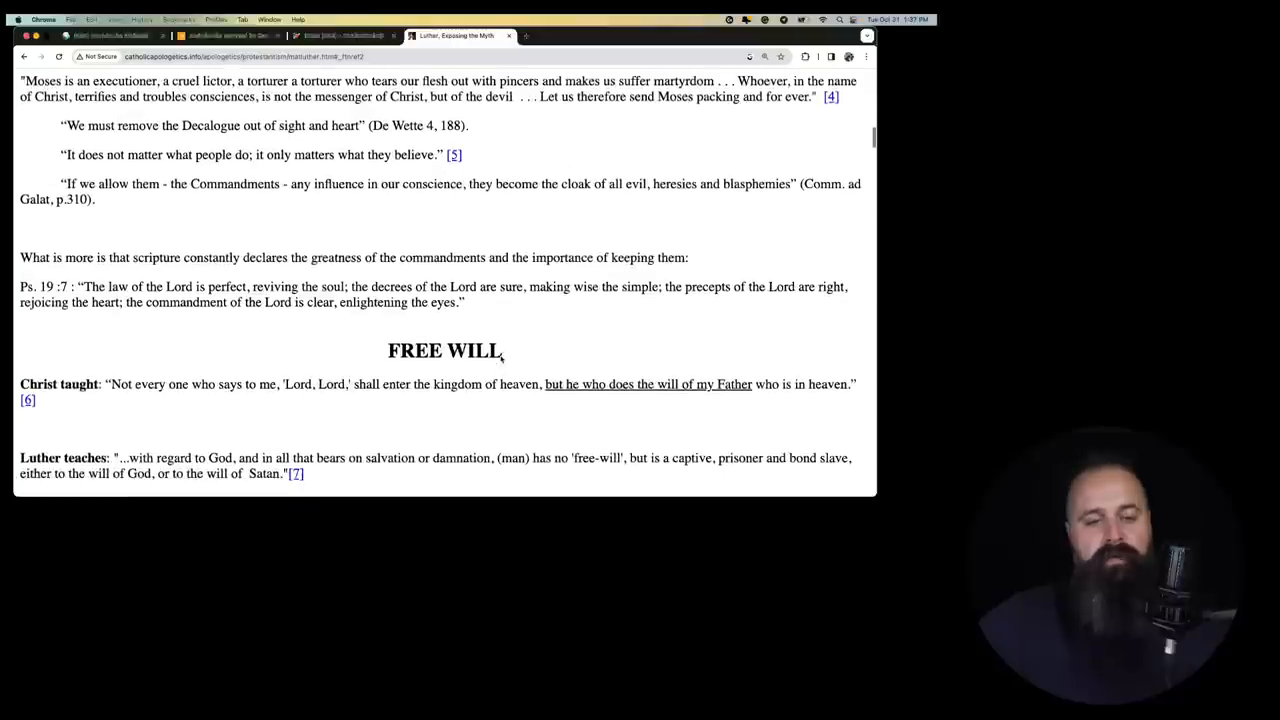
scroll(down, 3)
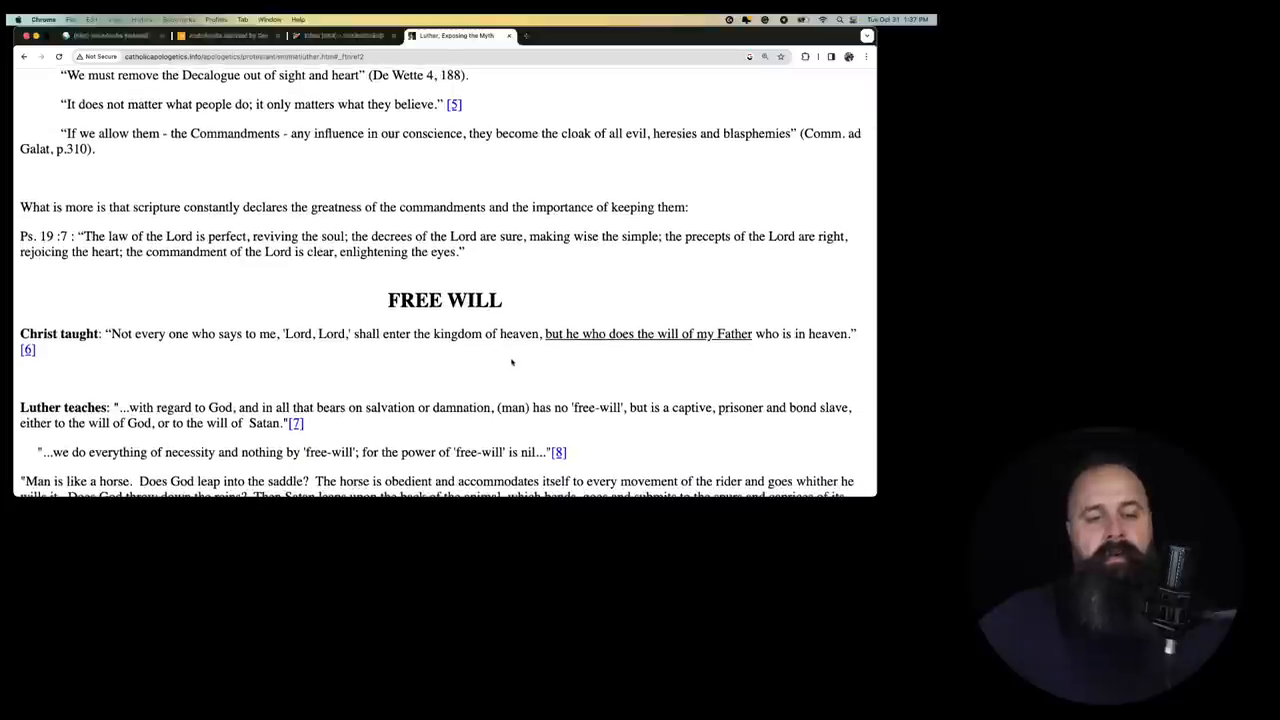
scroll(down, 3)
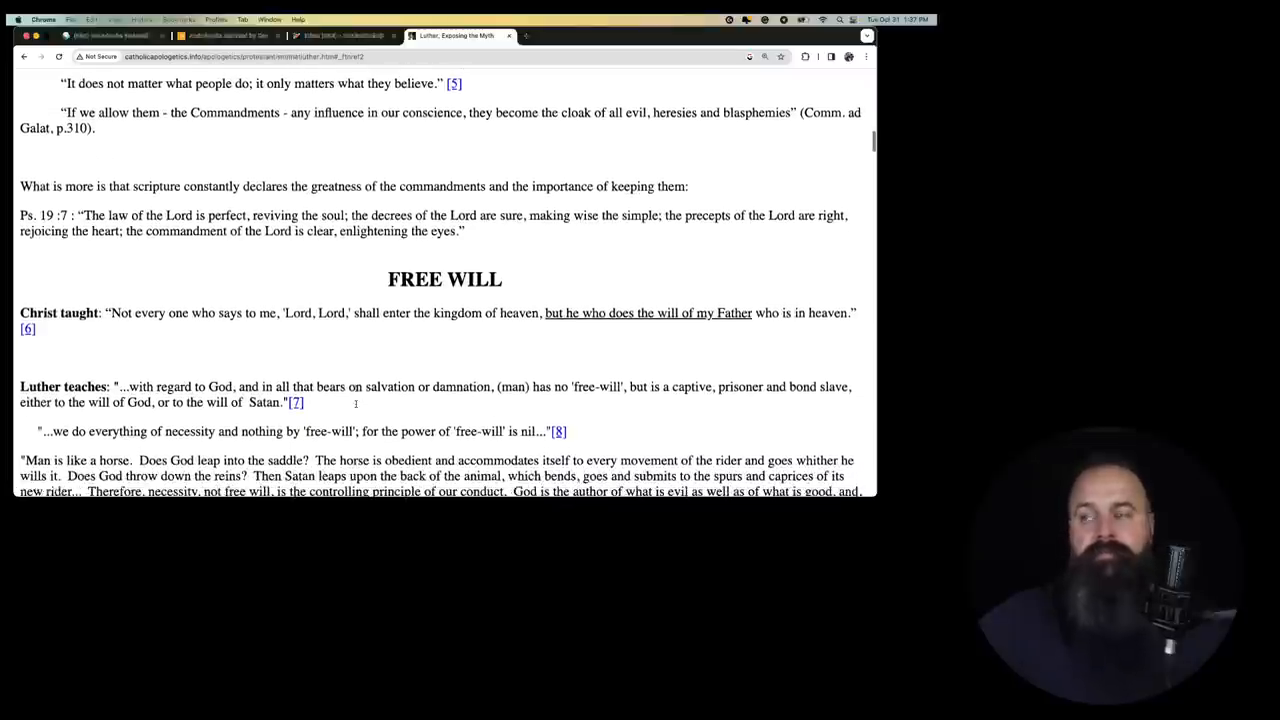
scroll(down, 3)
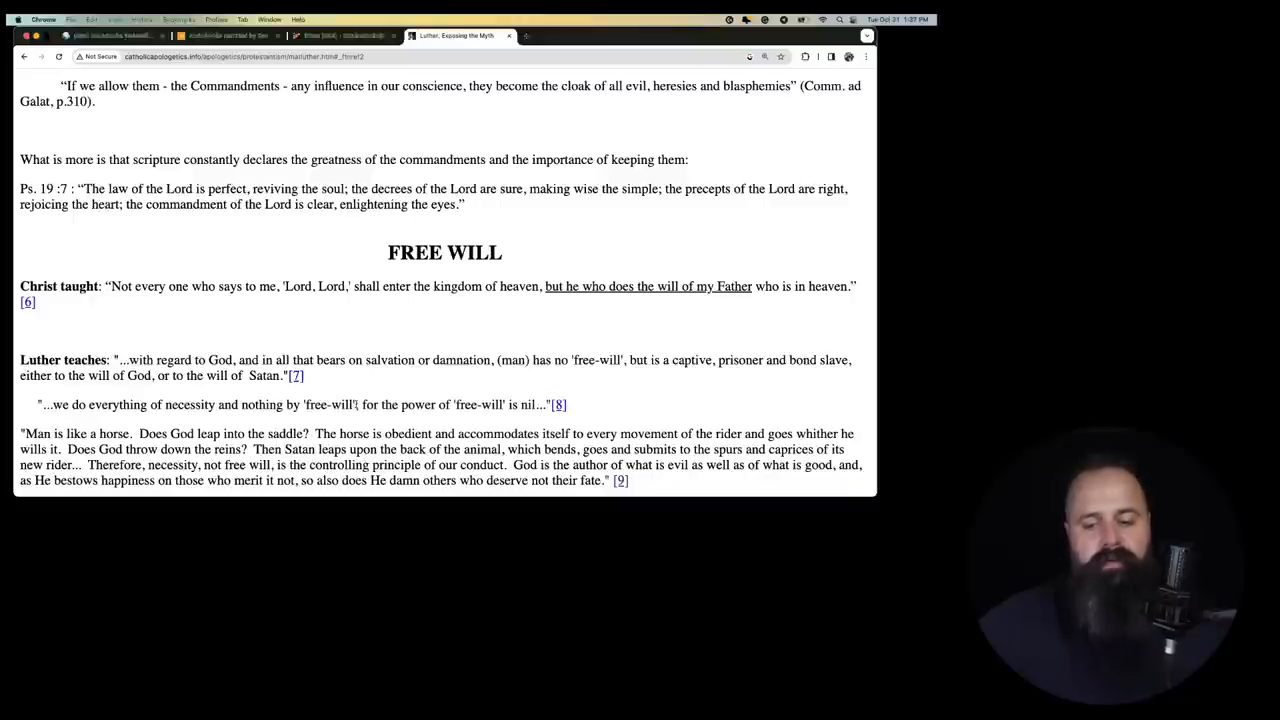
scroll(down, 3)
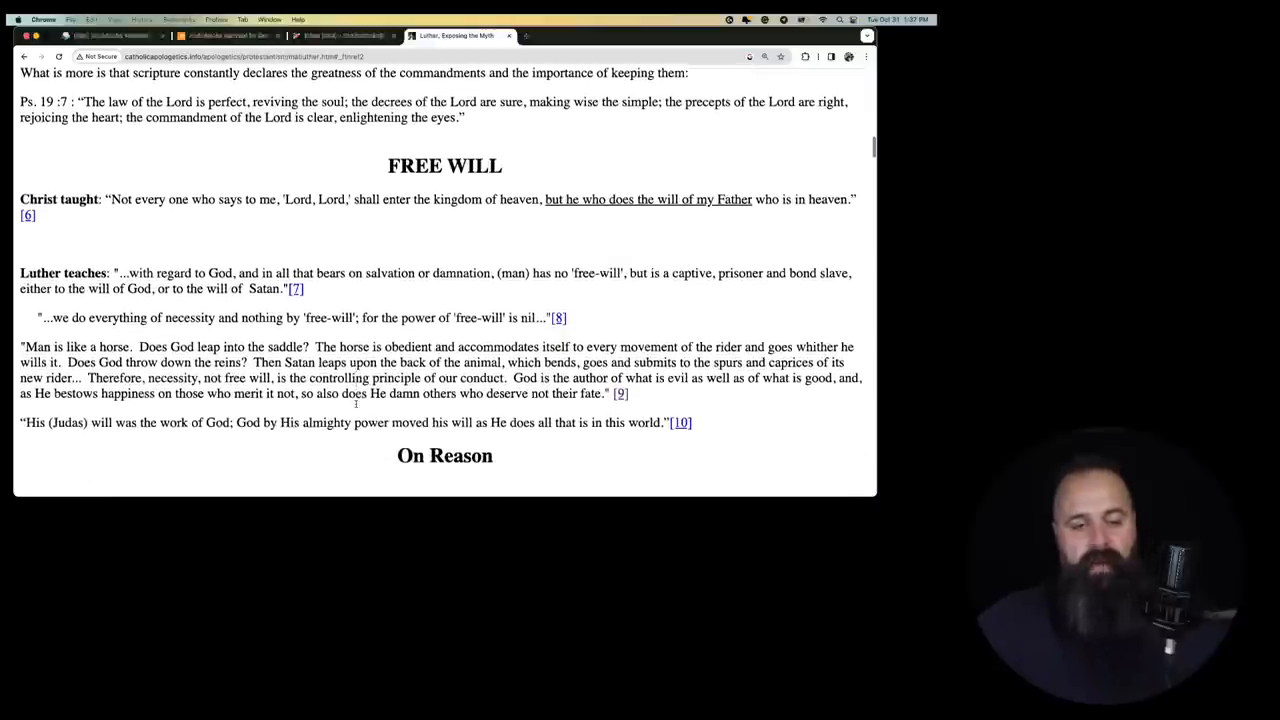
scroll(down, 3)
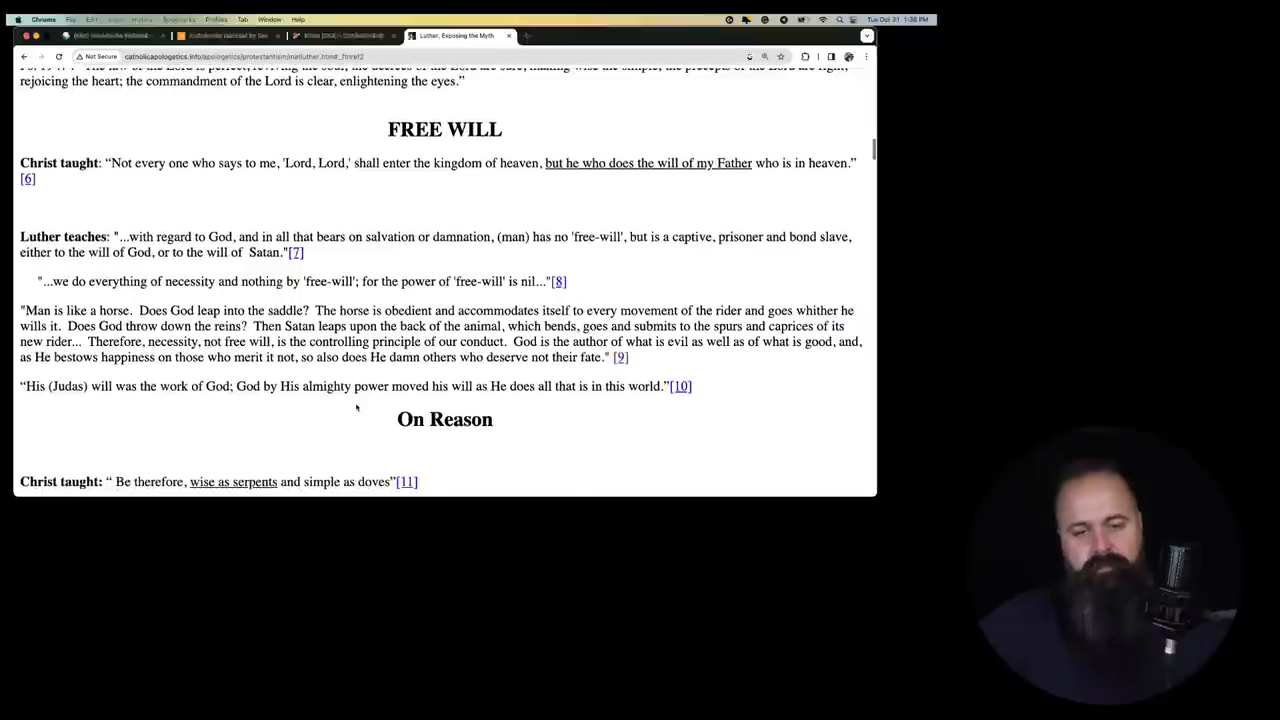
scroll(down, 3)
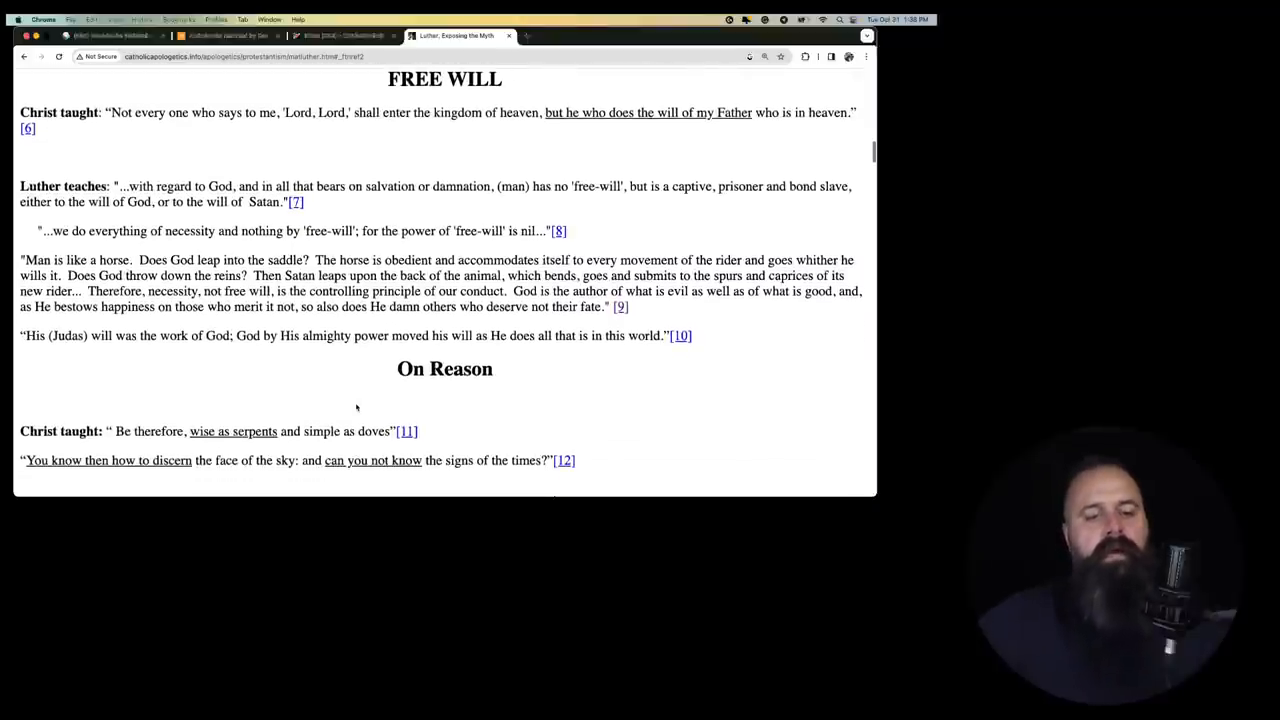
scroll(down, 3)
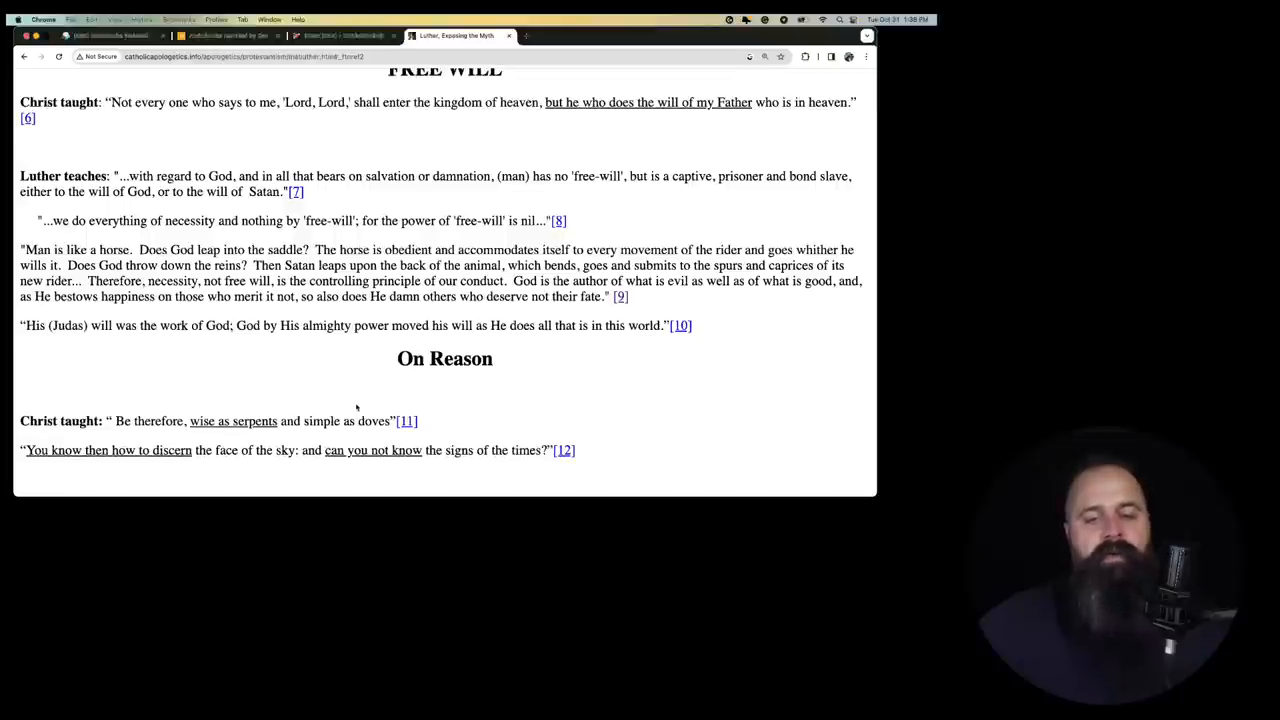
scroll(down, 3)
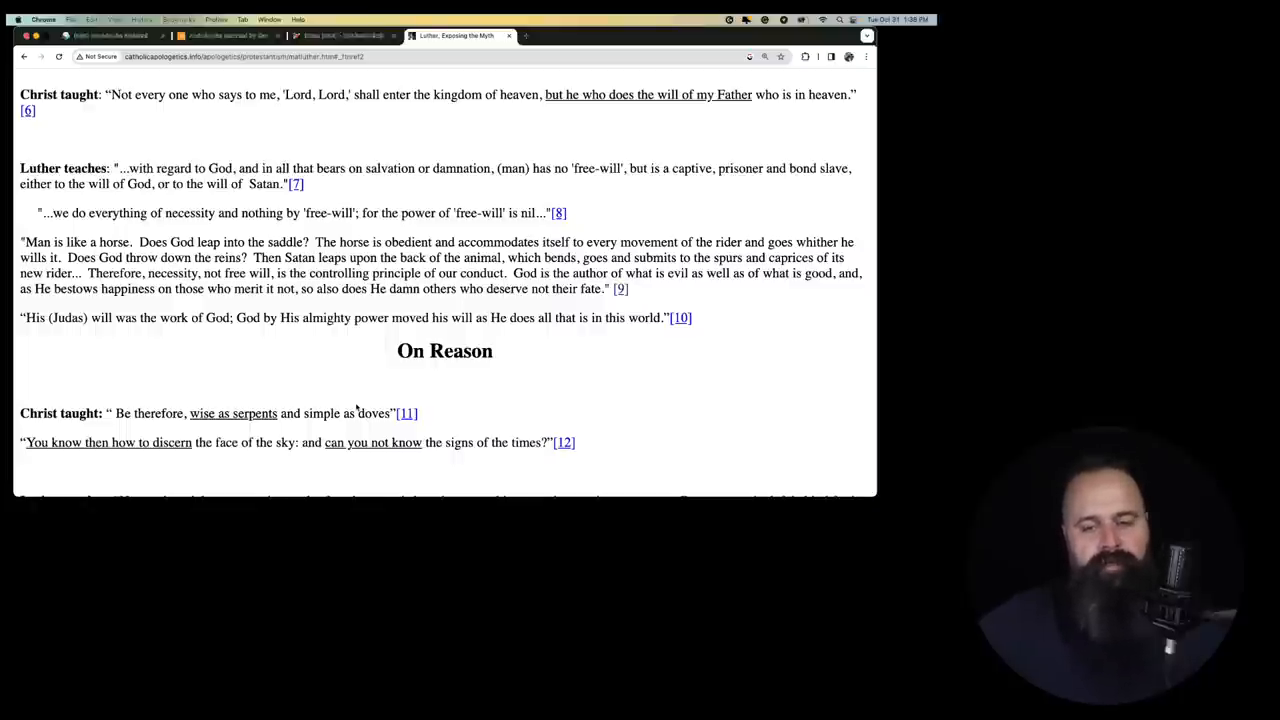
scroll(down, 3)
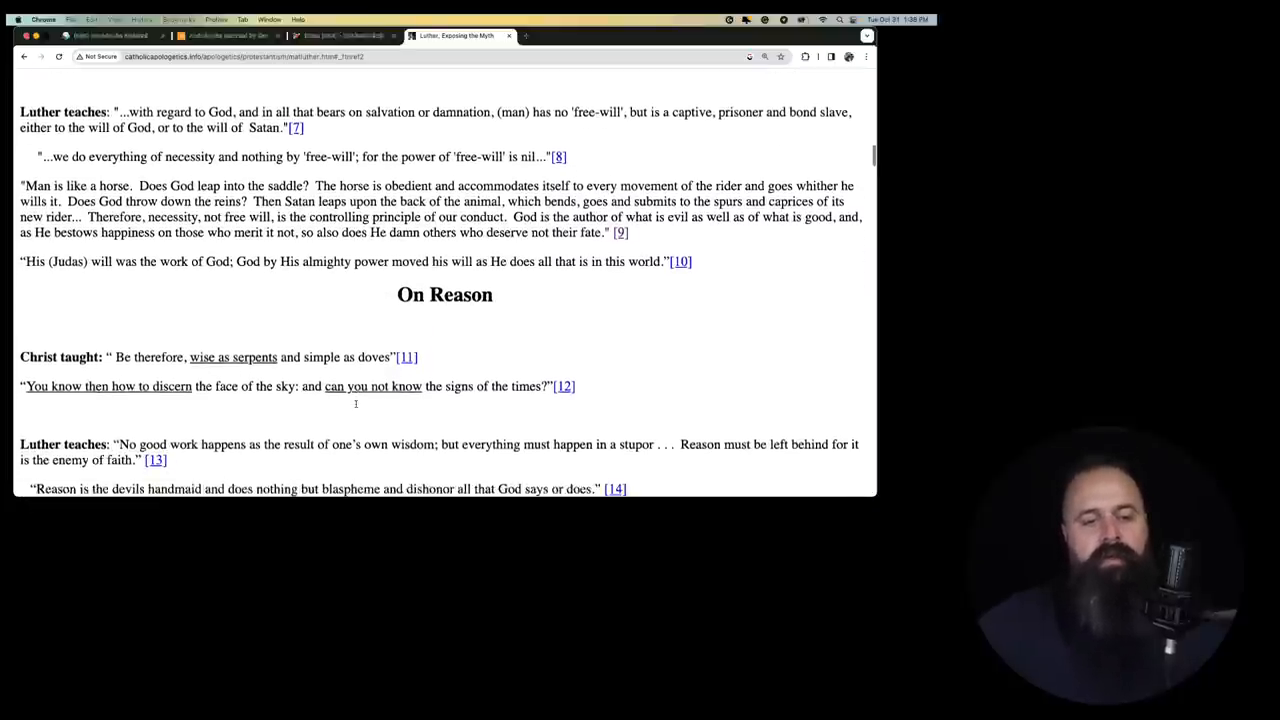
scroll(down, 3)
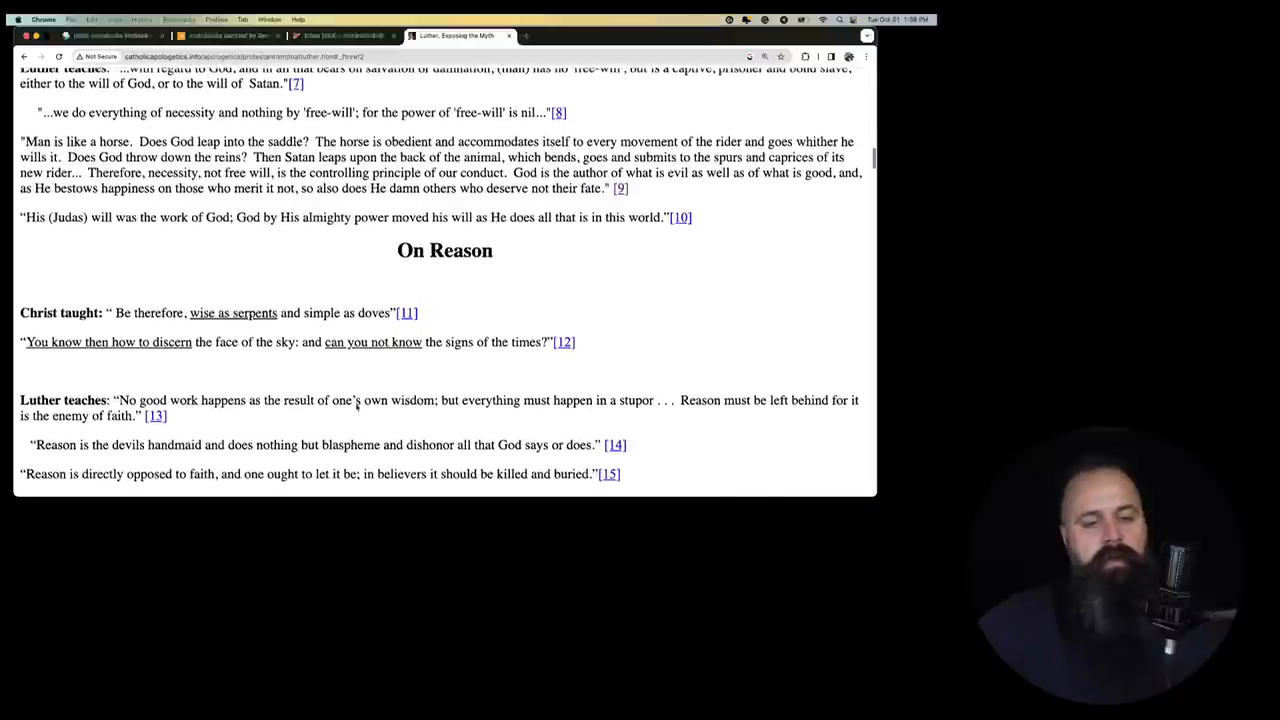
scroll(down, 3)
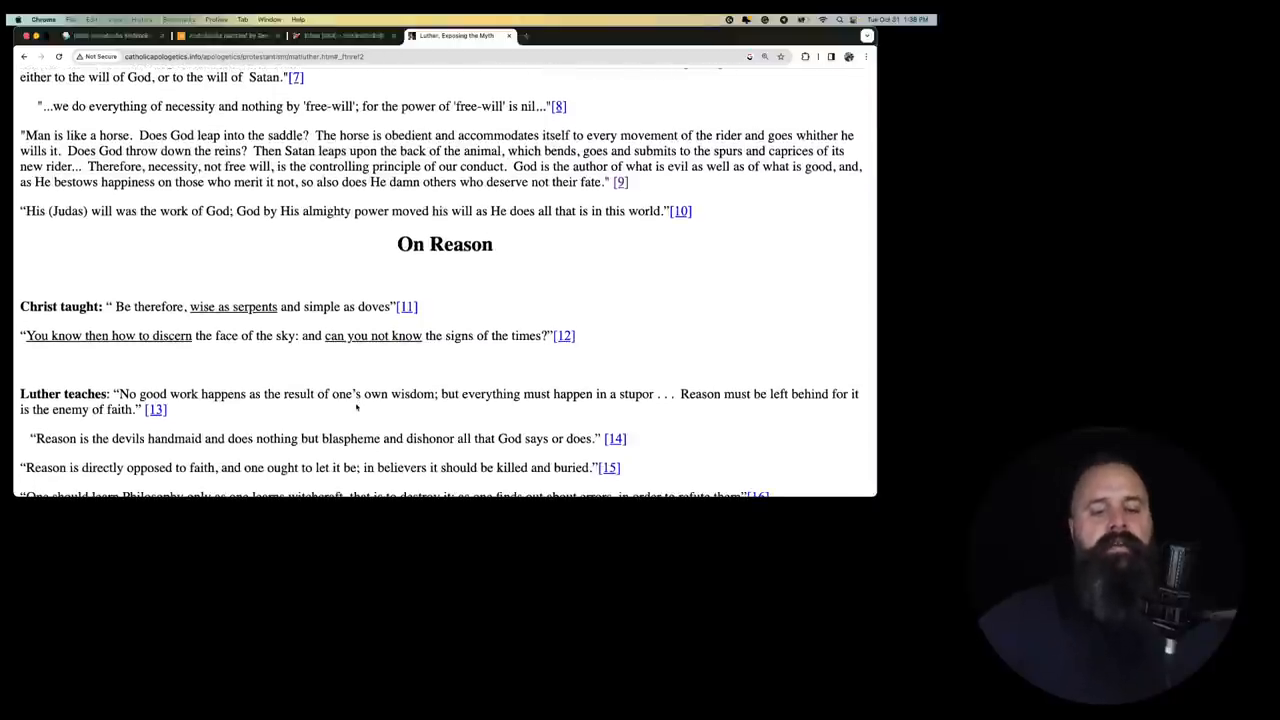
scroll(down, 3)
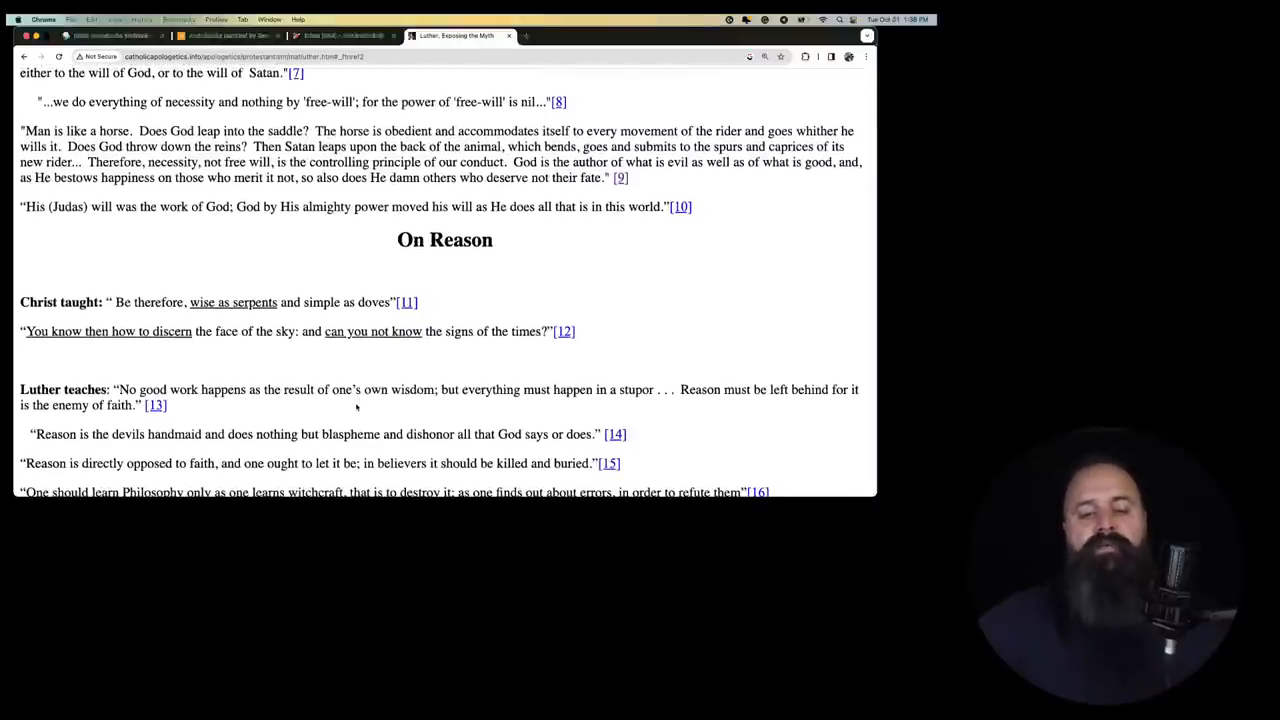
scroll(down, 3)
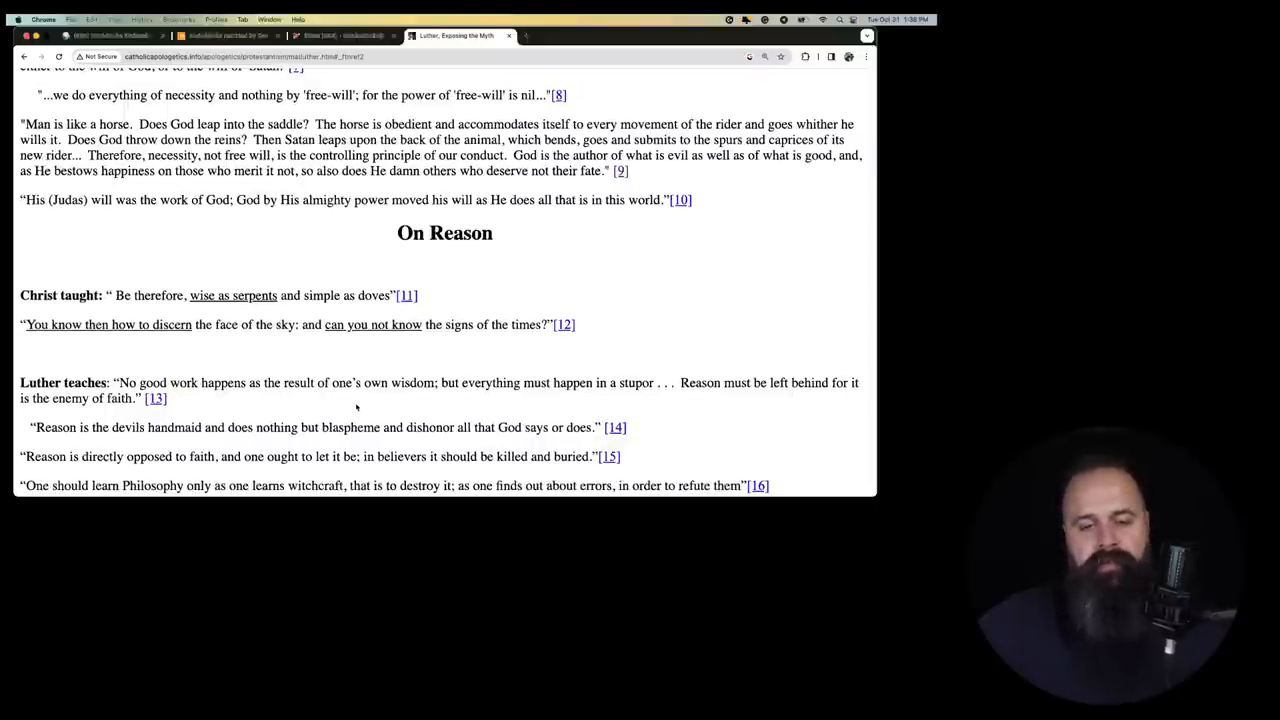
scroll(down, 3)
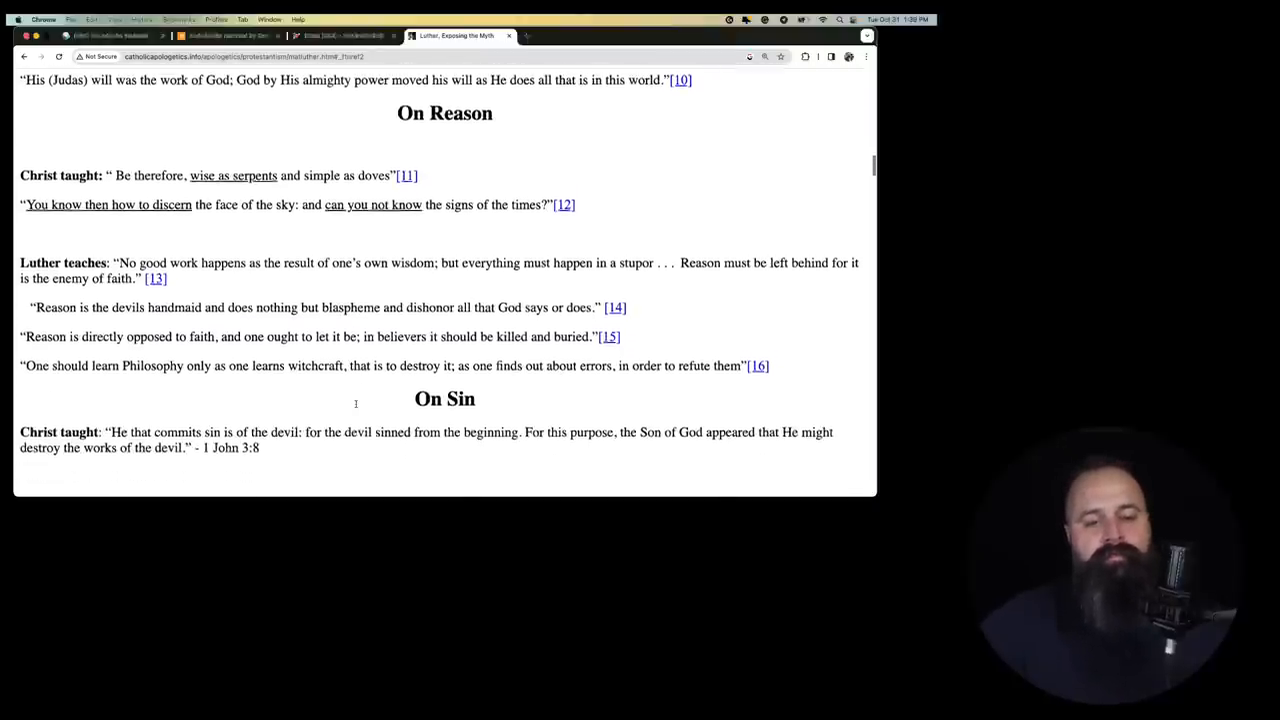
scroll(down, 3)
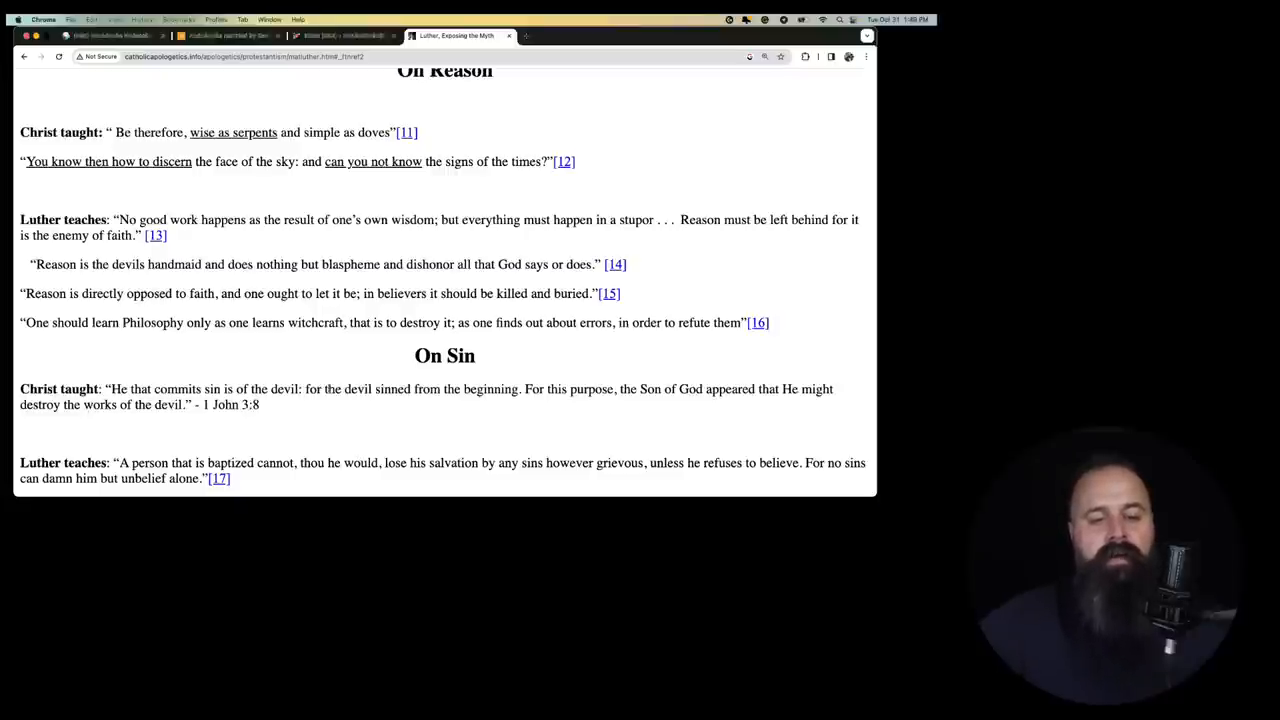
scroll(down, 3)
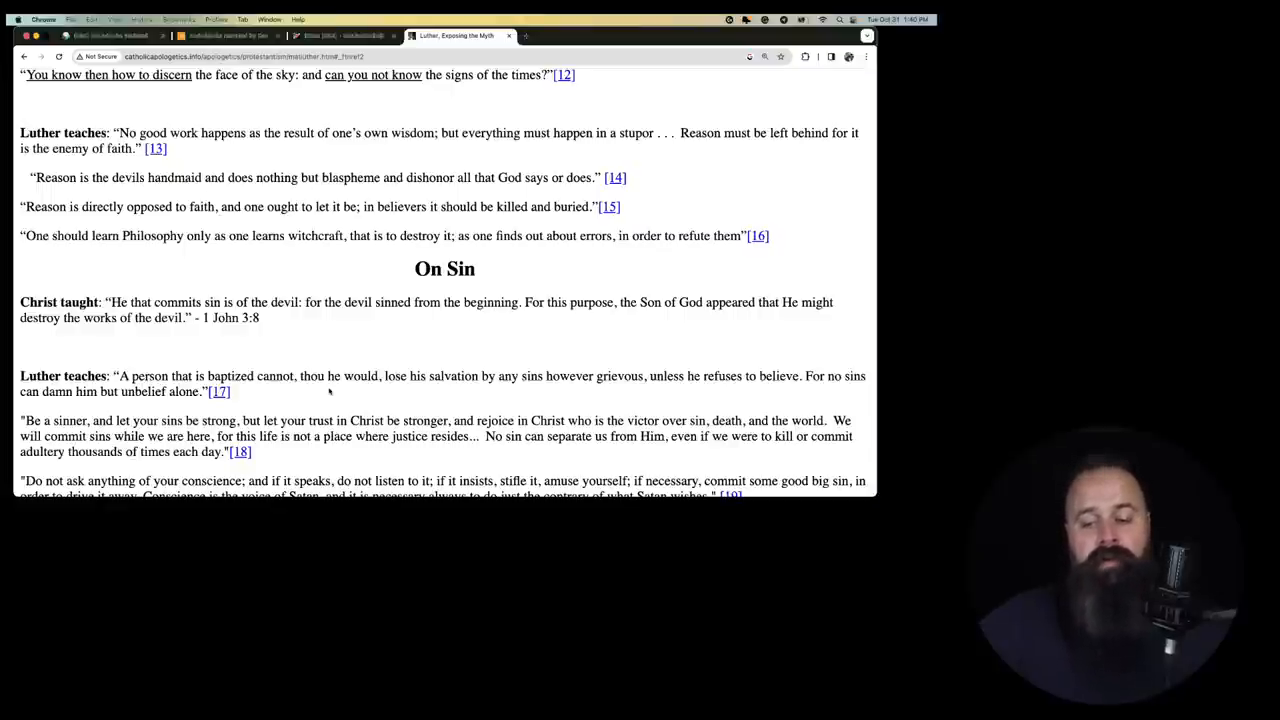
scroll(down, 3)
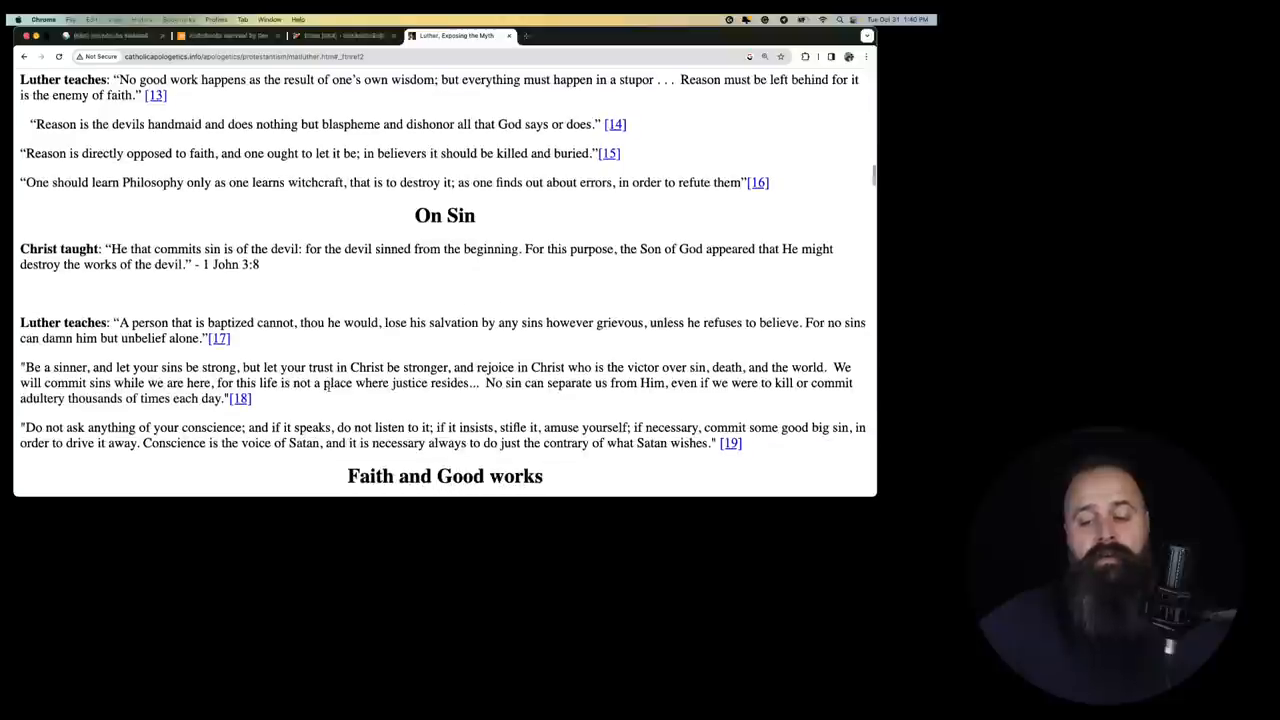
scroll(down, 3)
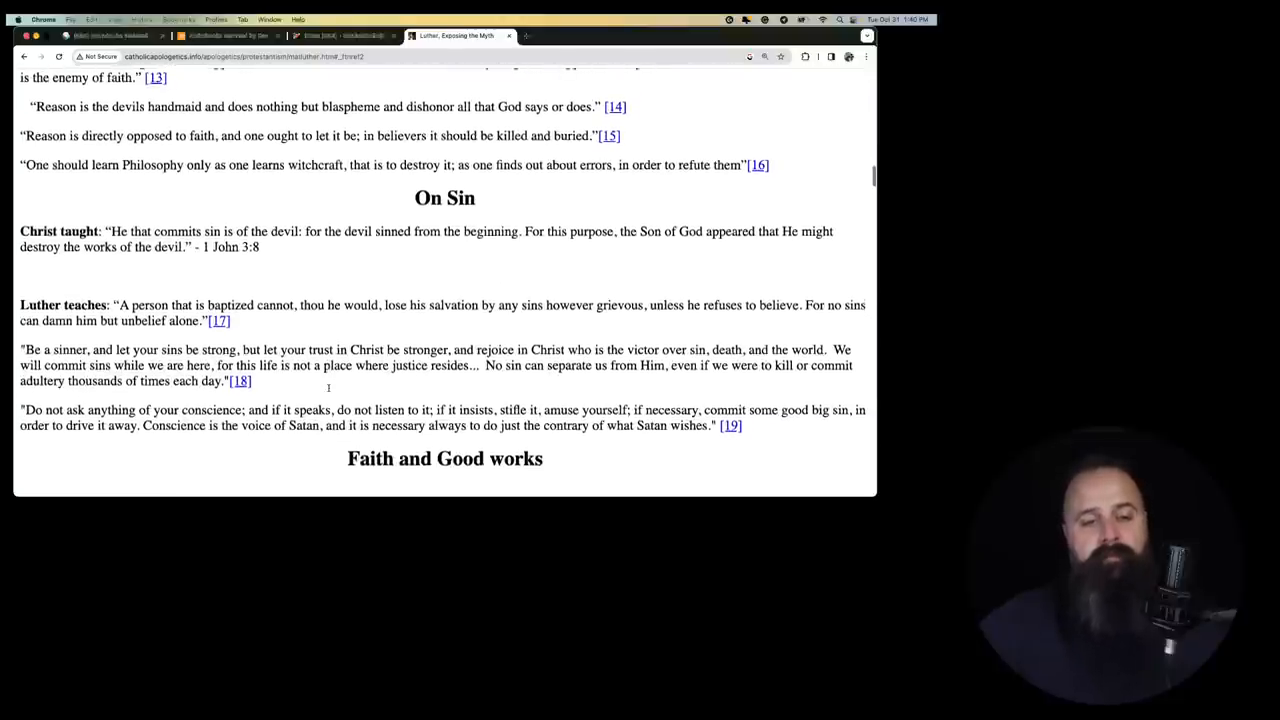
scroll(down, 3)
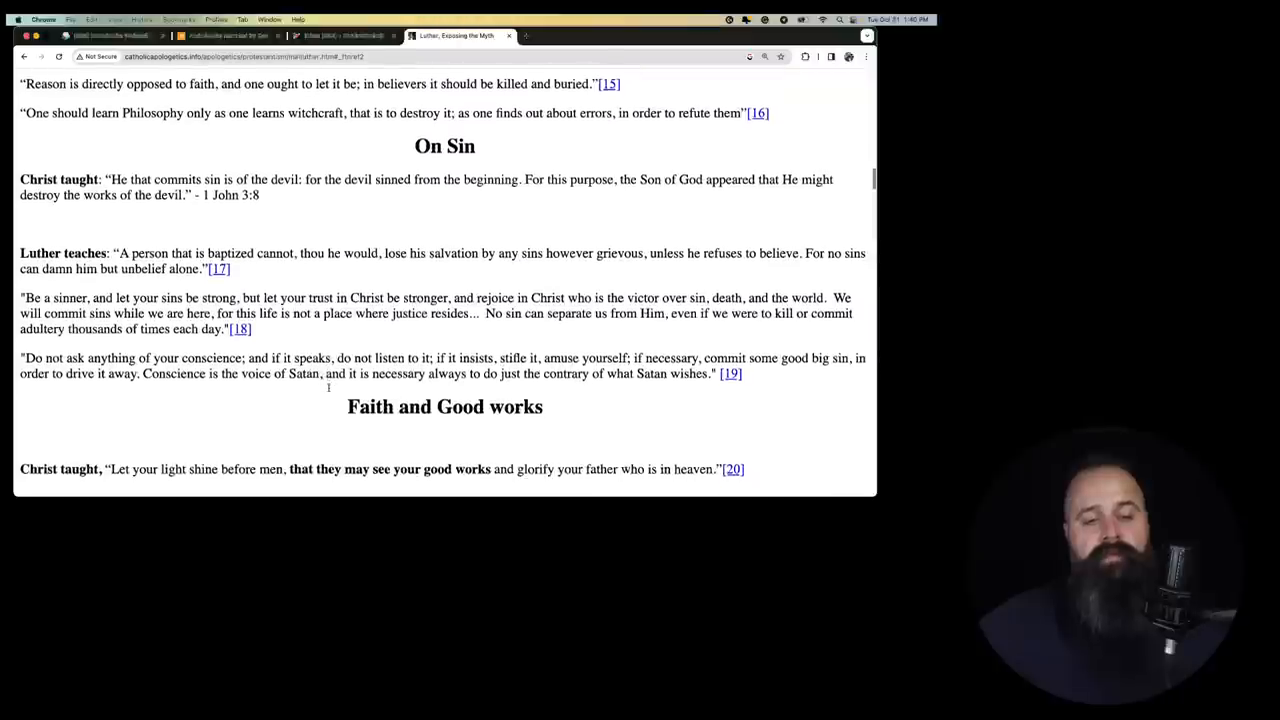
scroll(down, 3)
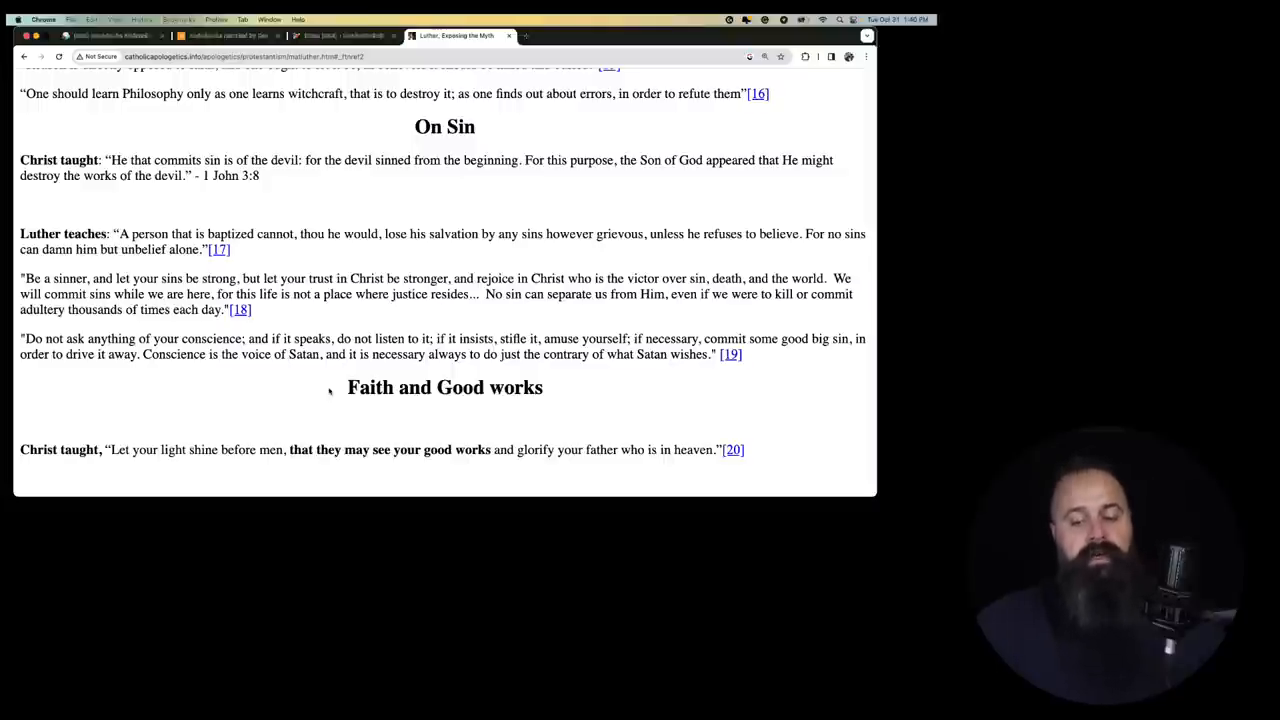
scroll(down, 3)
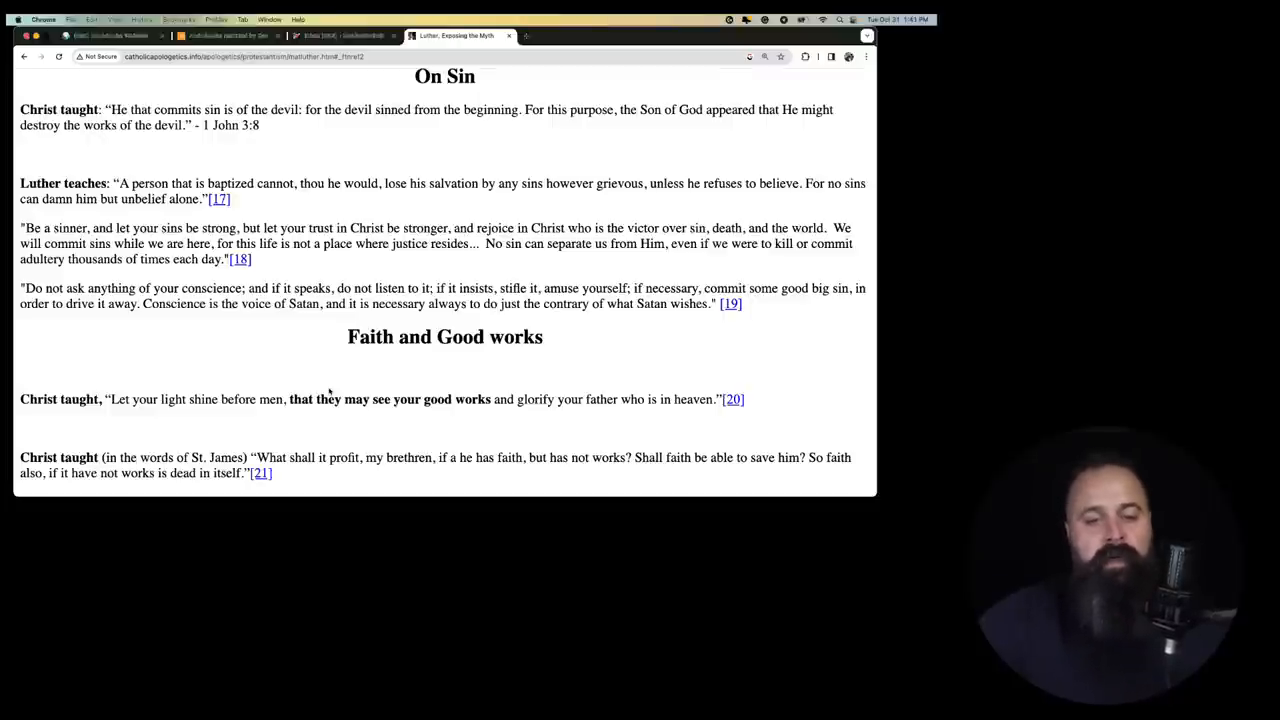
scroll(down, 3)
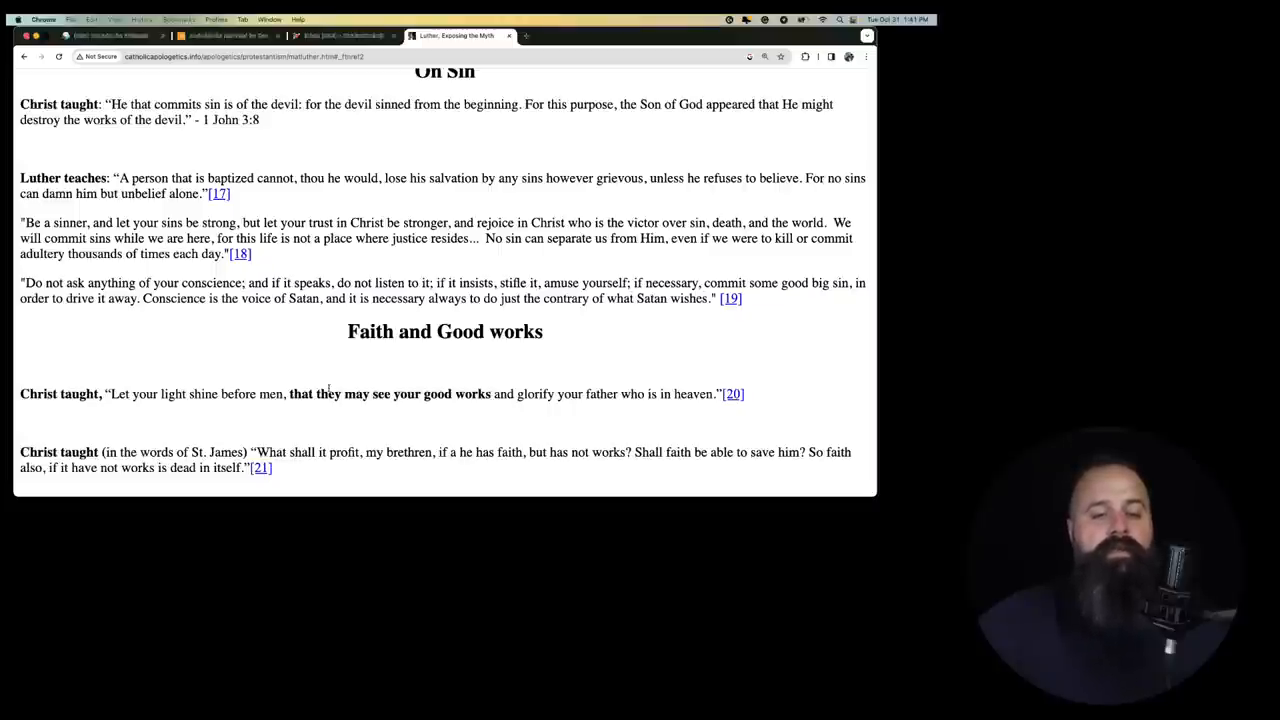
scroll(down, 3)
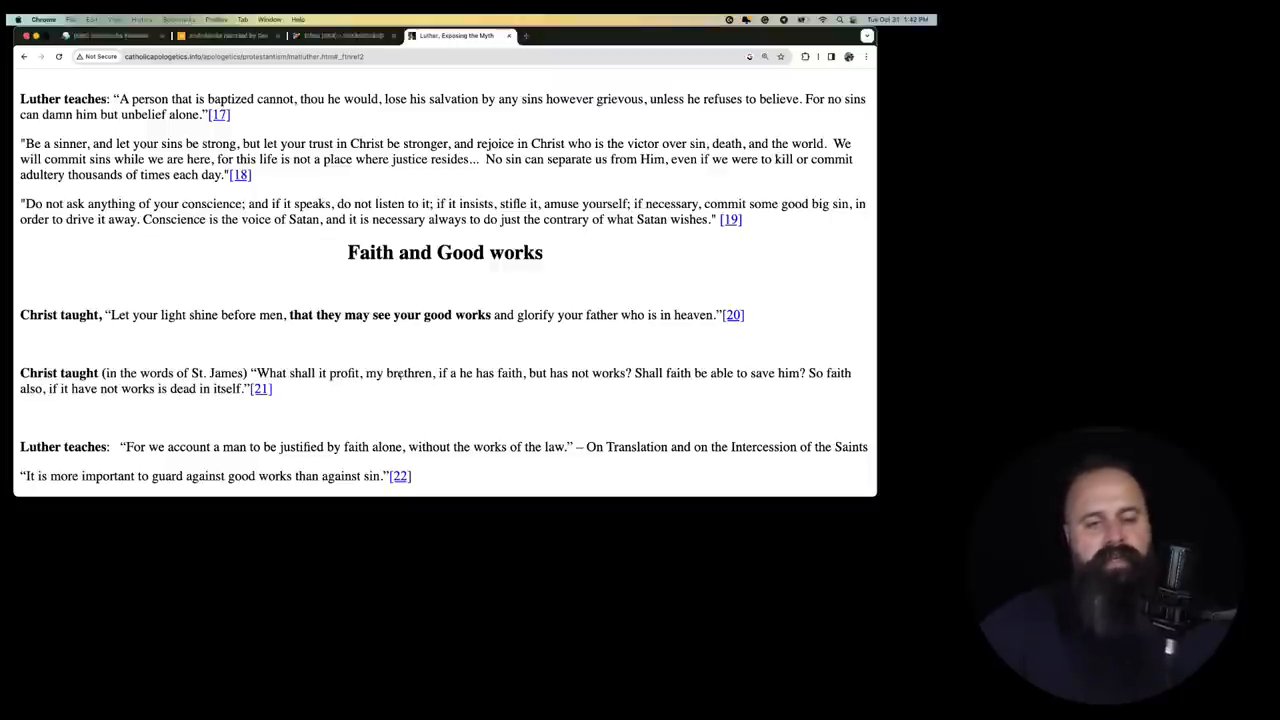
mouse_move(652, 330)
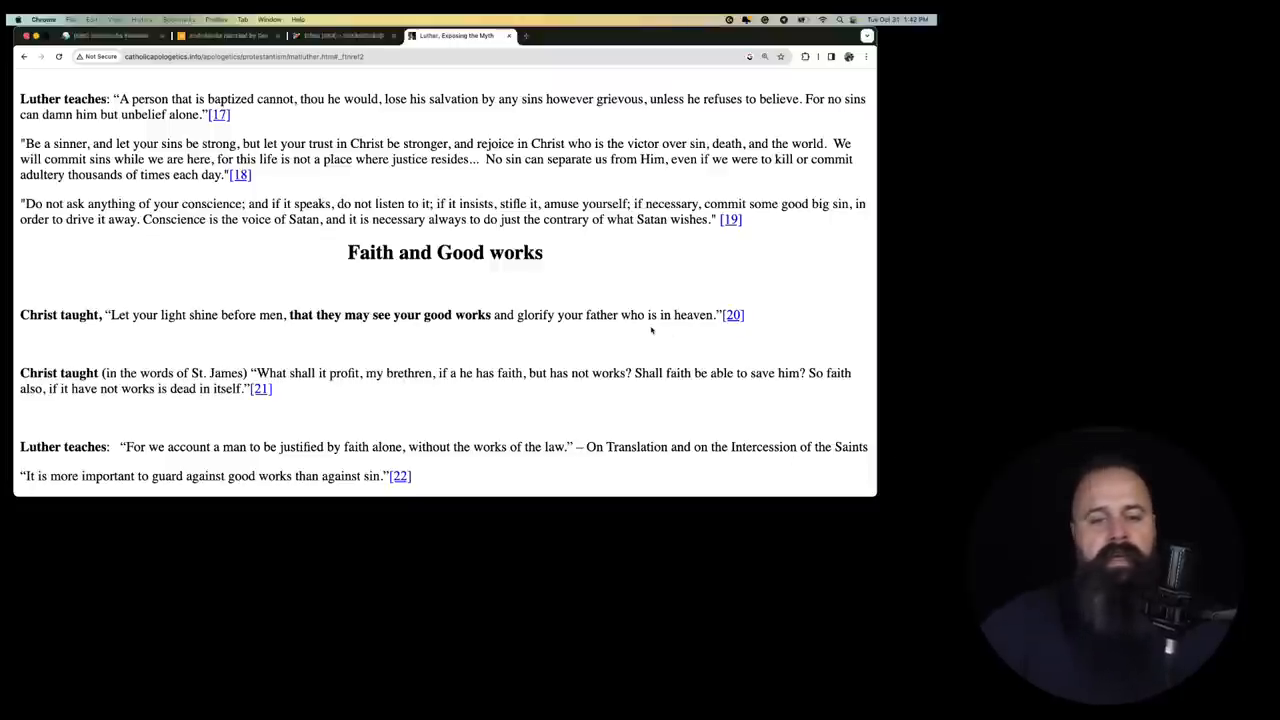
scroll(down, 3)
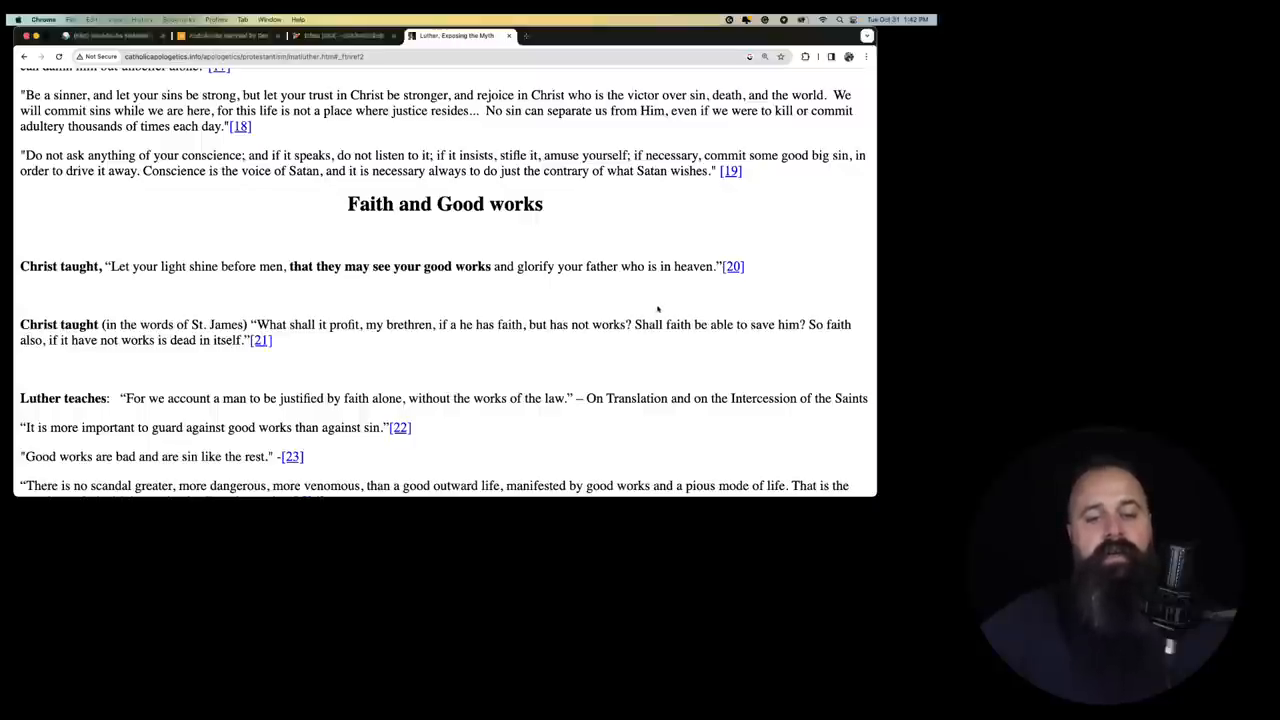
scroll(down, 3)
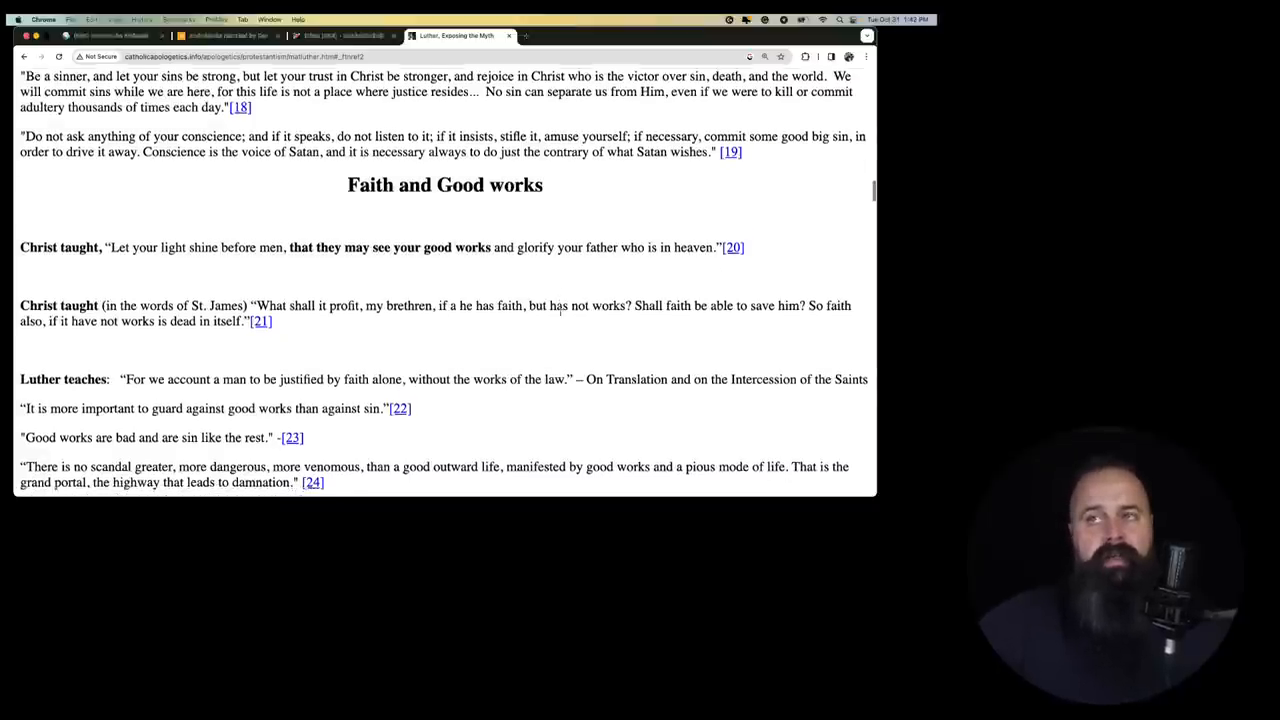
scroll(down, 3)
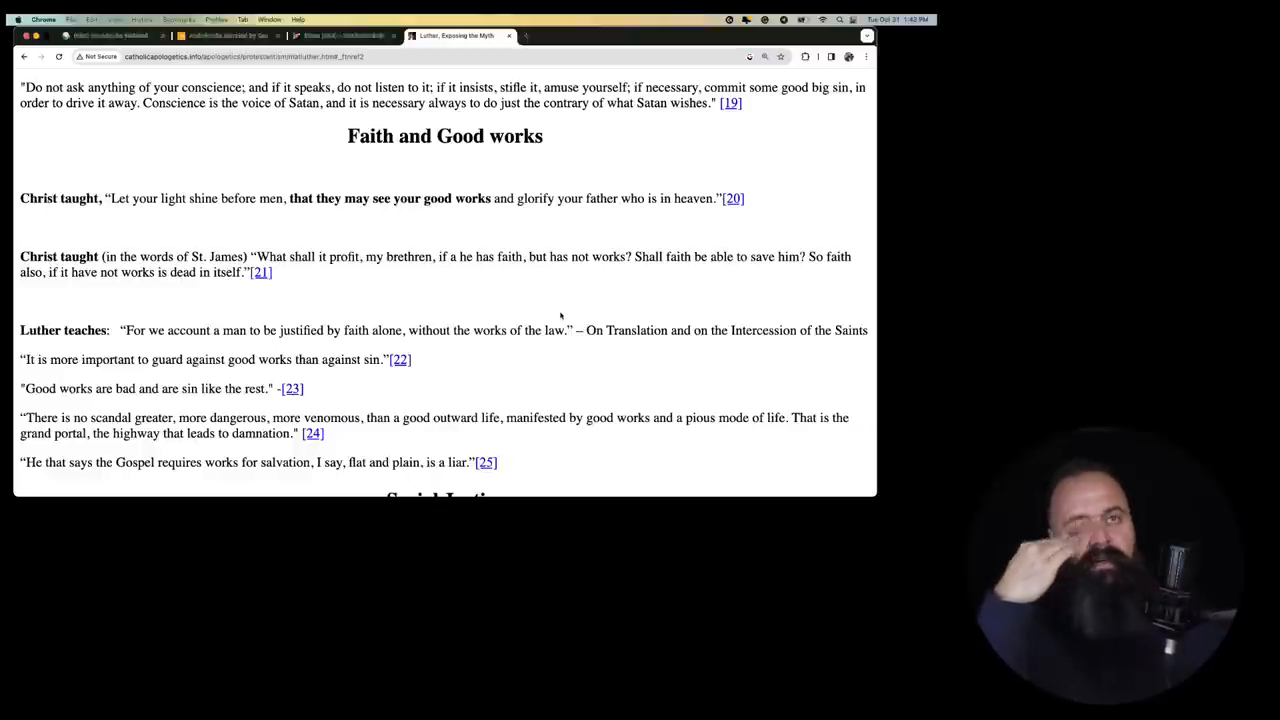
scroll(down, 3)
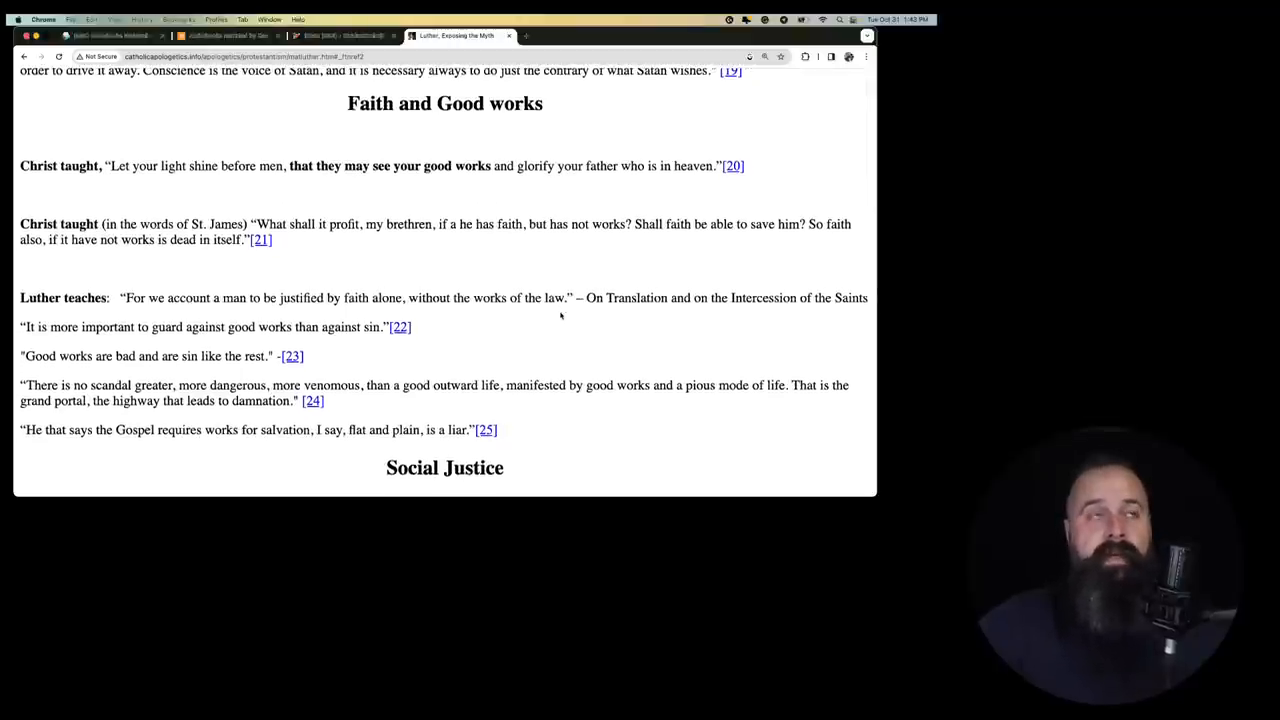
scroll(down, 3)
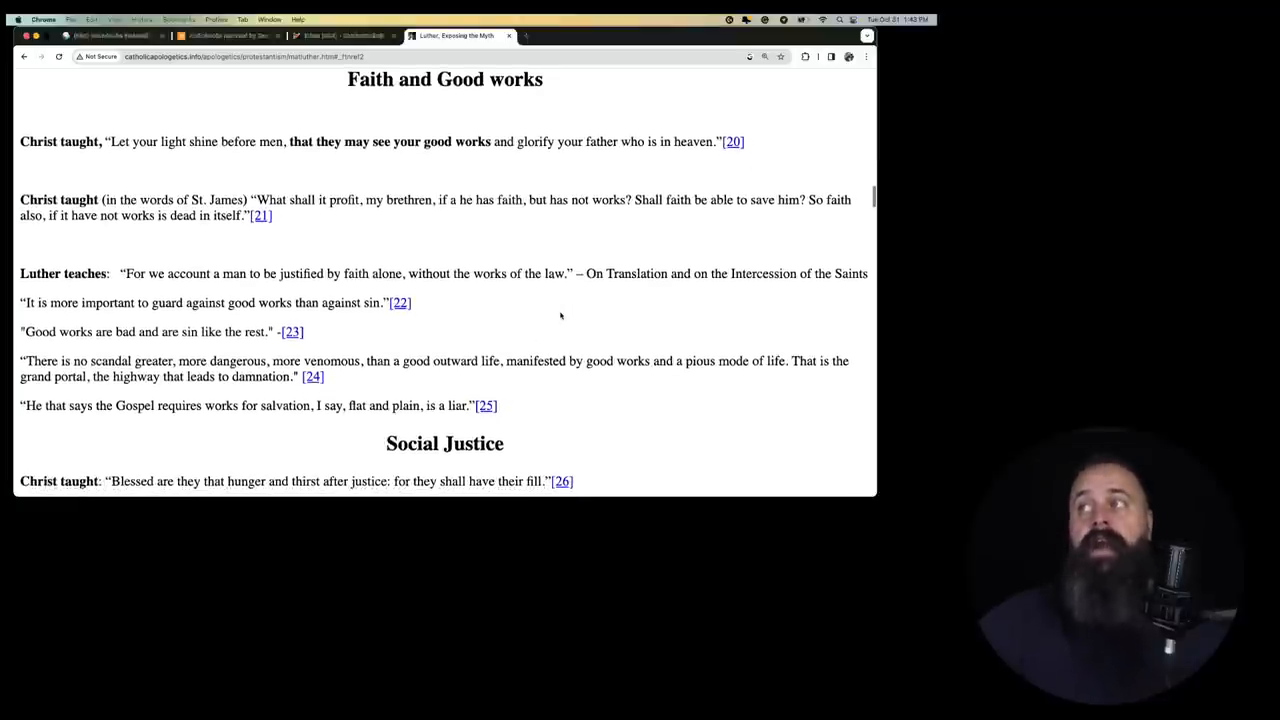
scroll(down, 3)
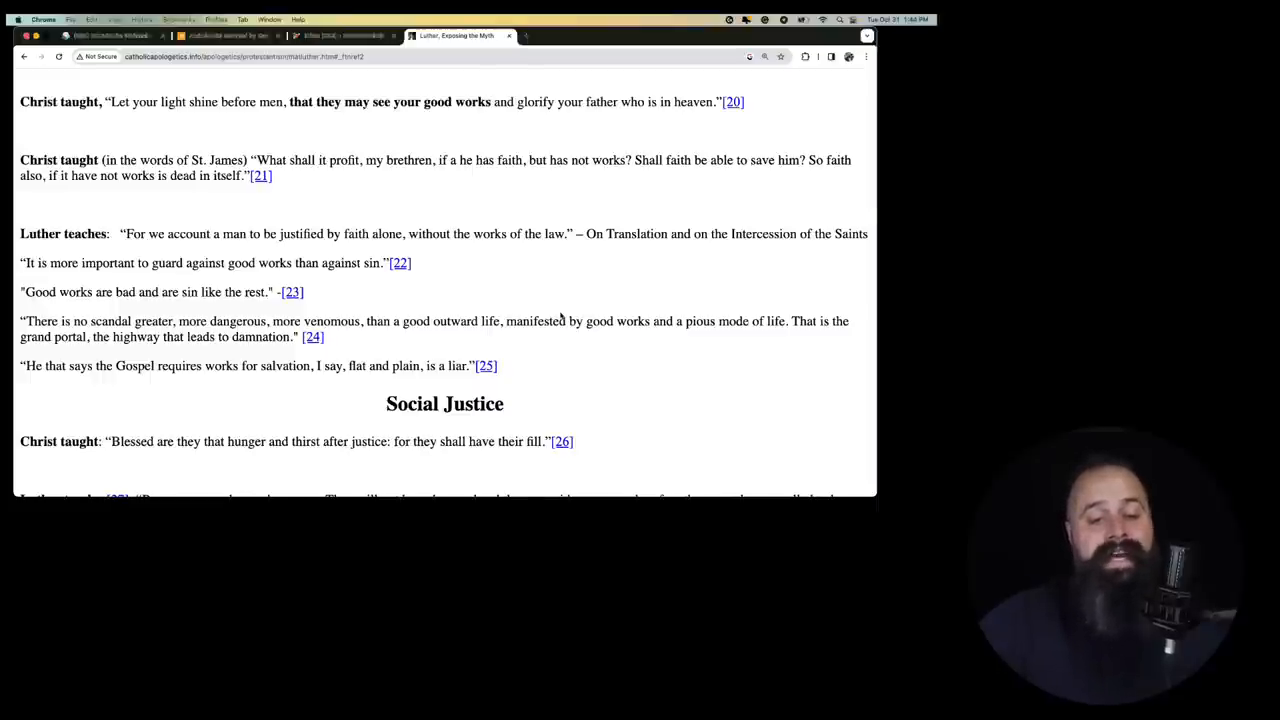
scroll(down, 3)
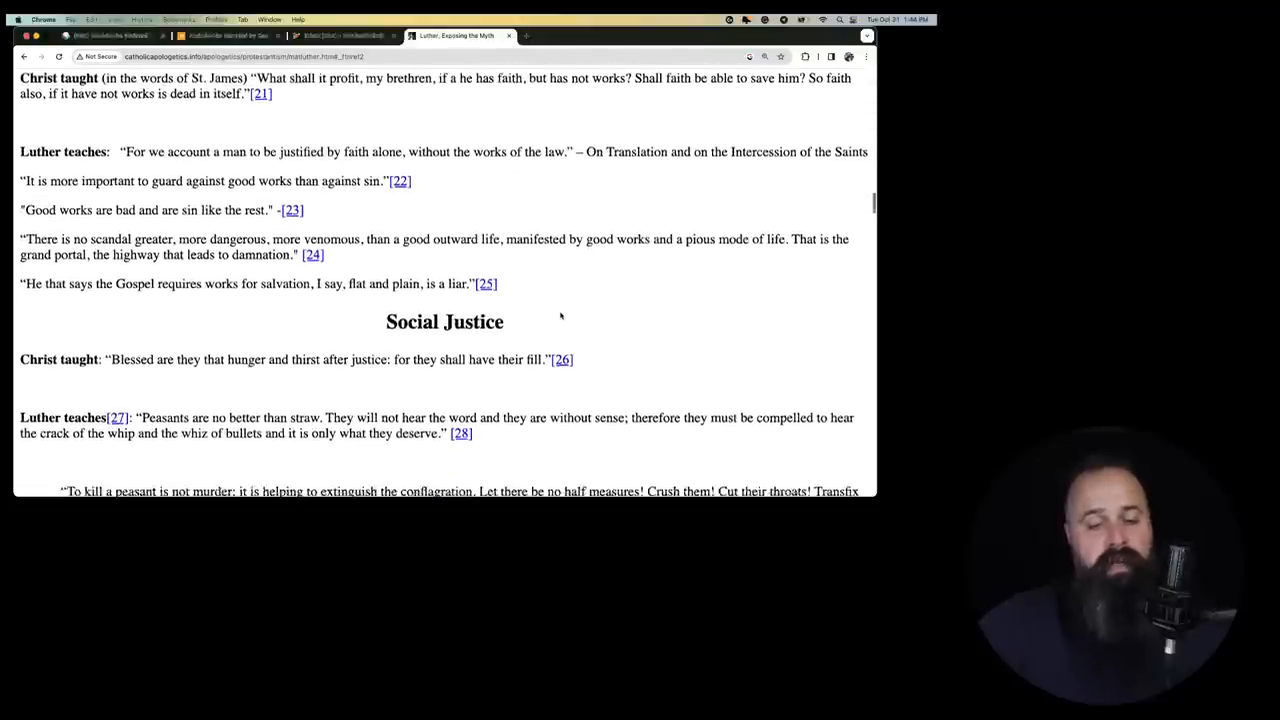
scroll(down, 3)
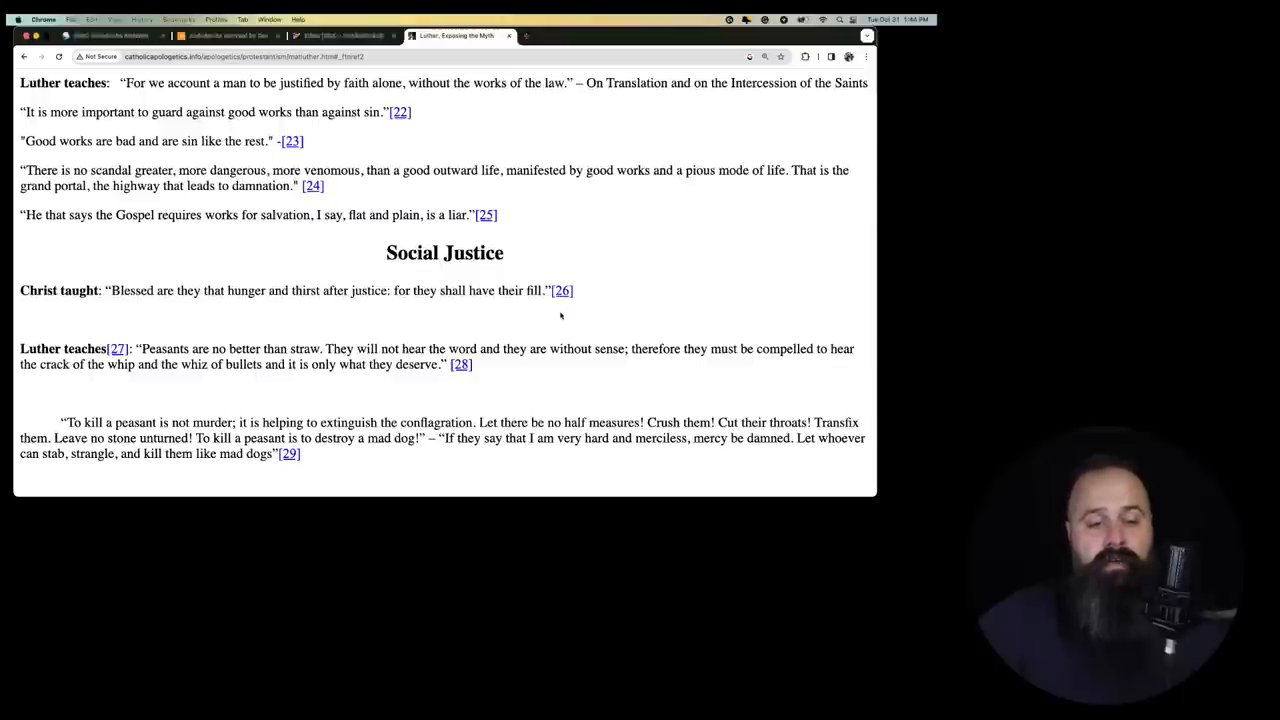
scroll(down, 3)
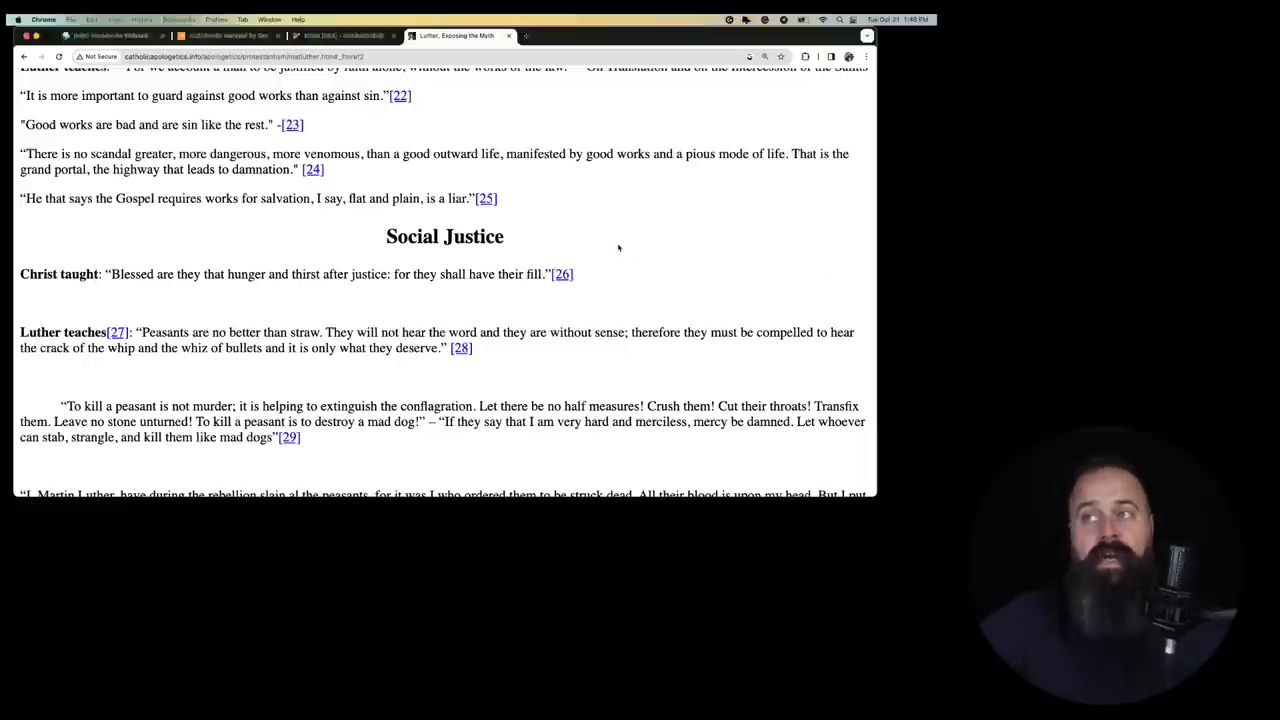
scroll(down, 3)
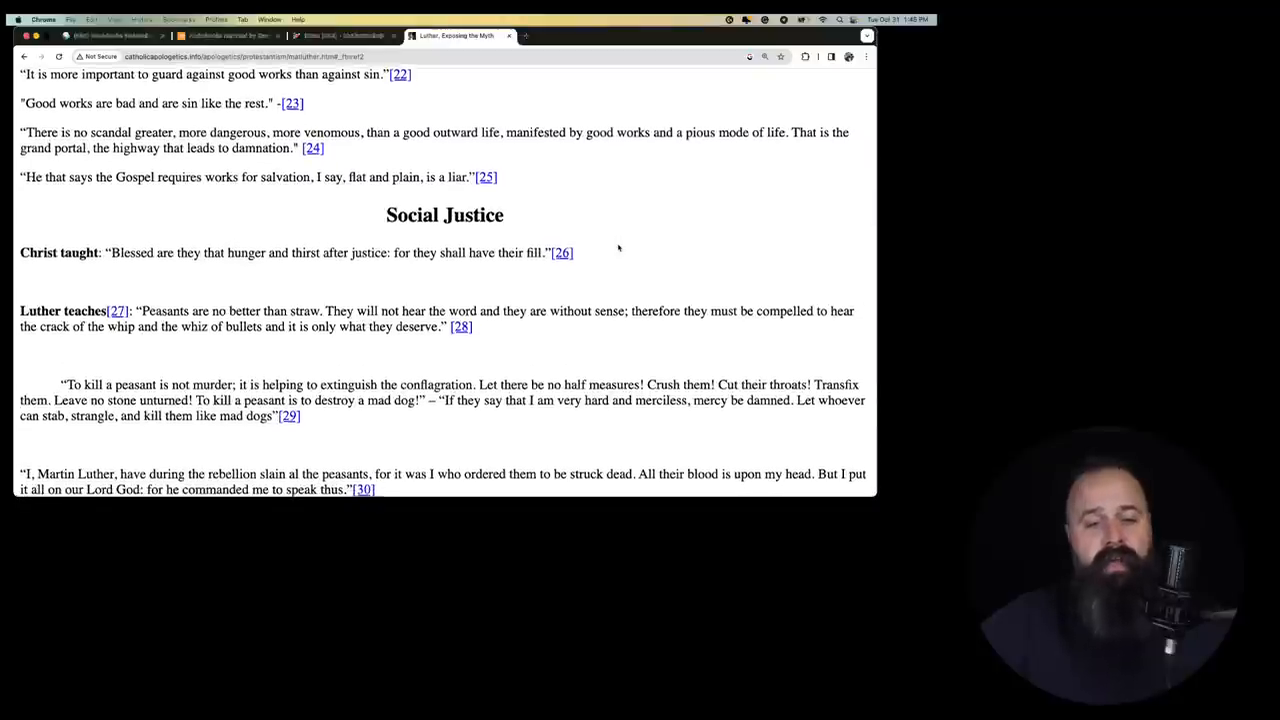
scroll(down, 3)
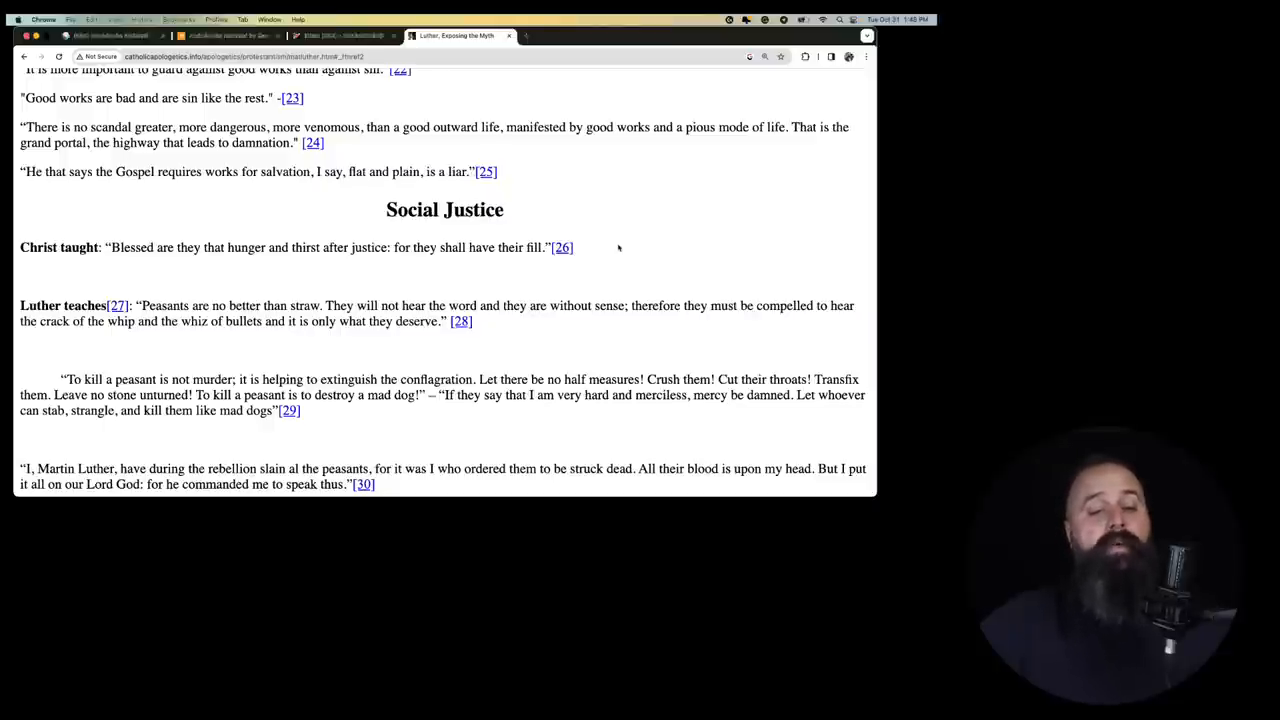
scroll(down, 3)
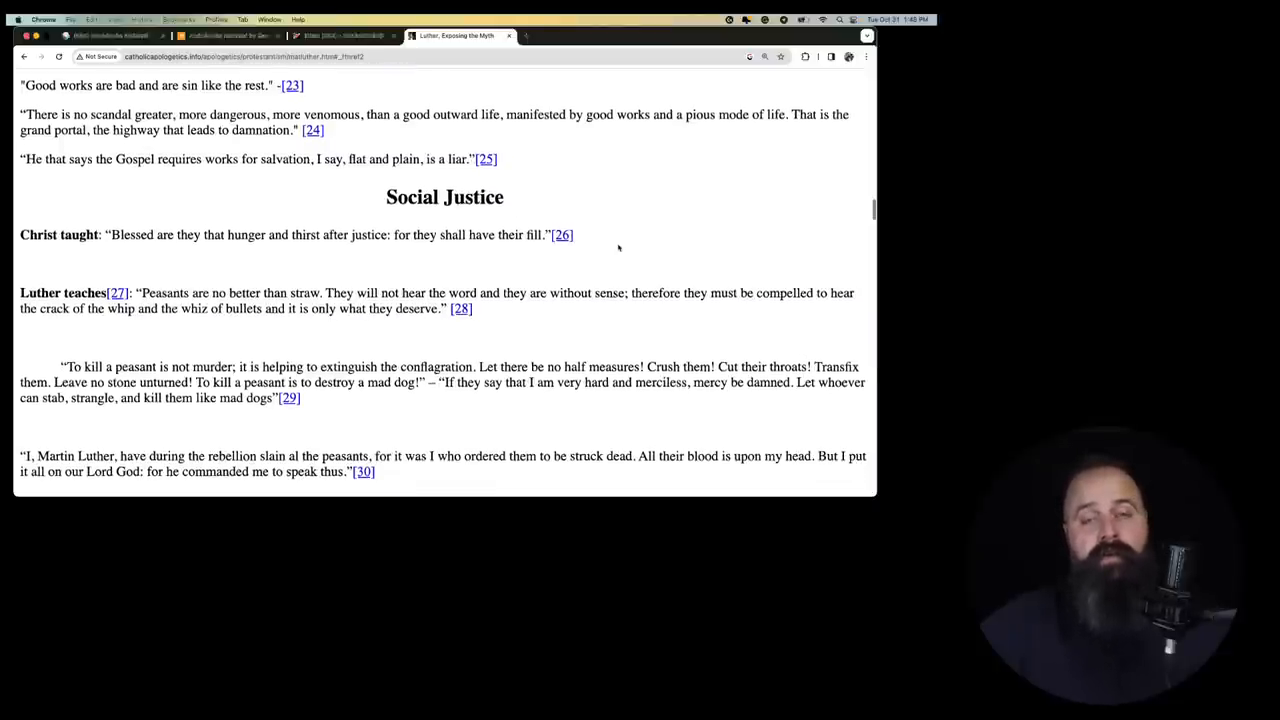
scroll(down, 3)
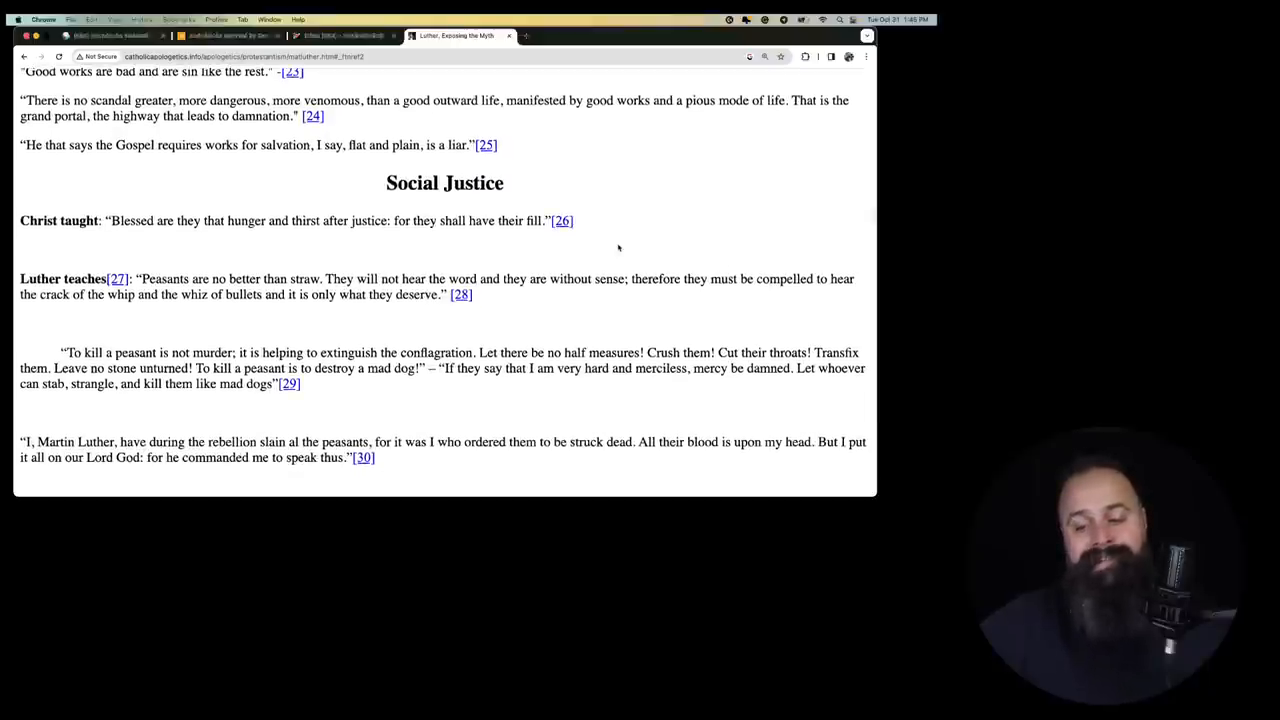
scroll(down, 3)
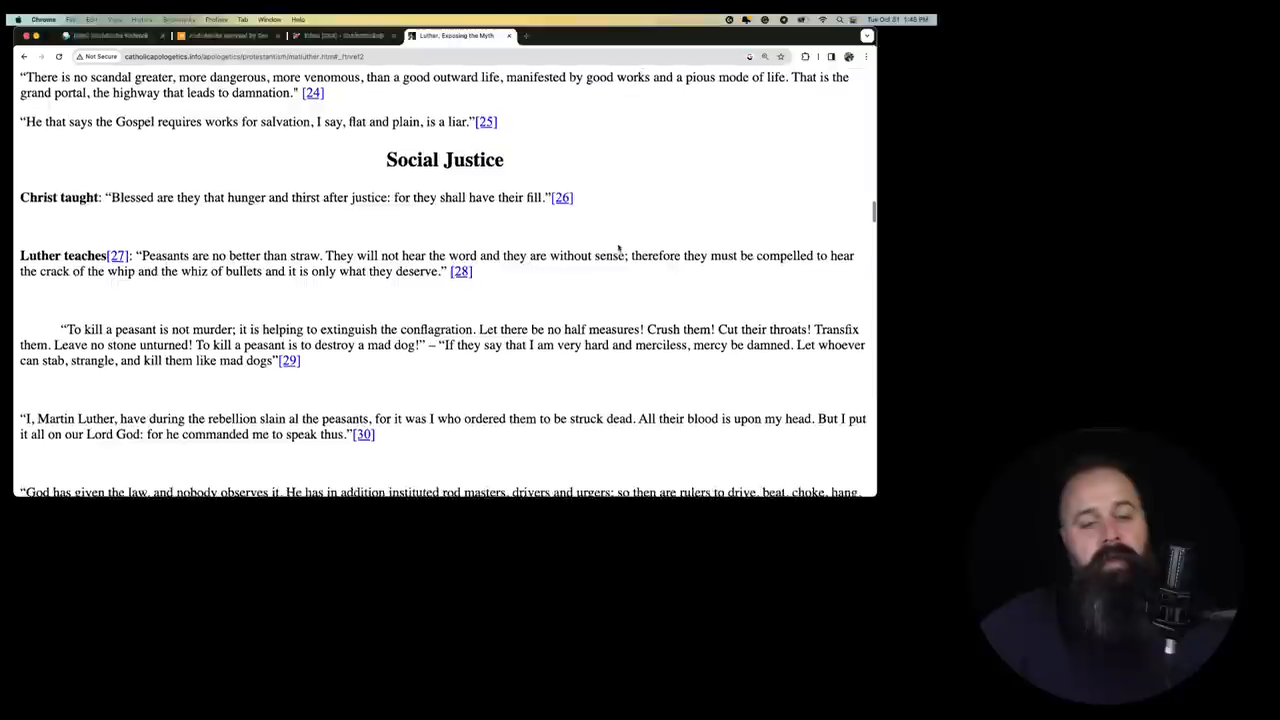
scroll(down, 3)
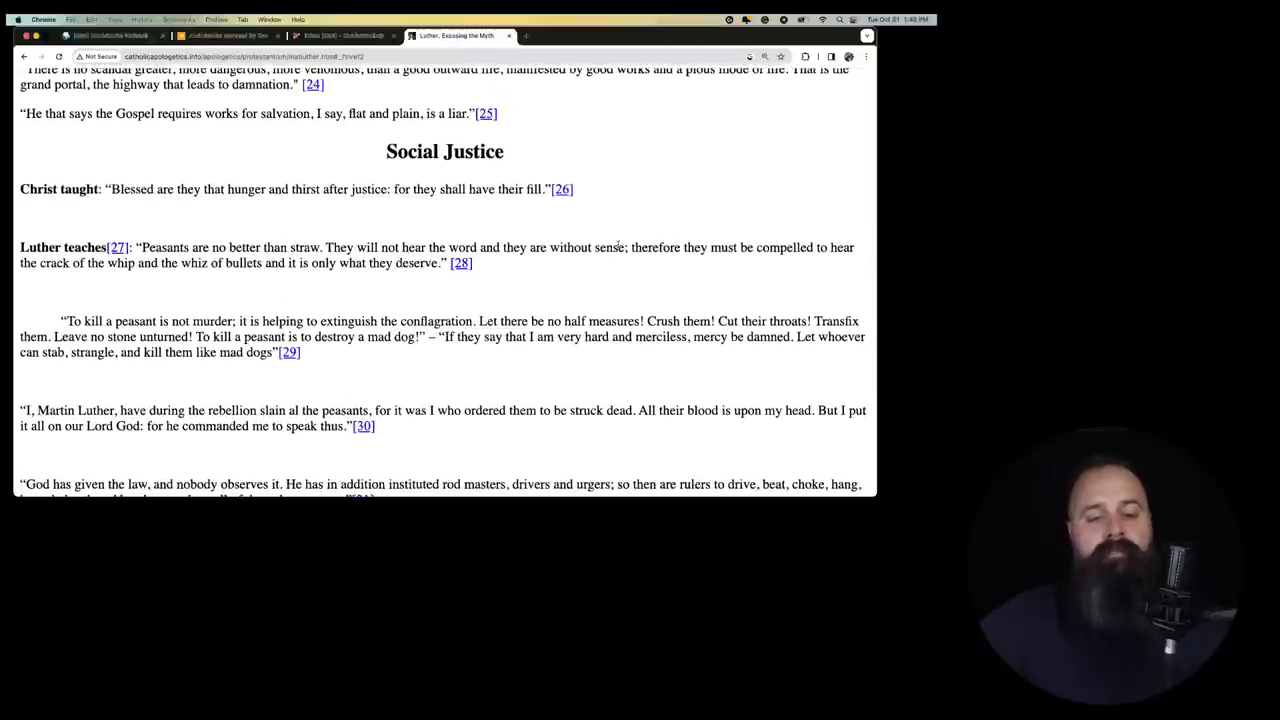
scroll(down, 3)
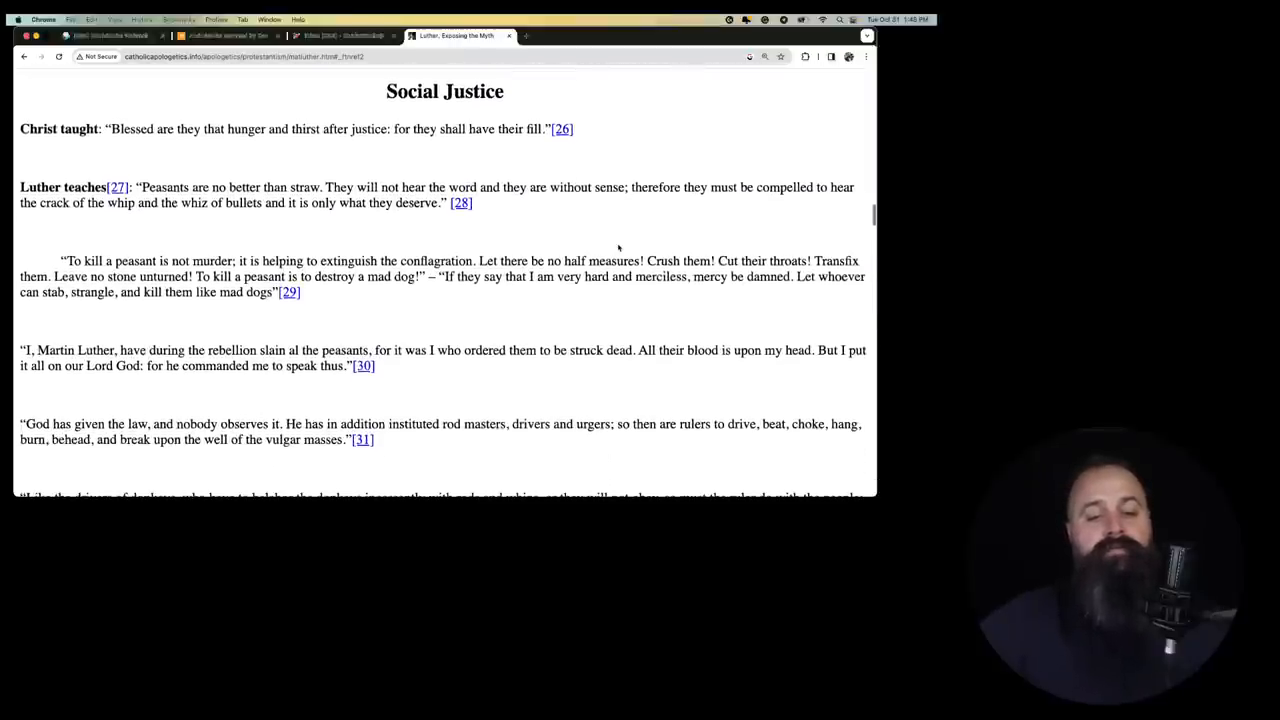
scroll(down, 3)
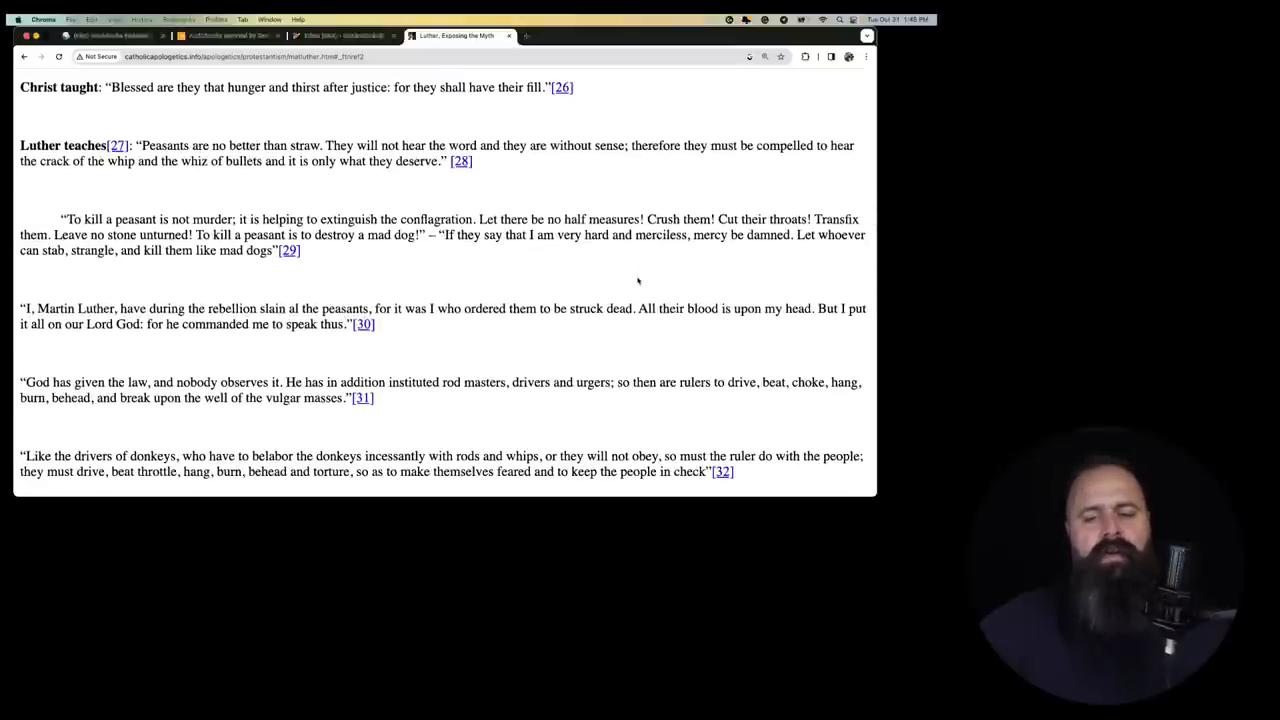
scroll(down, 3)
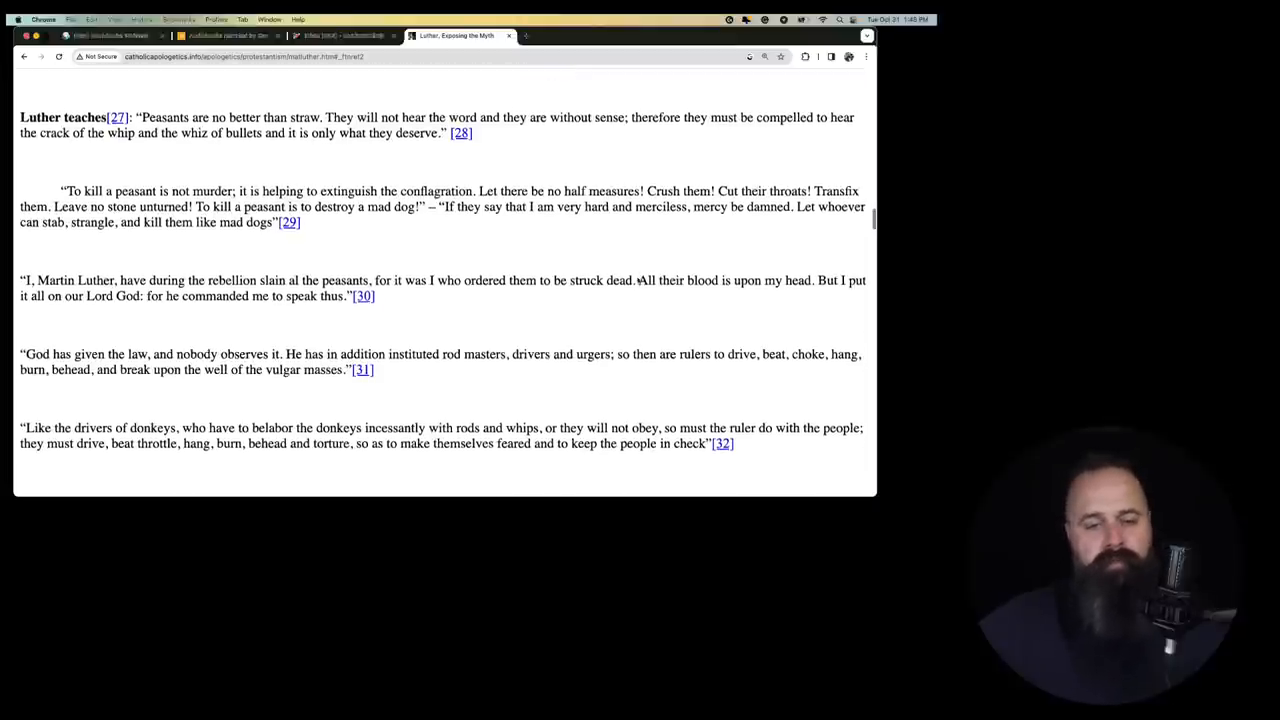
scroll(down, 3)
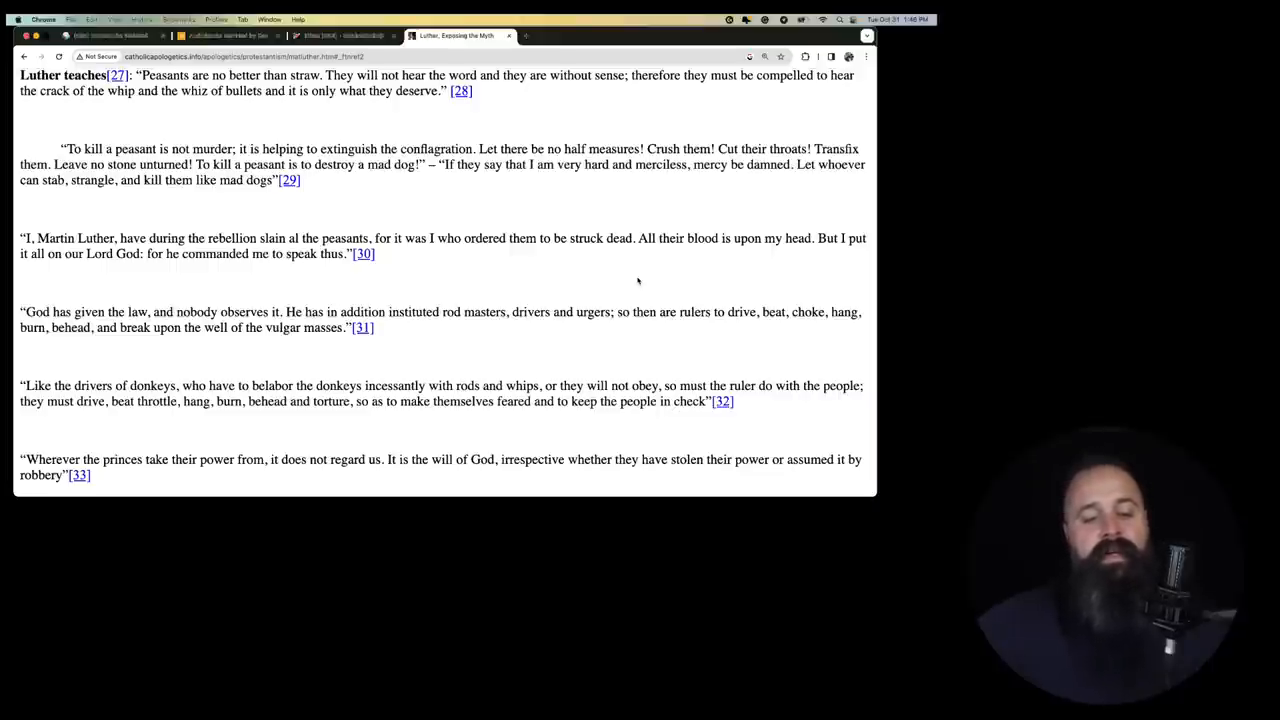
scroll(down, 3)
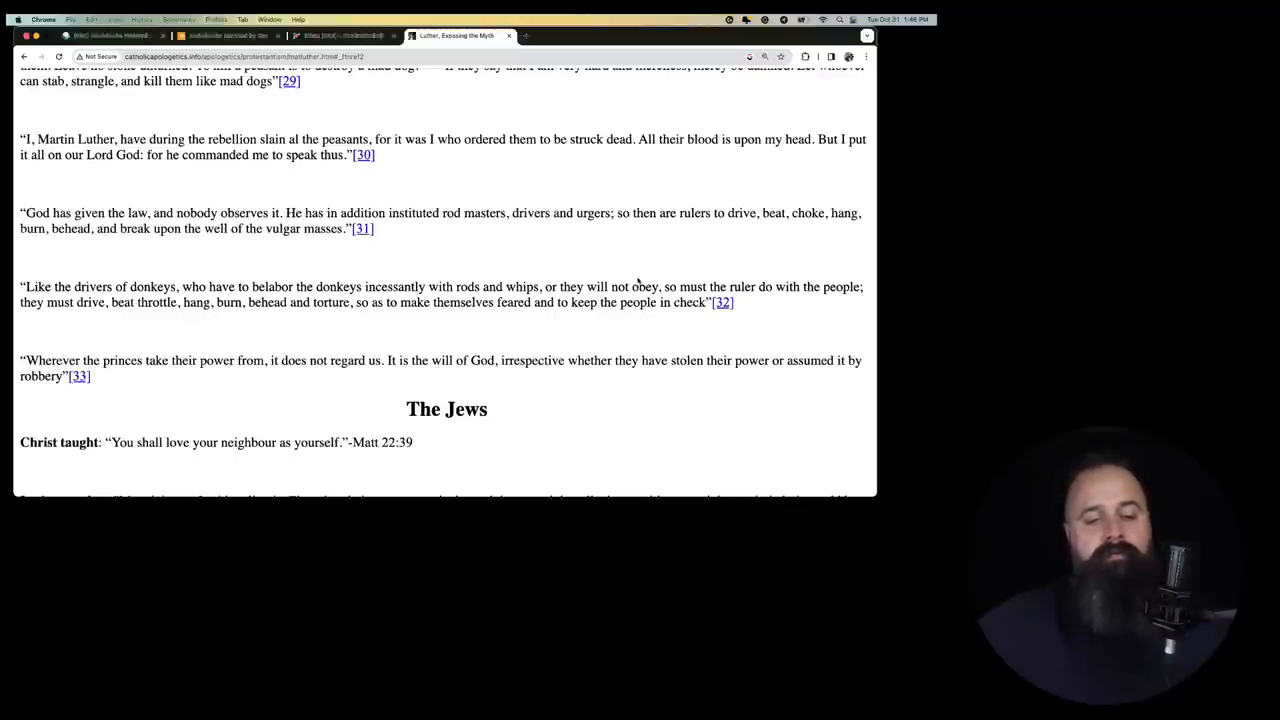
scroll(down, 3)
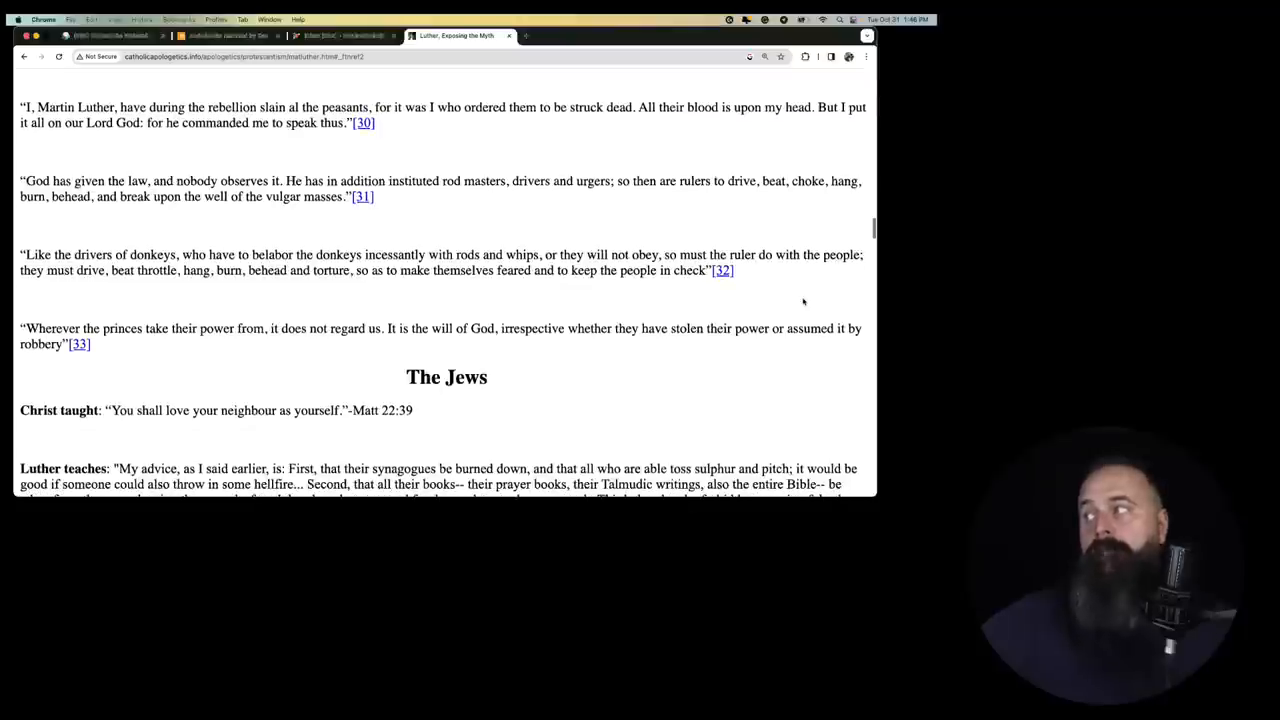
scroll(down, 3)
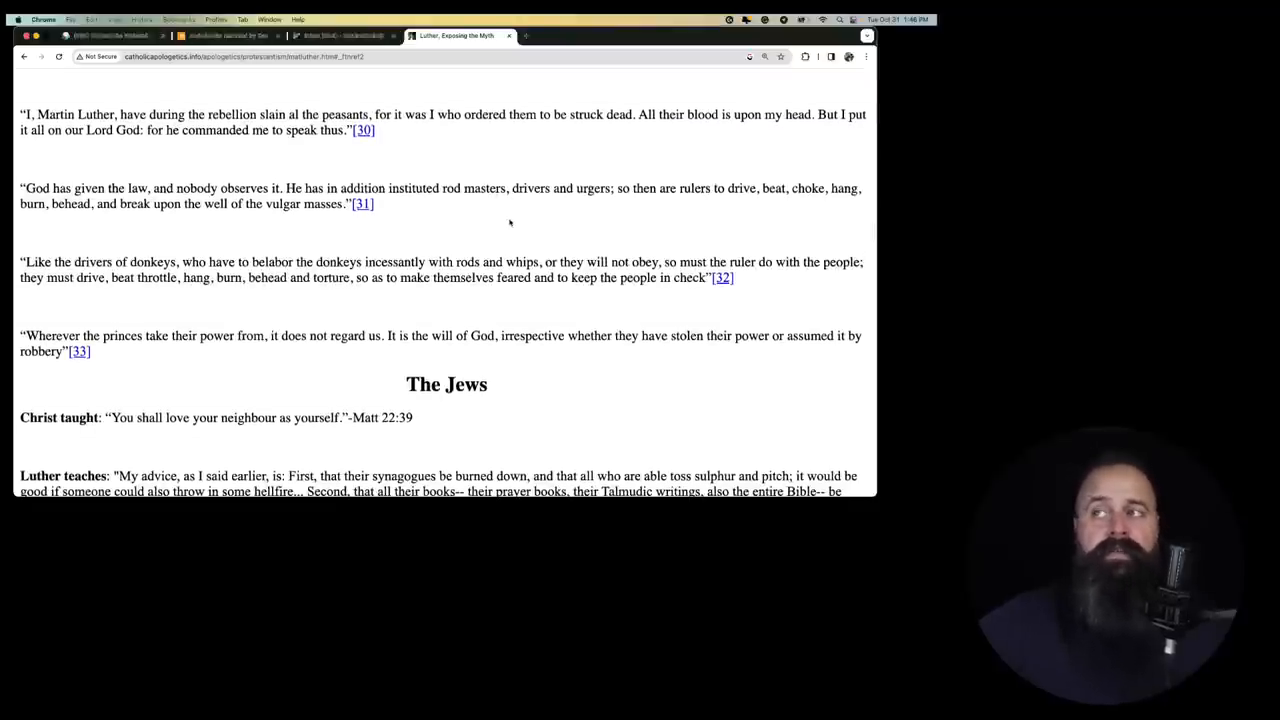
scroll(down, 3)
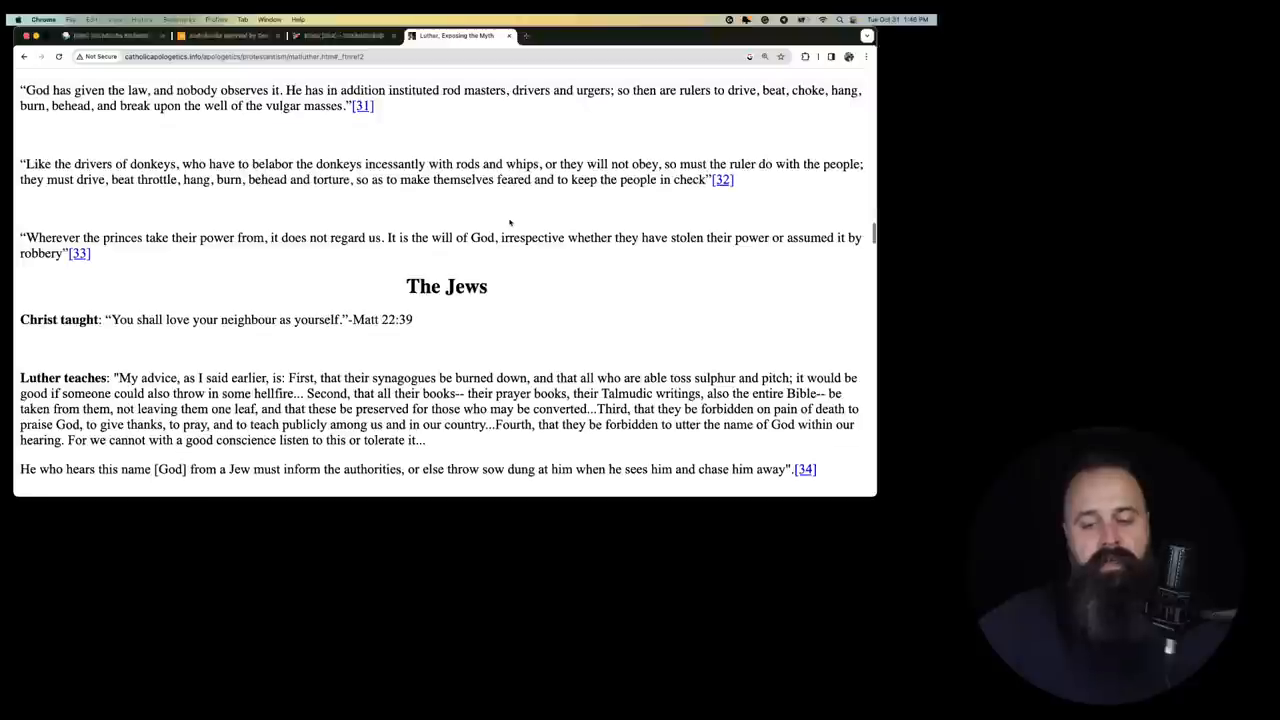
scroll(down, 3)
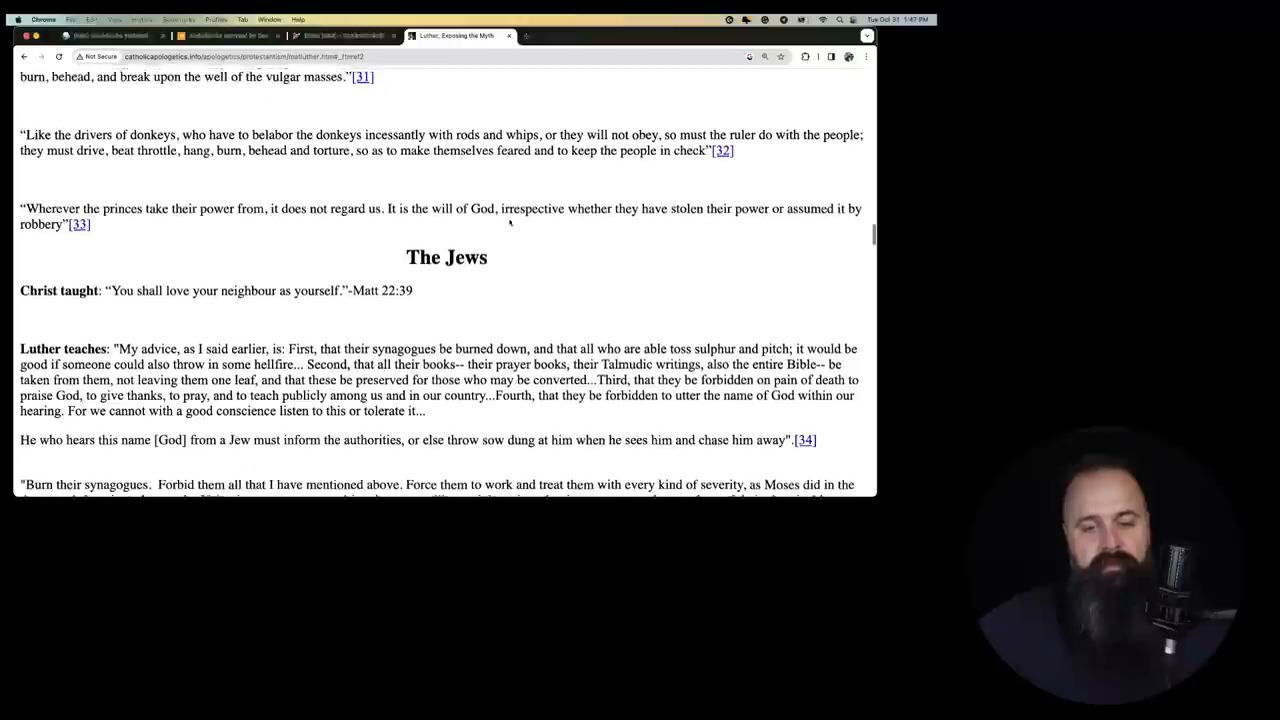
scroll(down, 3)
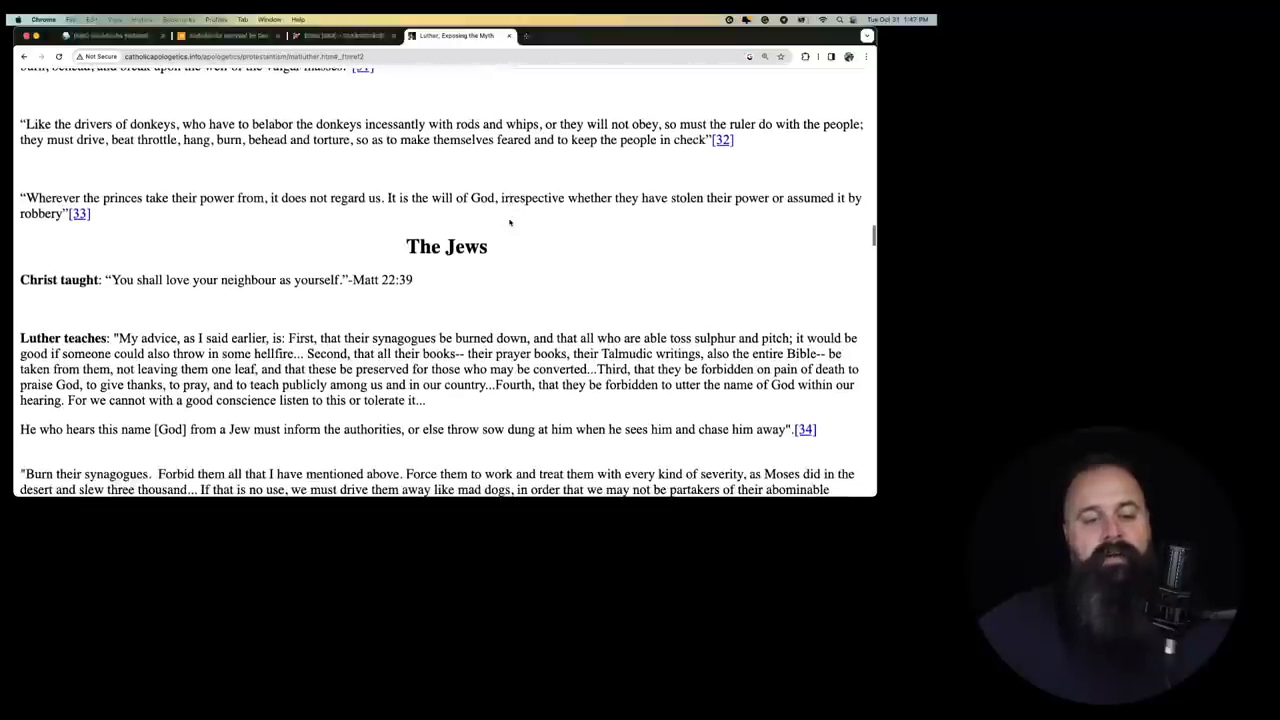
scroll(down, 3)
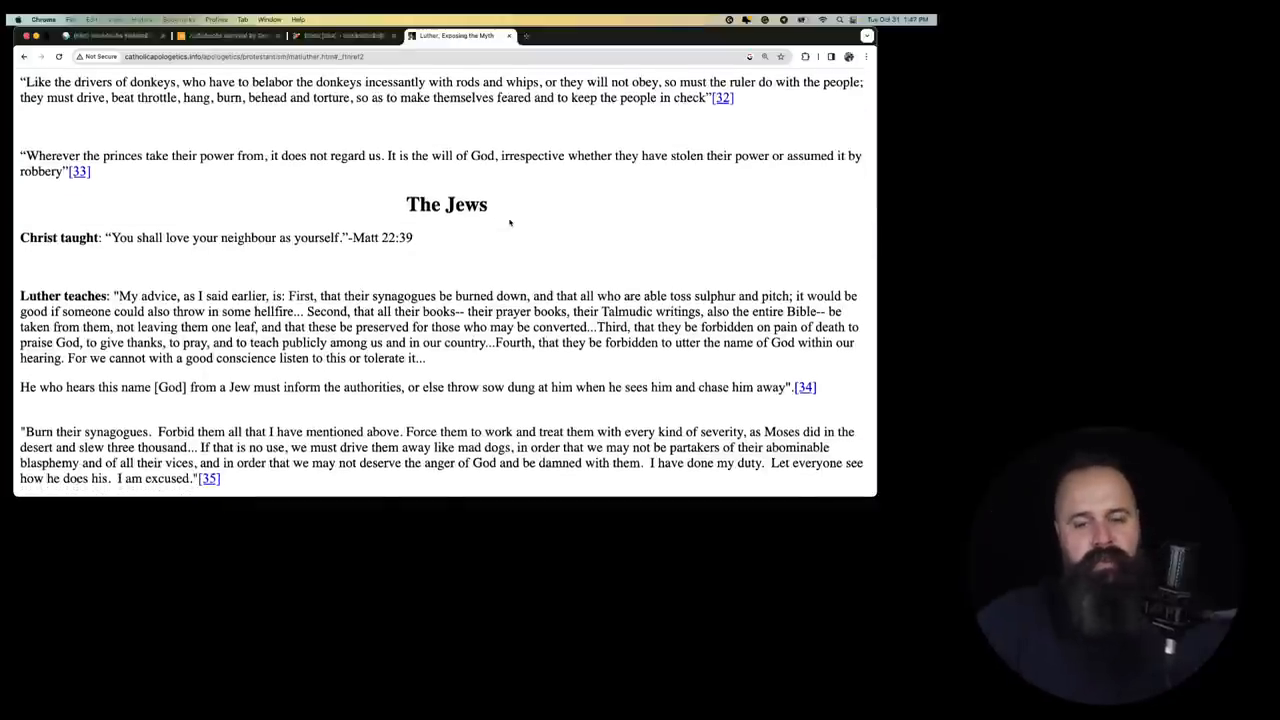
scroll(down, 3)
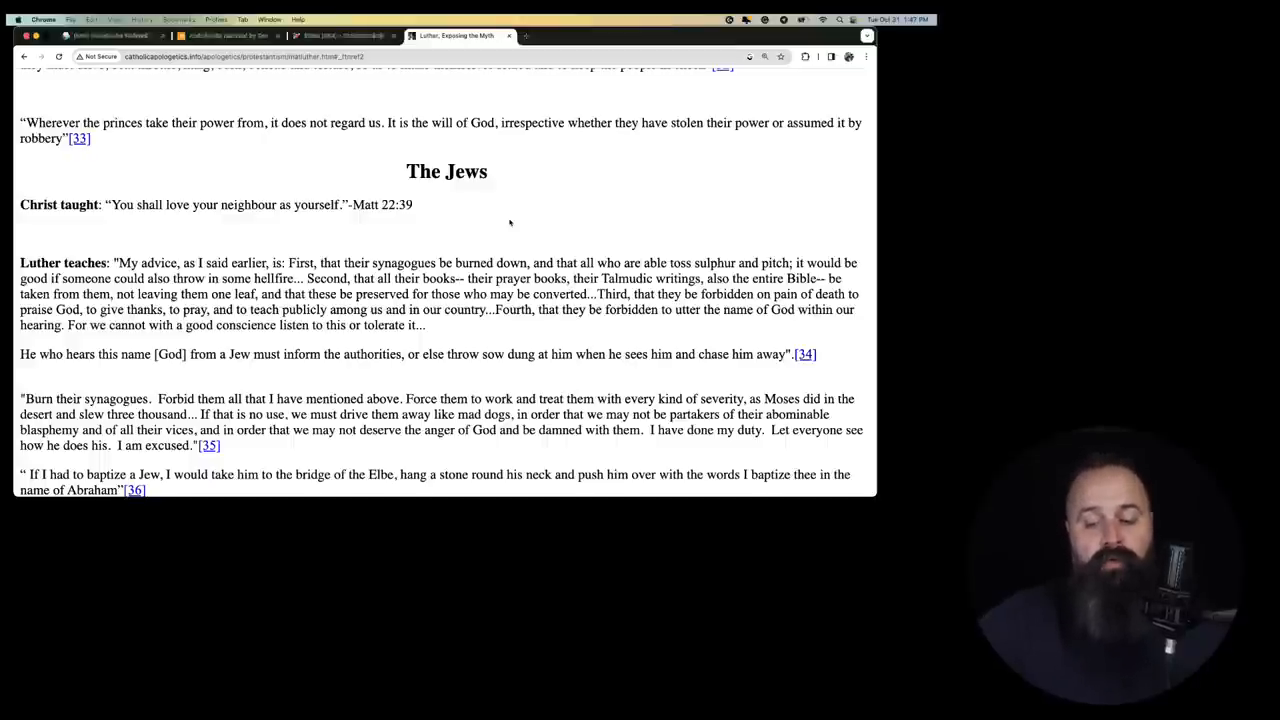
scroll(down, 3)
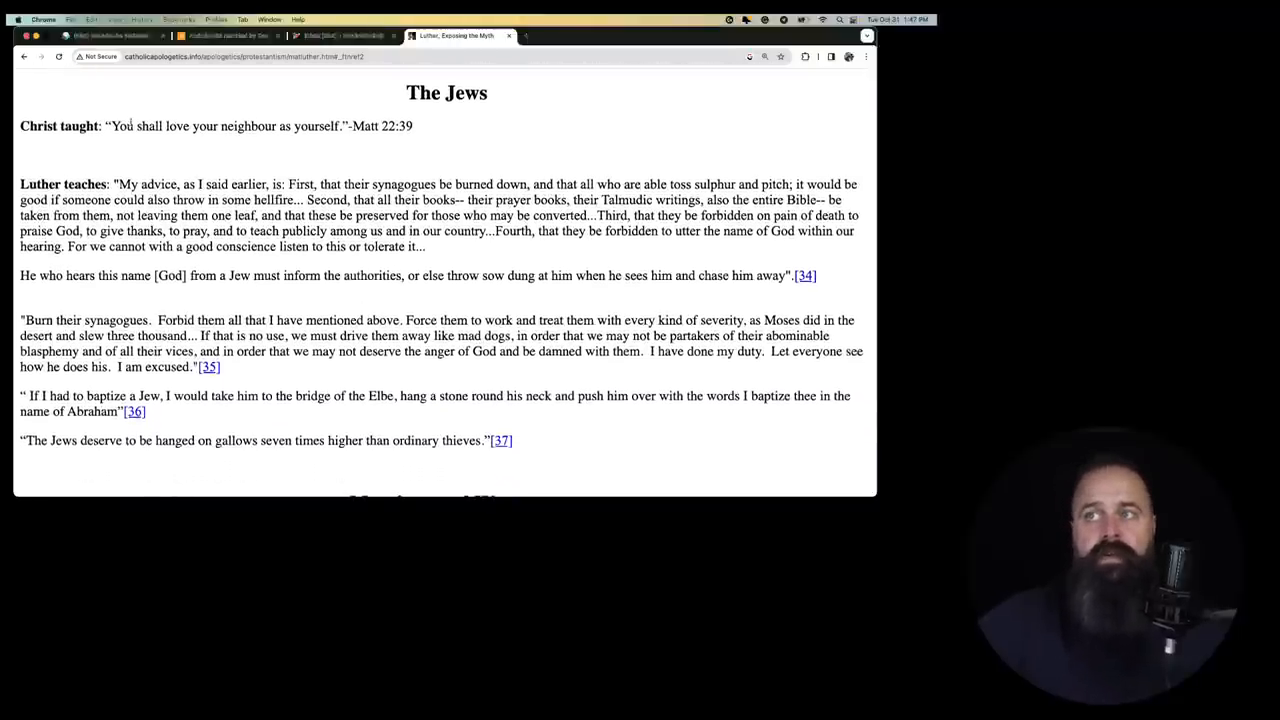
scroll(down, 3)
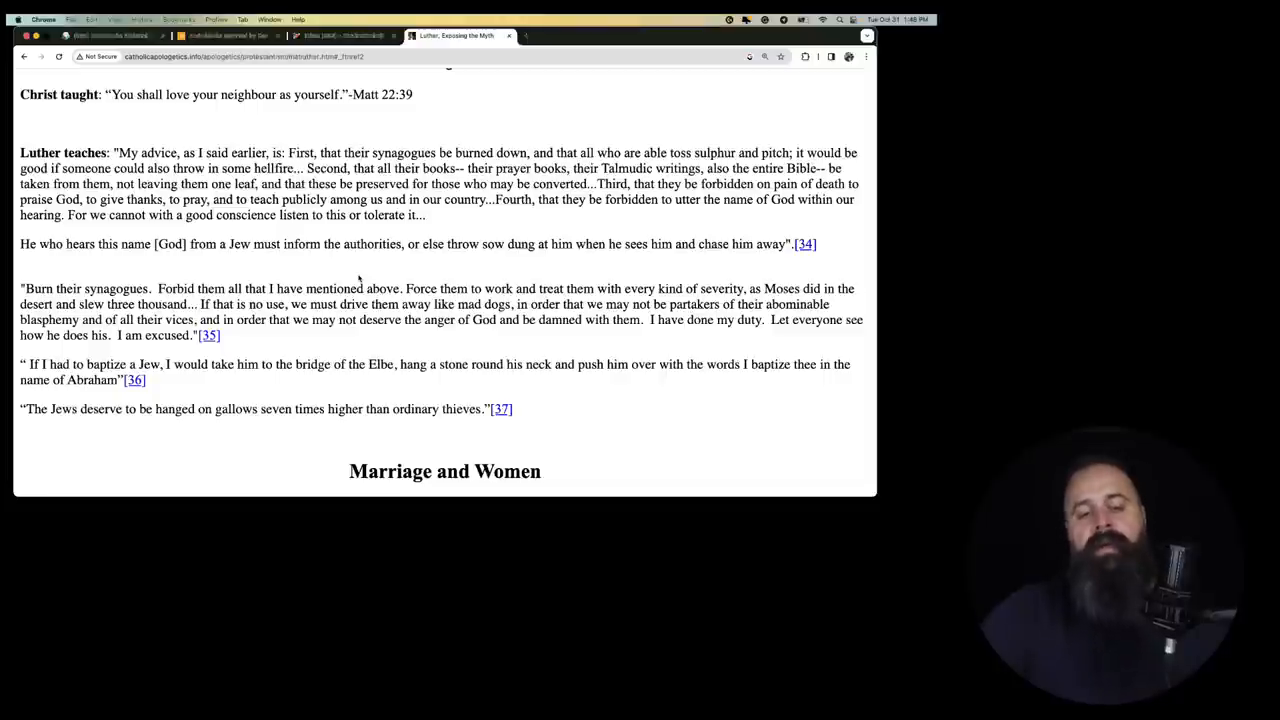
scroll(down, 3)
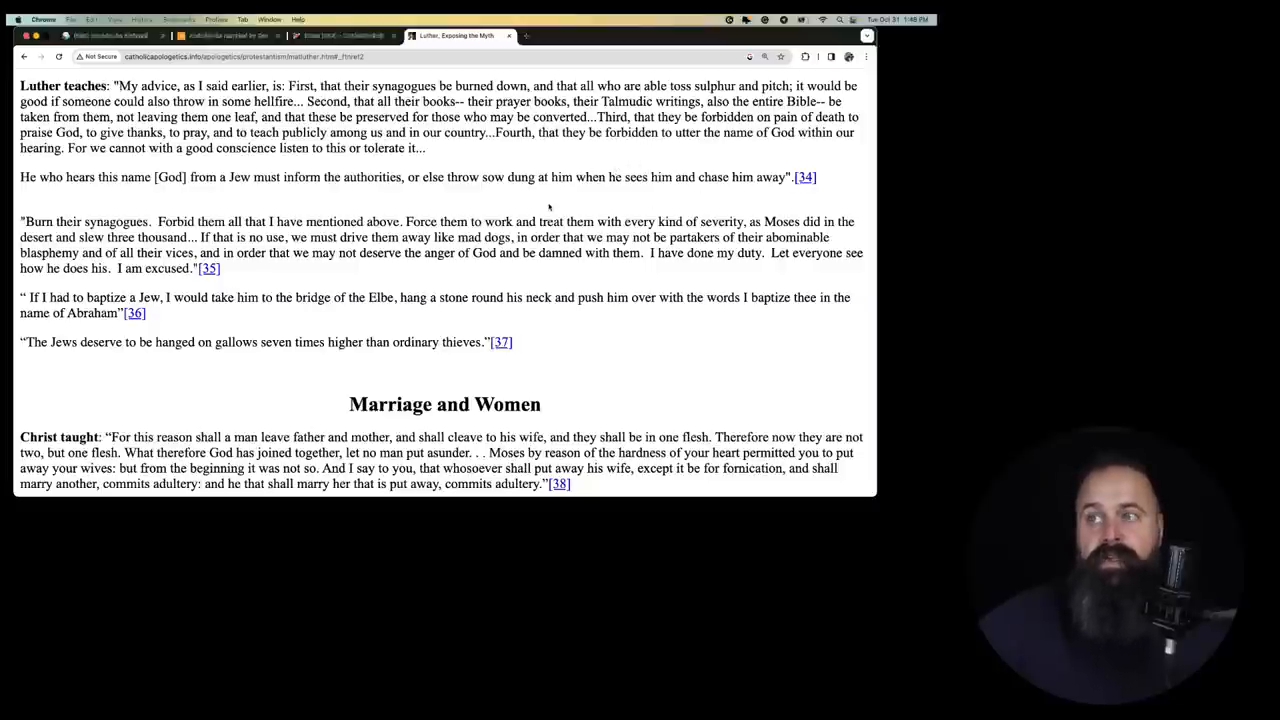
scroll(down, 3)
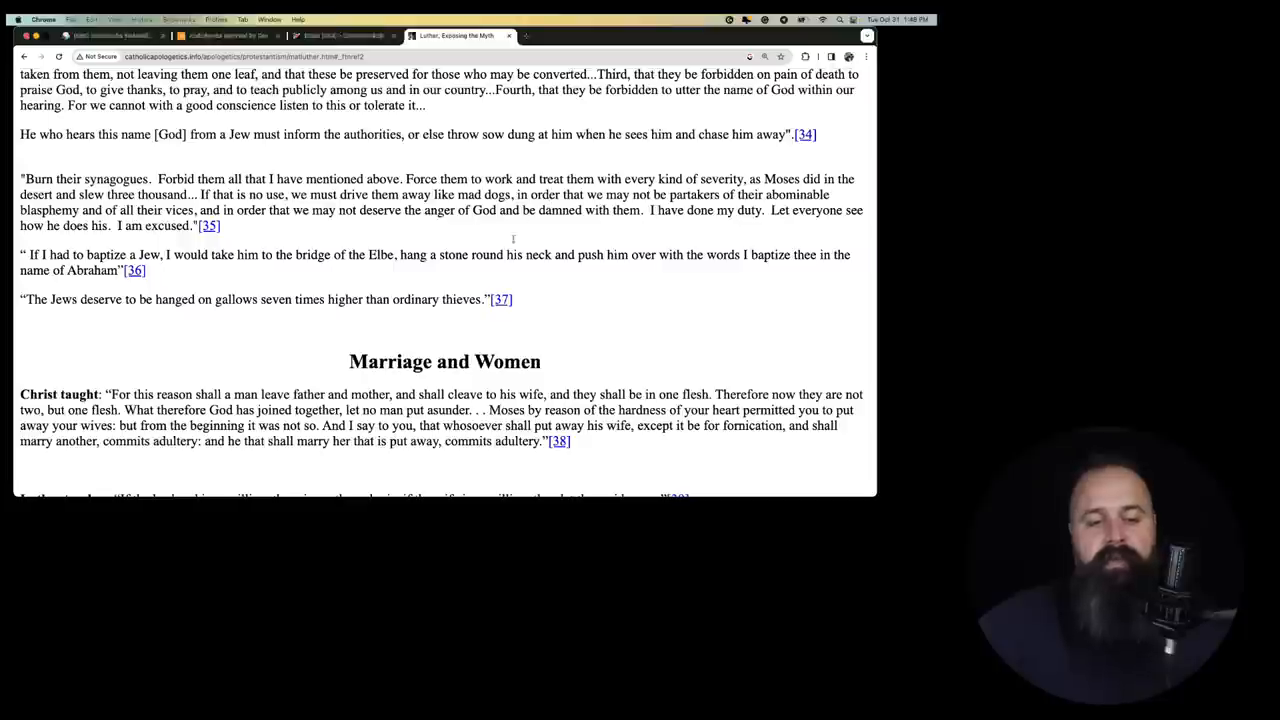
scroll(down, 3)
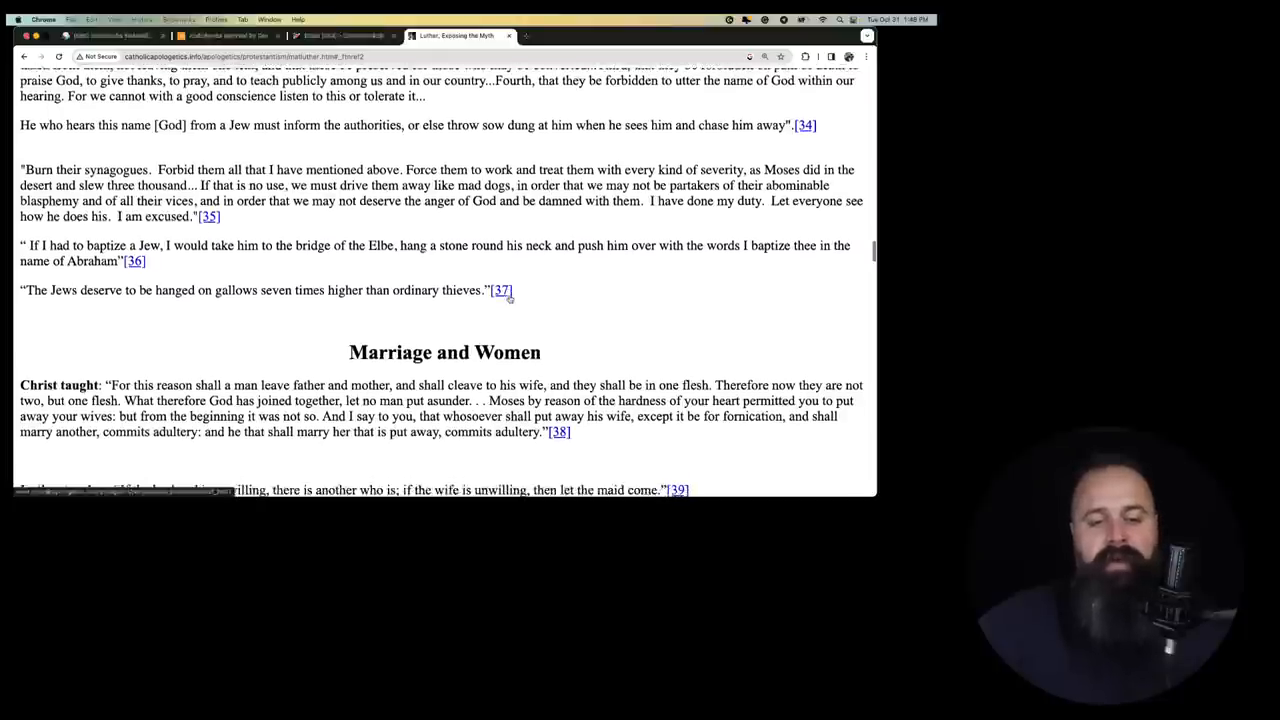
scroll(down, 3)
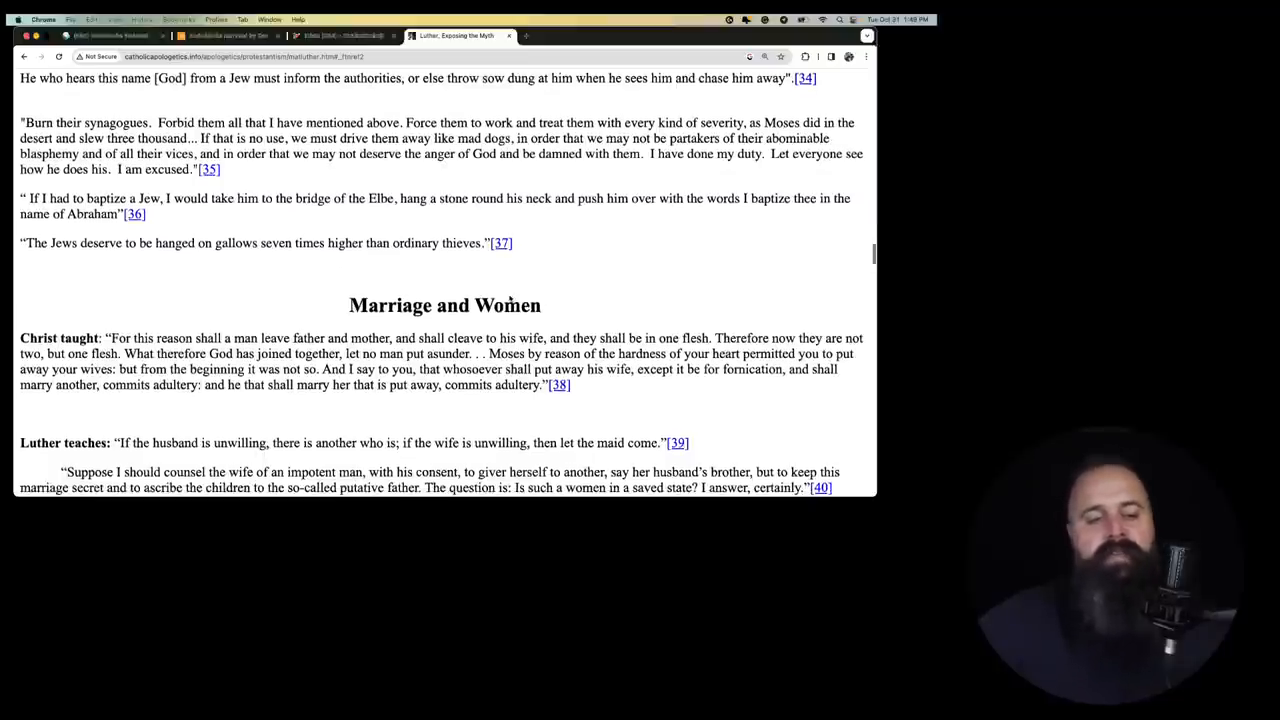
scroll(down, 3)
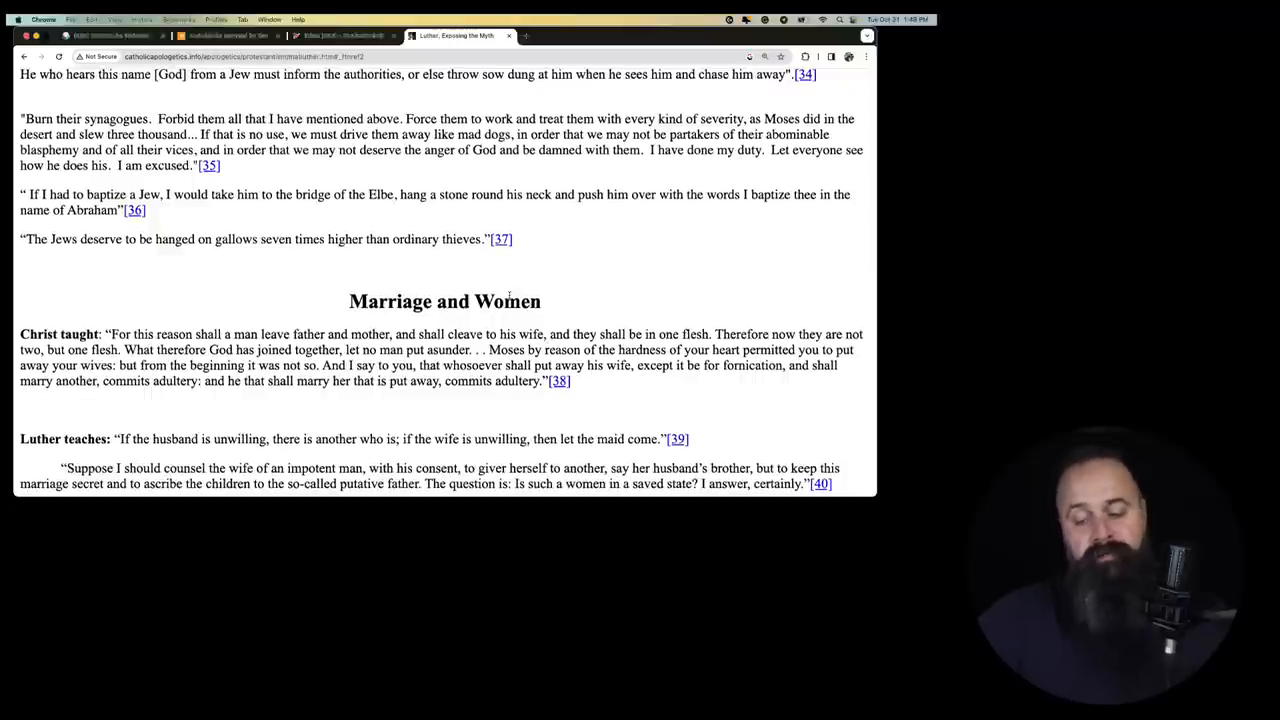
scroll(down, 3)
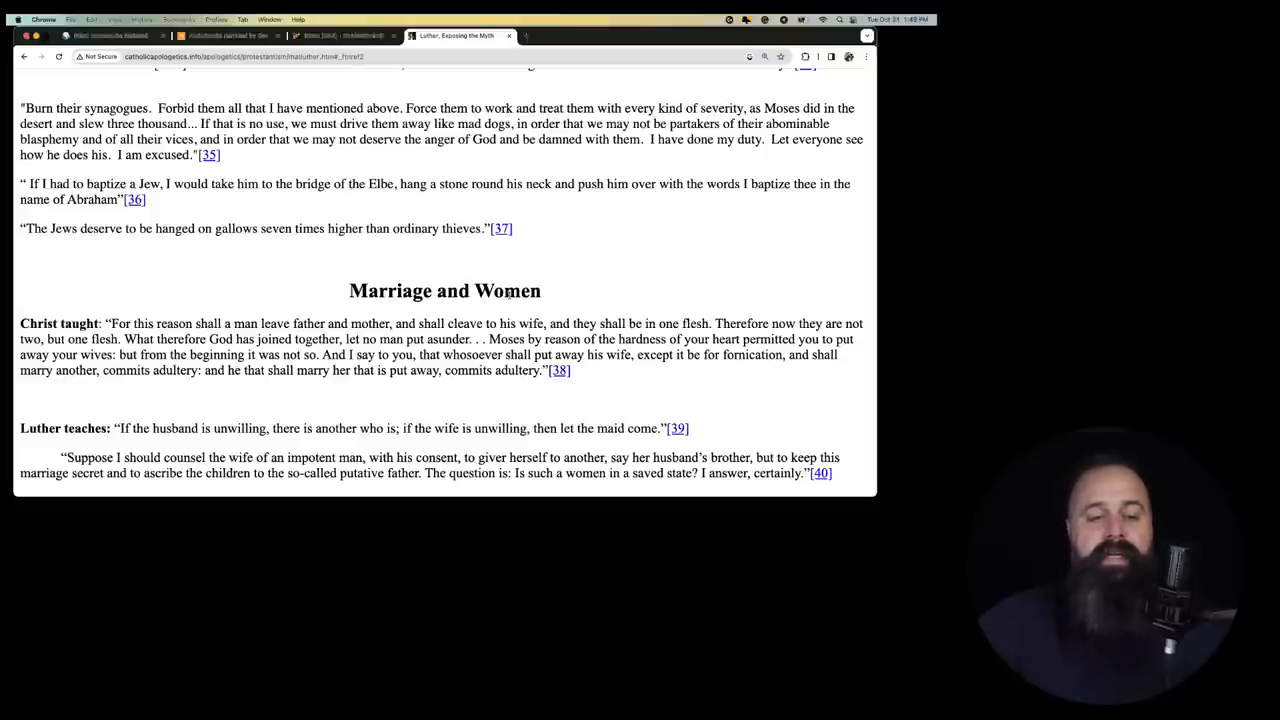
scroll(down, 3)
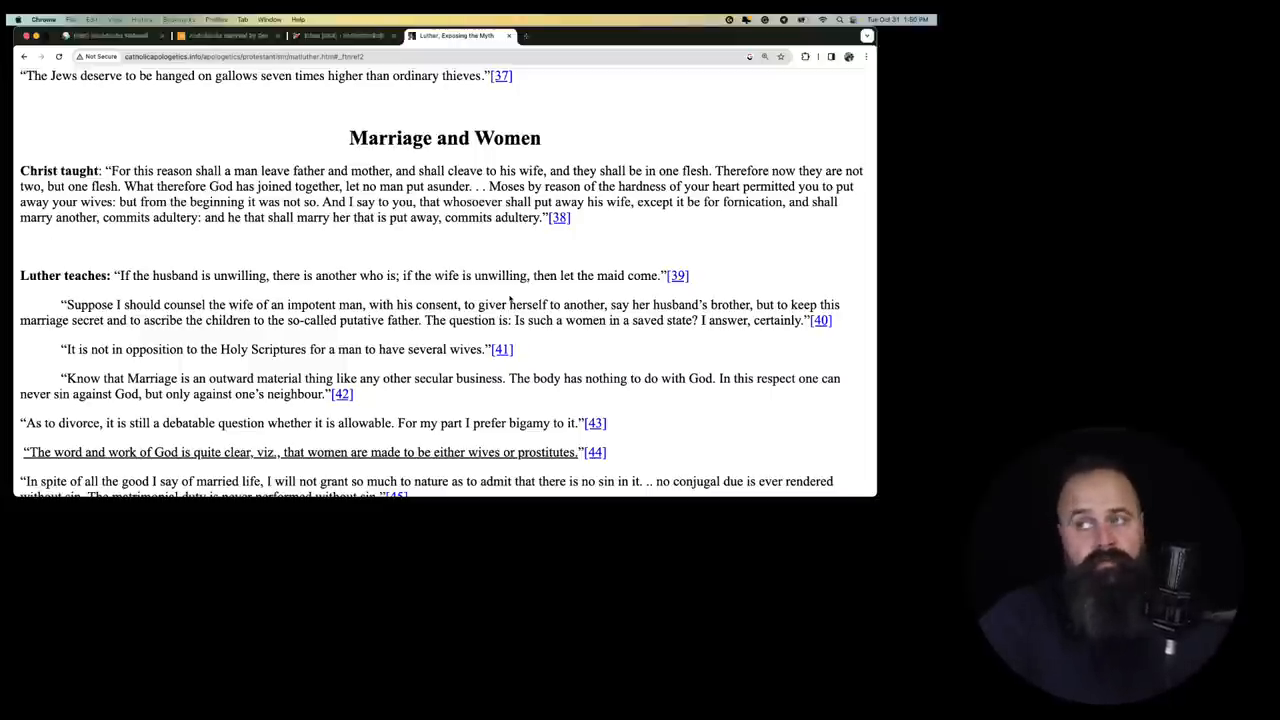
scroll(down, 3)
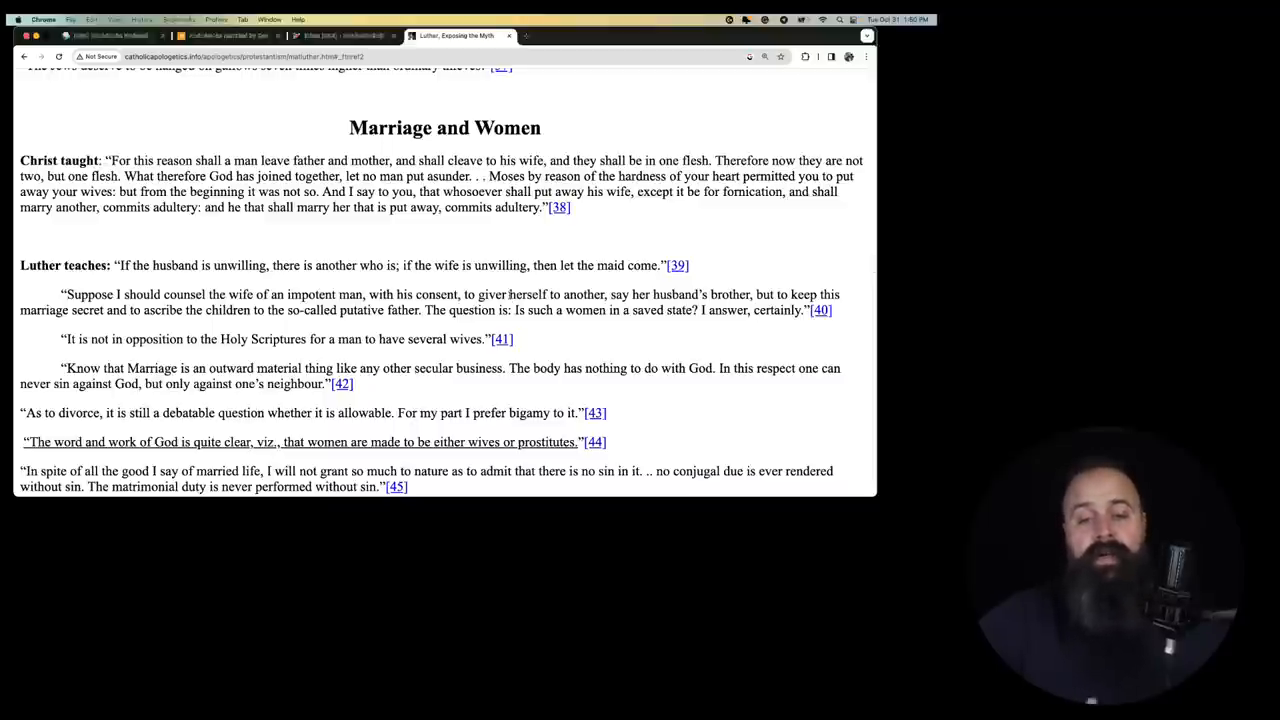
mouse_move(252, 144)
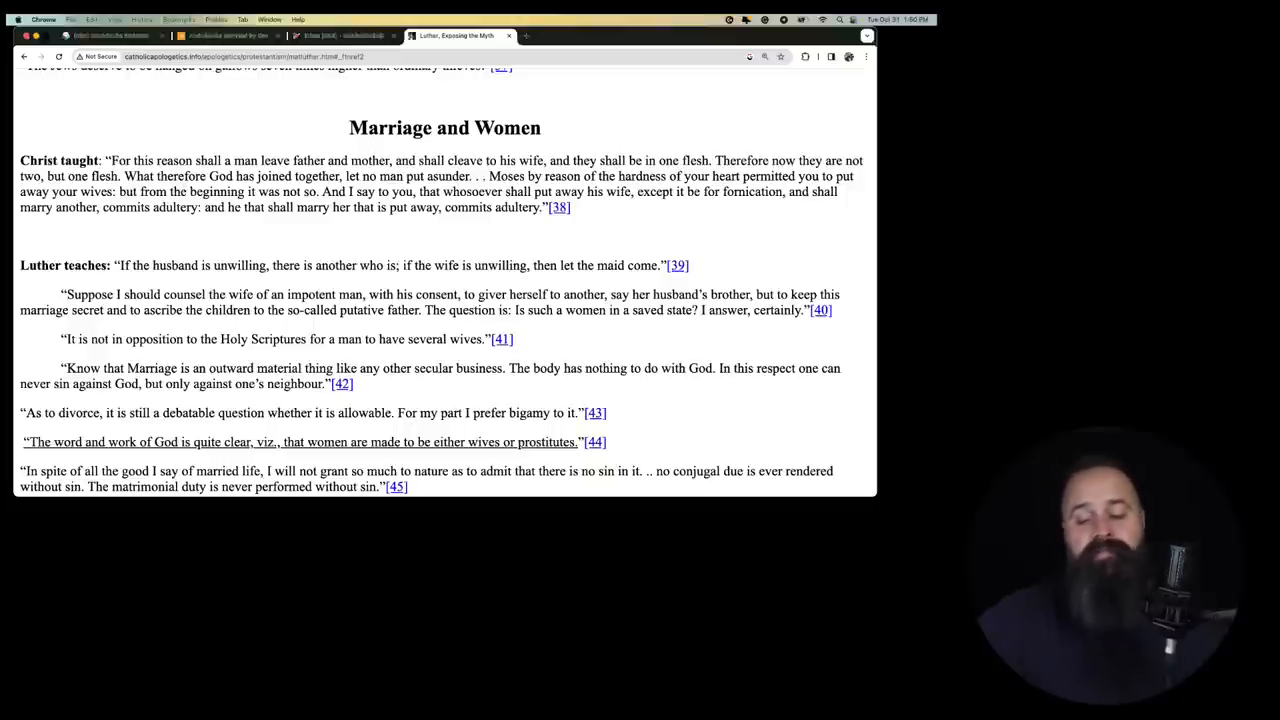
scroll(down, 3)
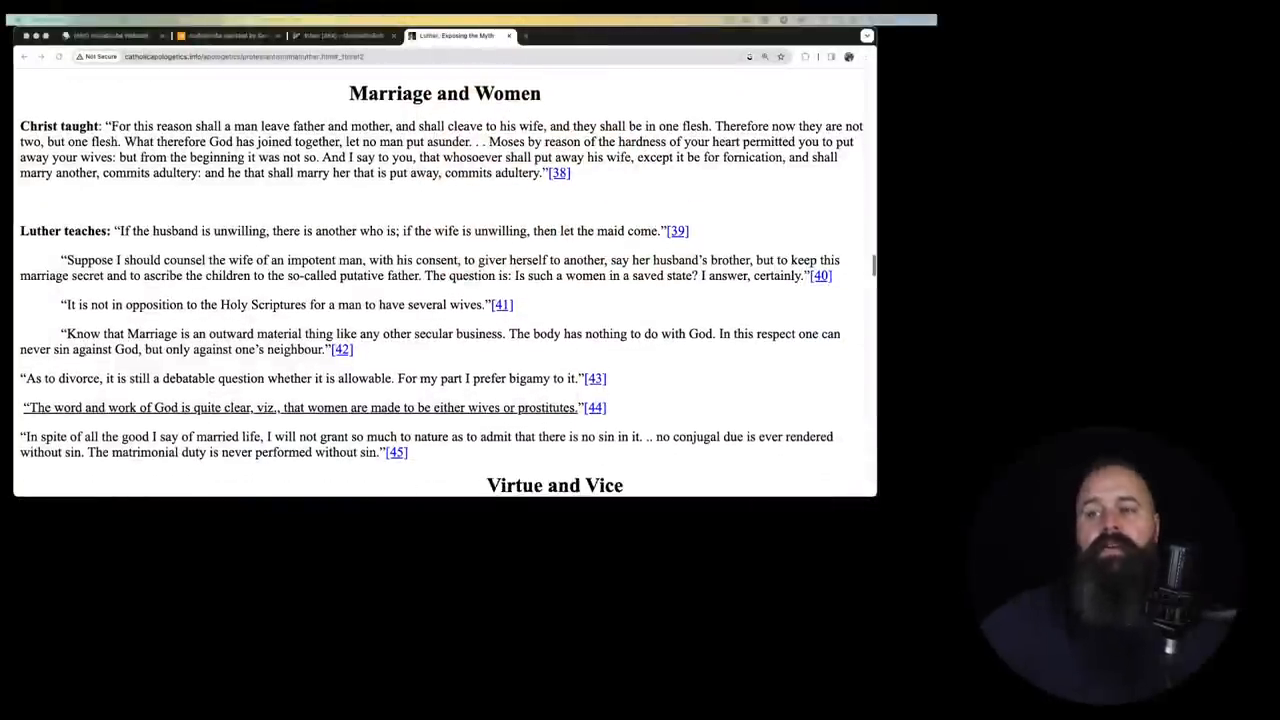
scroll(down, 3)
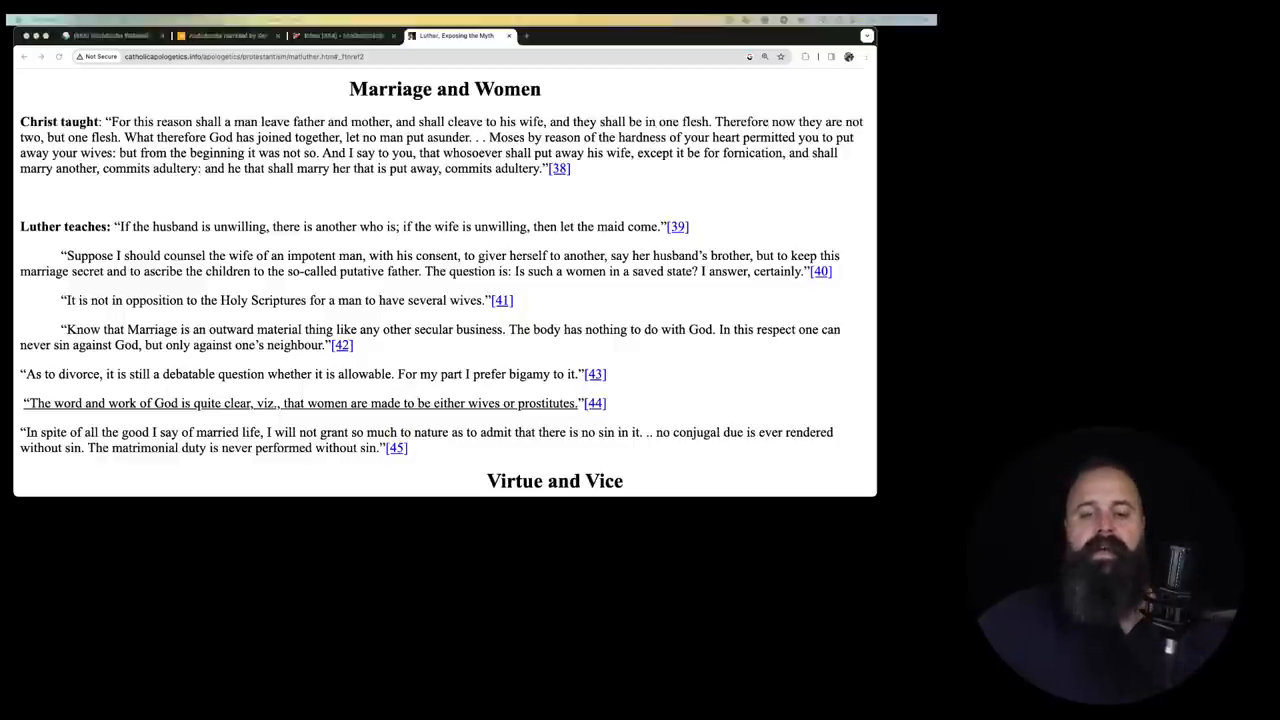
scroll(down, 3)
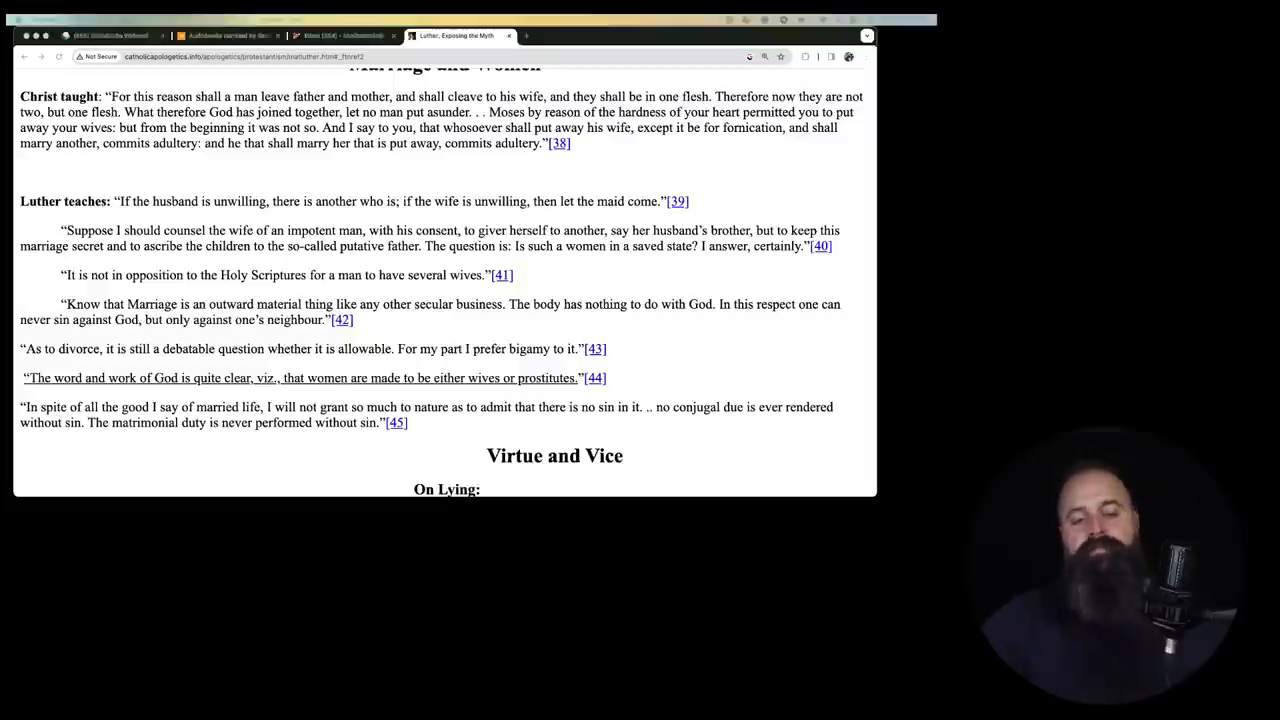
scroll(down, 3)
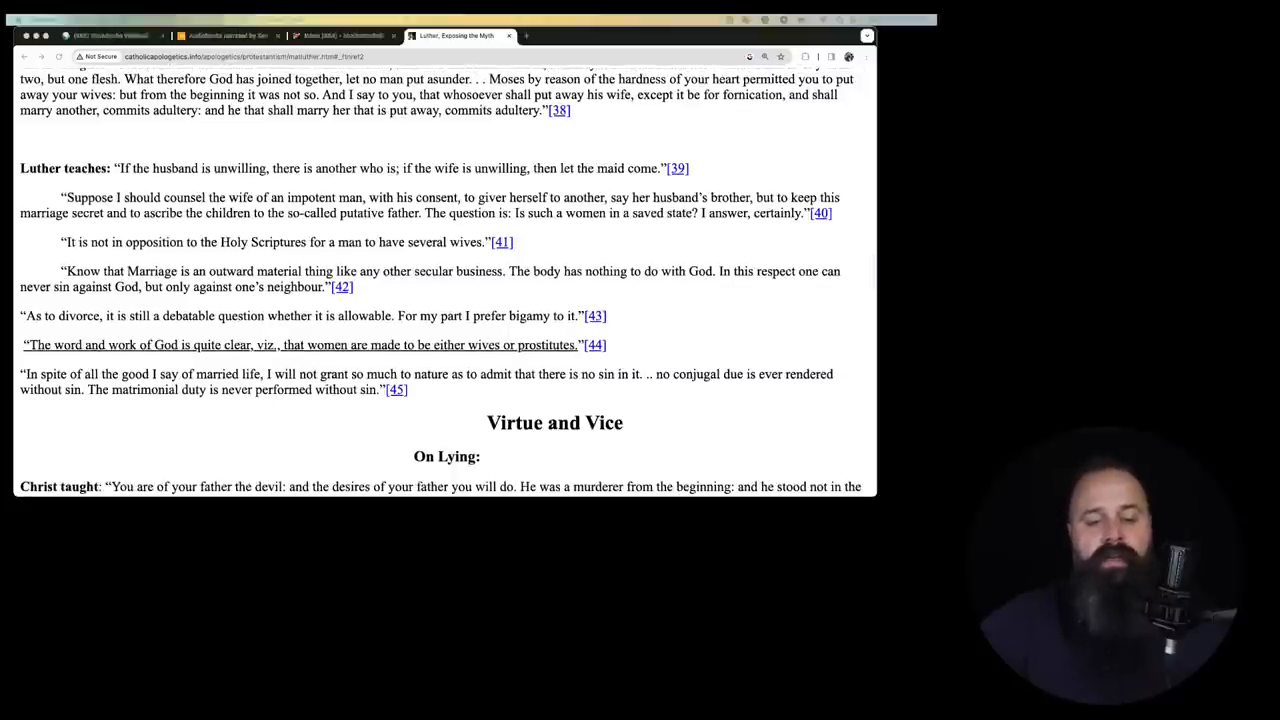
scroll(down, 3)
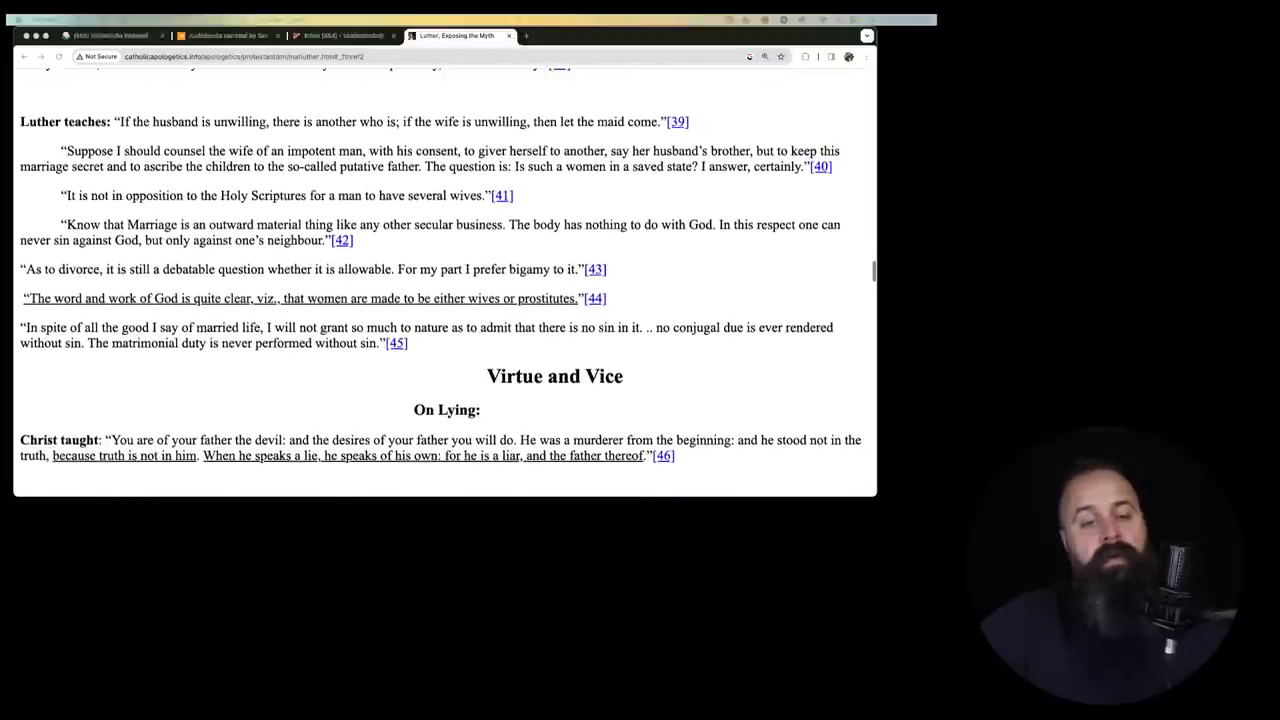
scroll(down, 3)
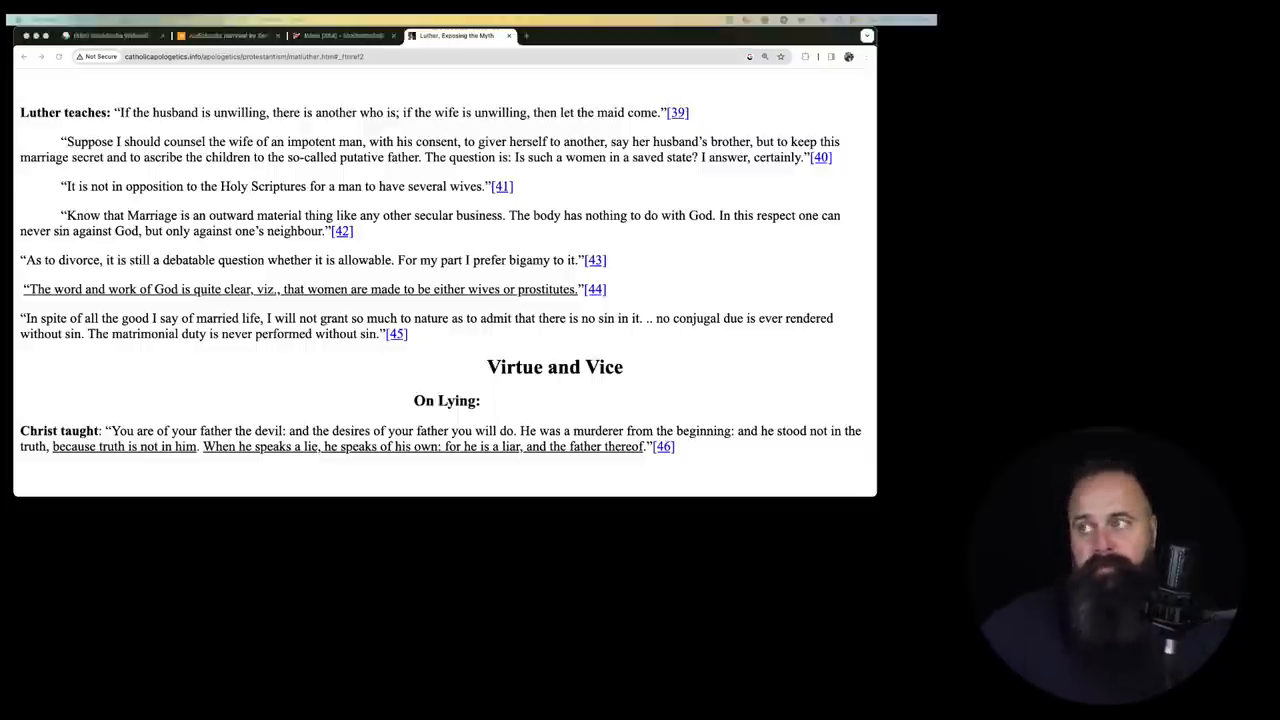
scroll(down, 3)
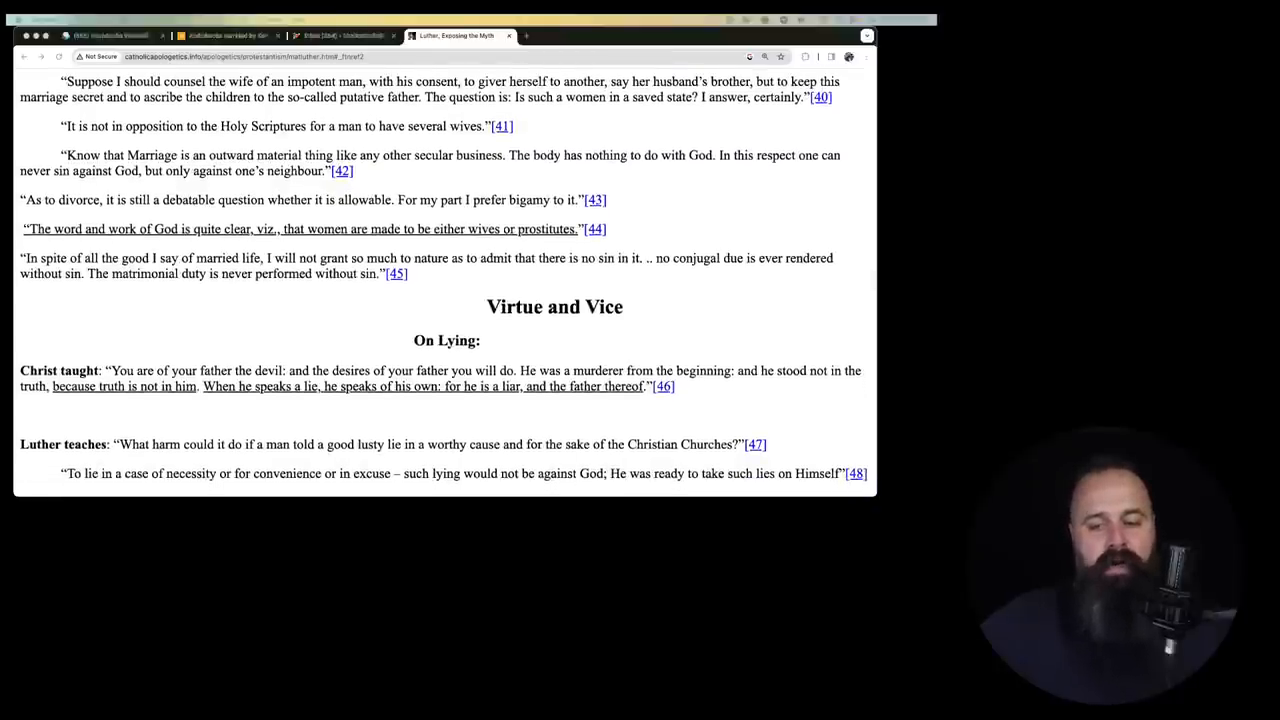
scroll(down, 3)
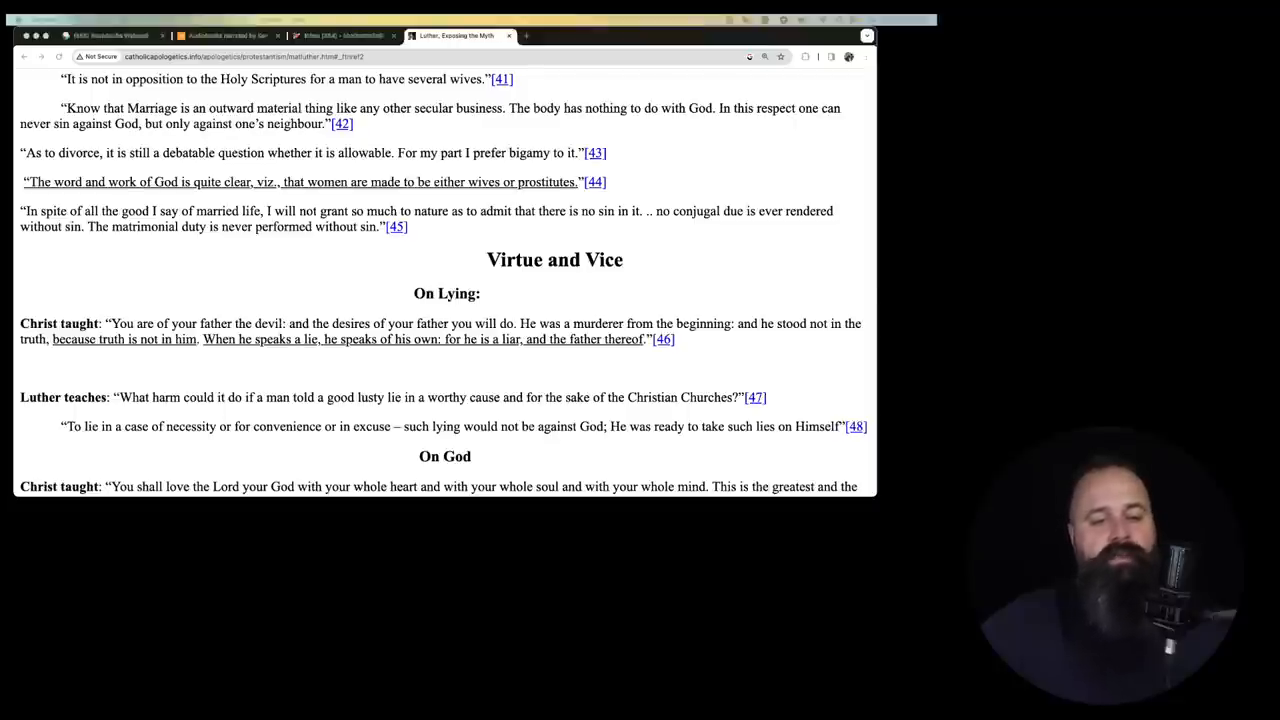
scroll(down, 3)
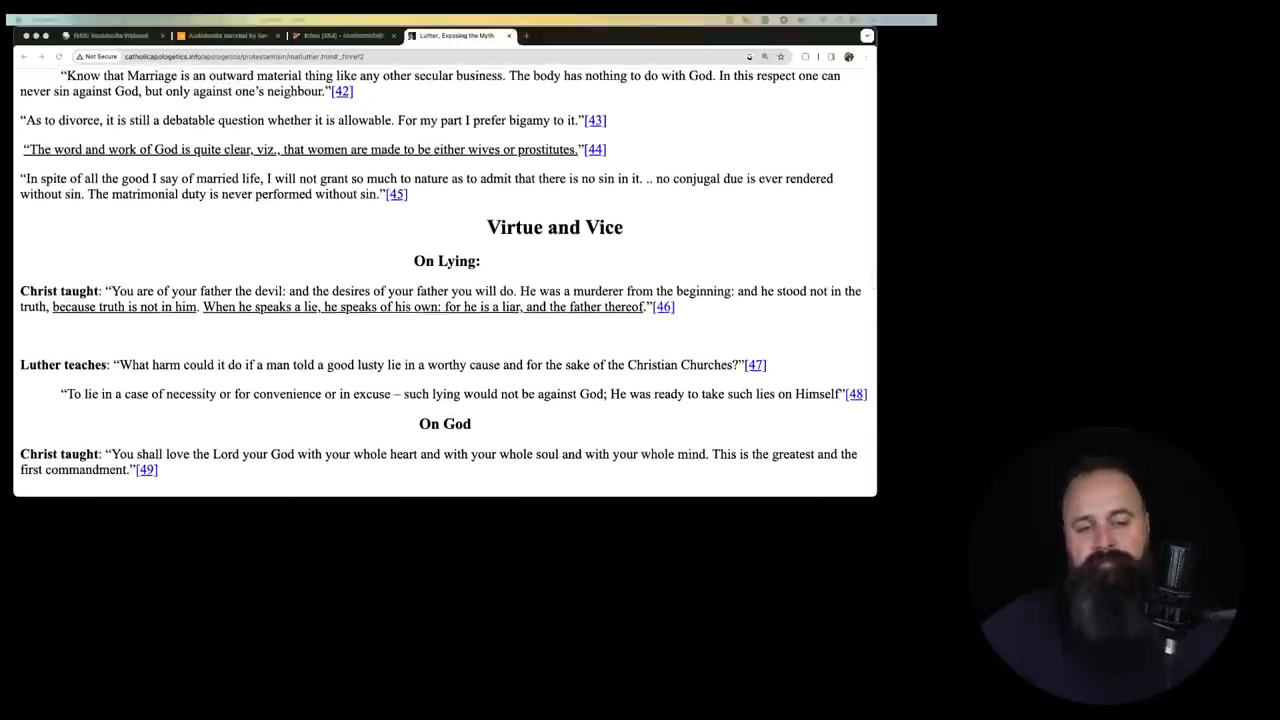
scroll(down, 3)
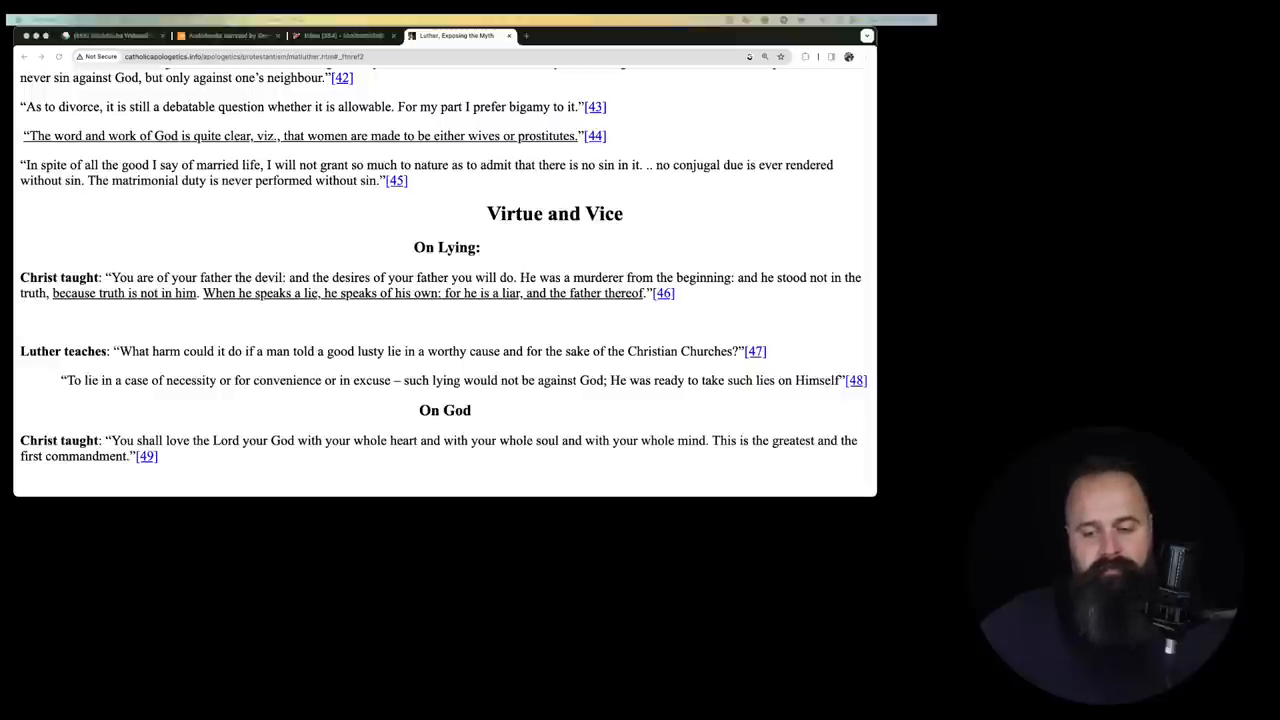
scroll(down, 3)
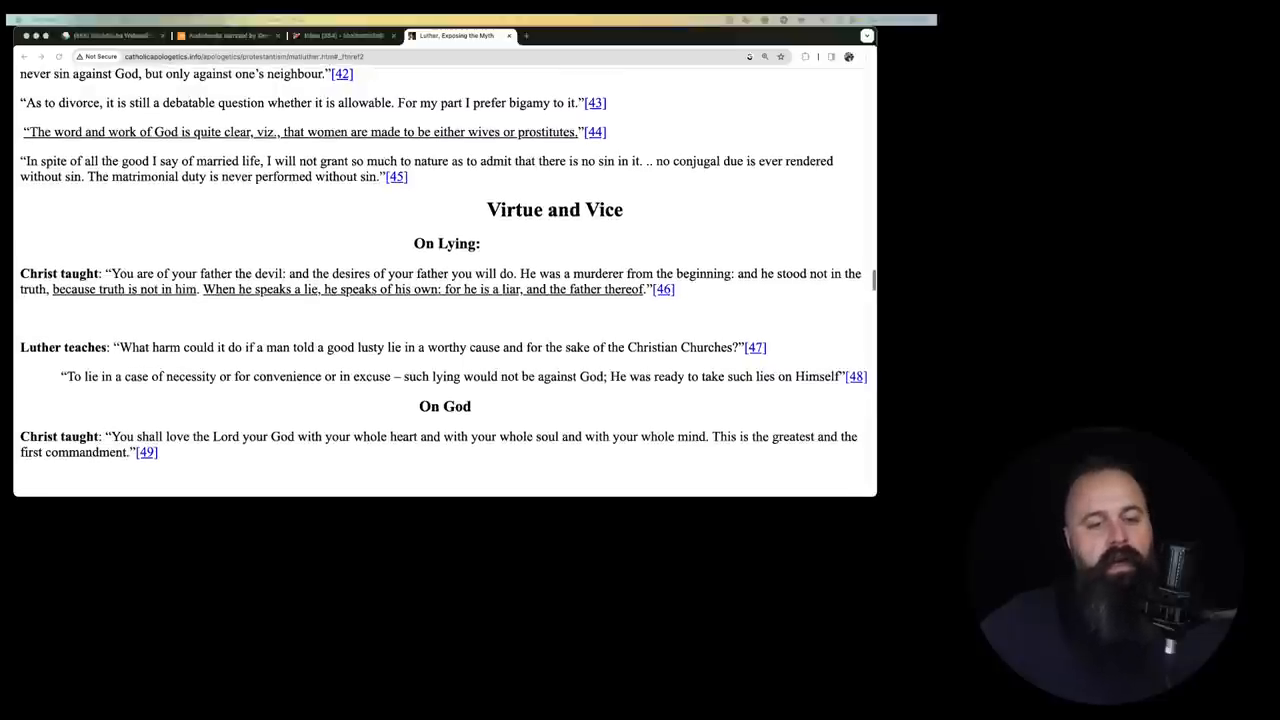
scroll(down, 3)
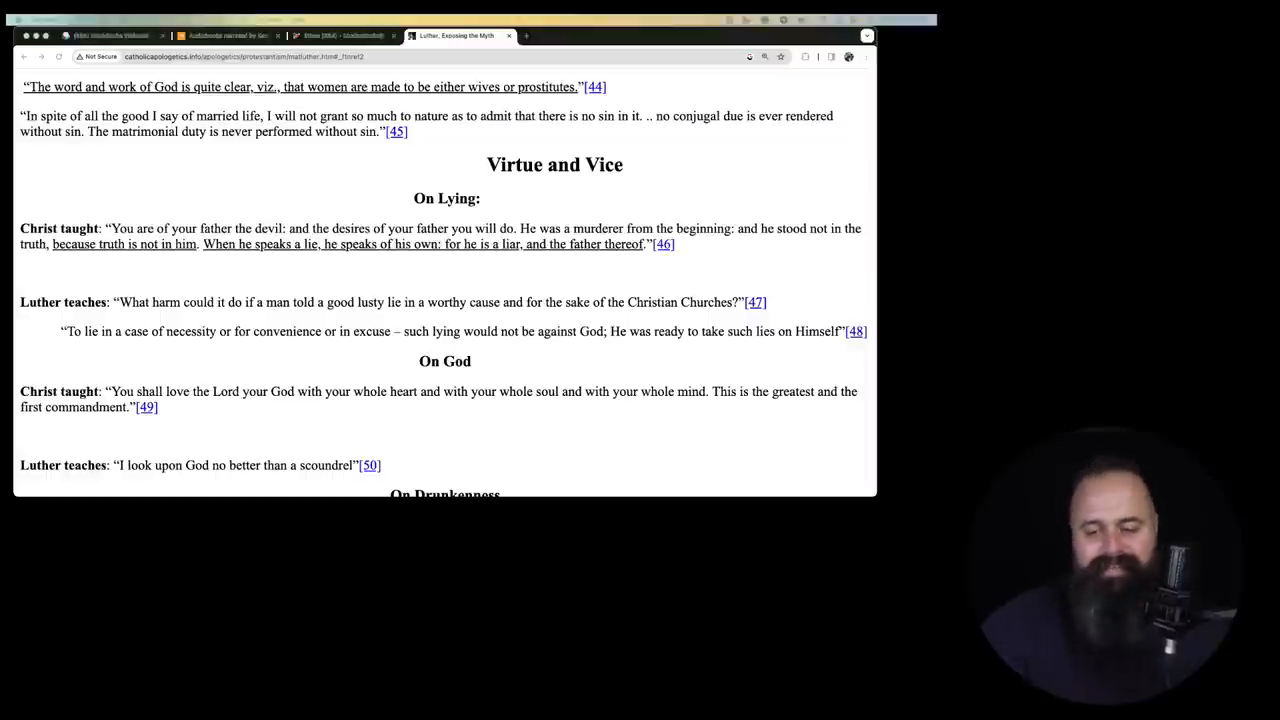
scroll(down, 3)
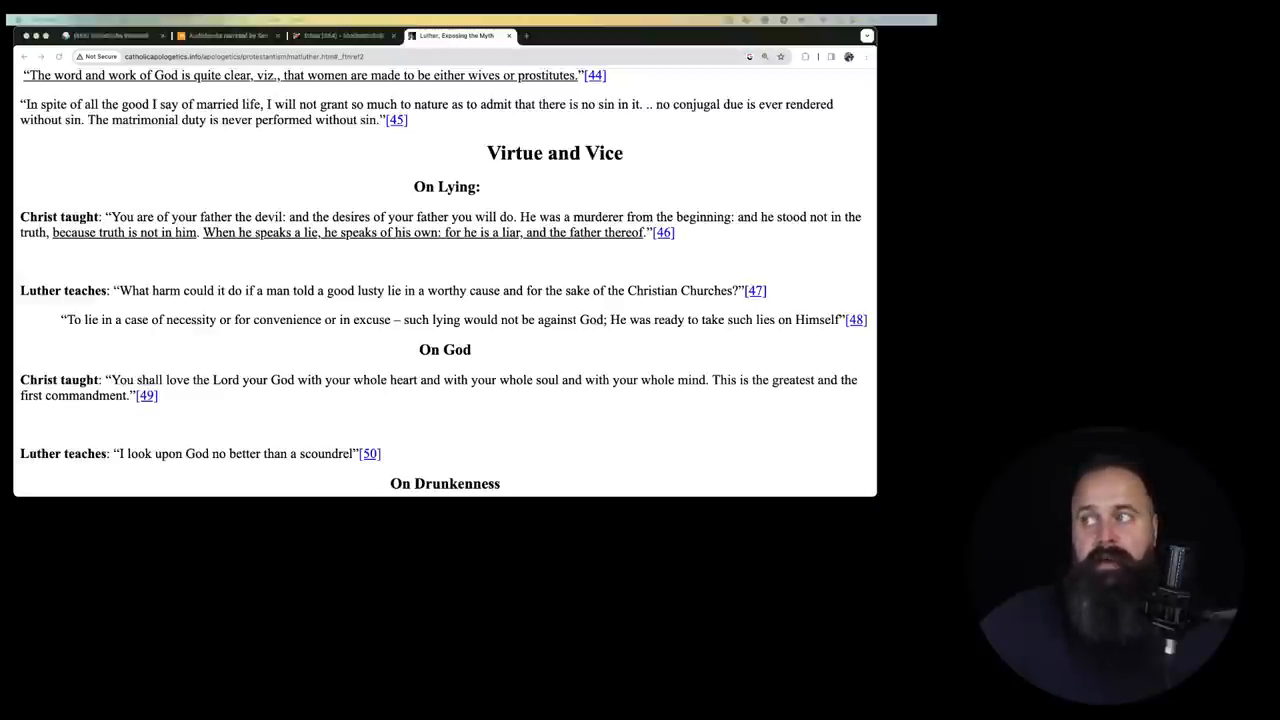
scroll(down, 3)
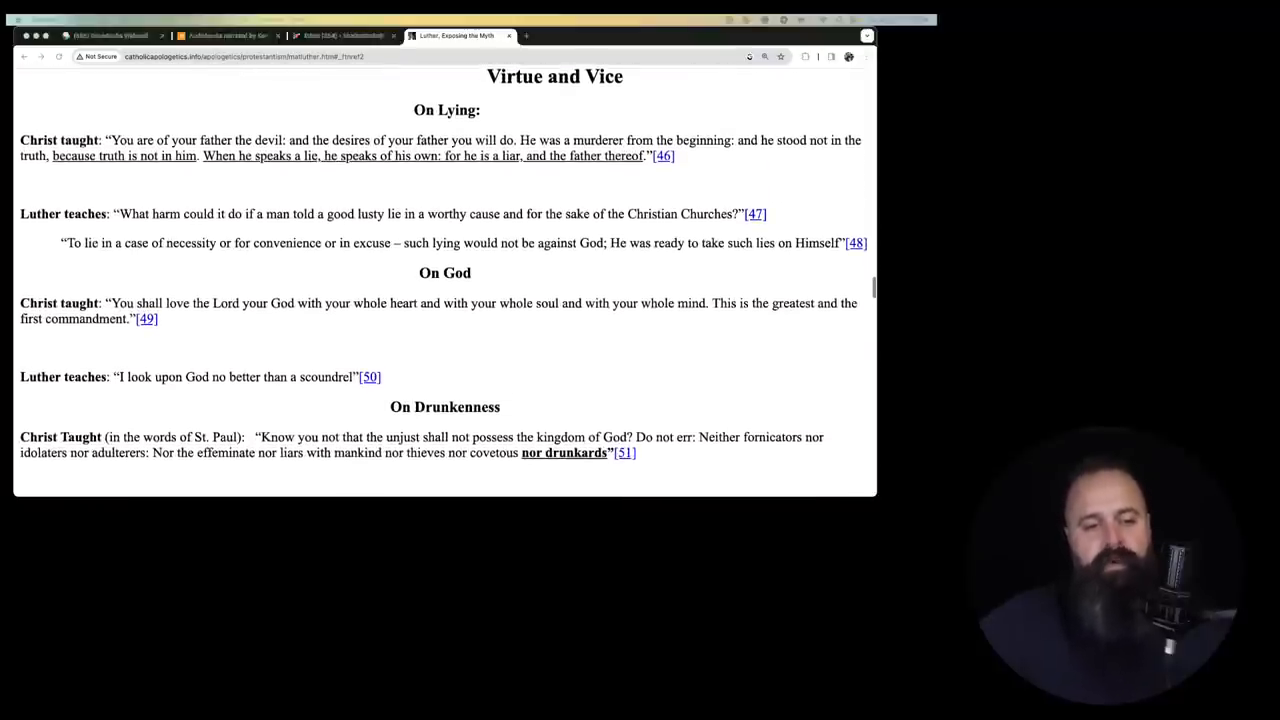
scroll(down, 3)
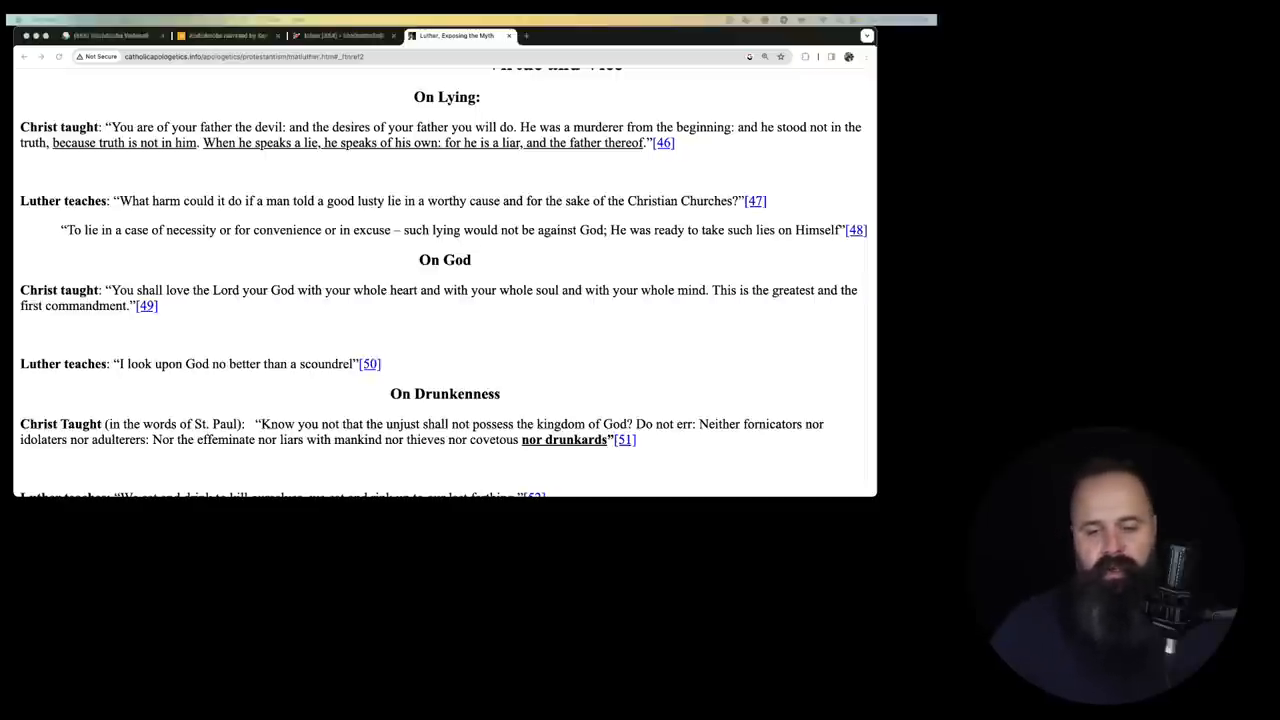
scroll(down, 3)
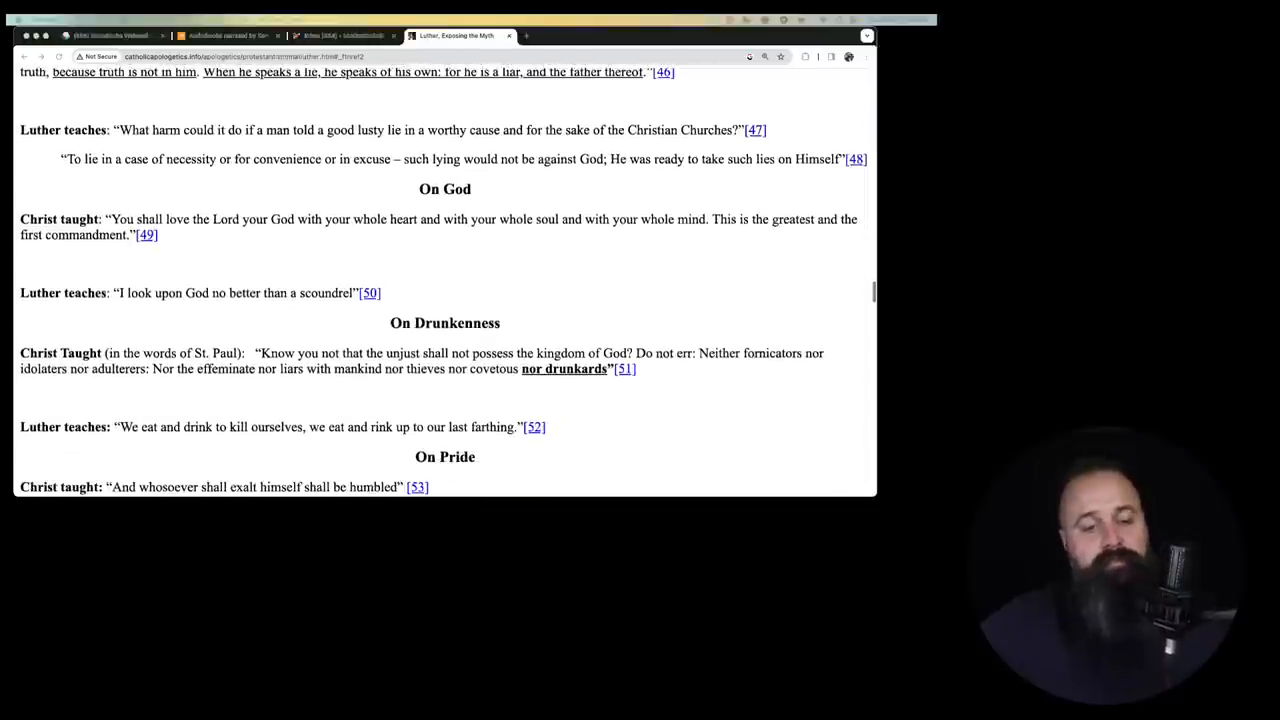
scroll(down, 3)
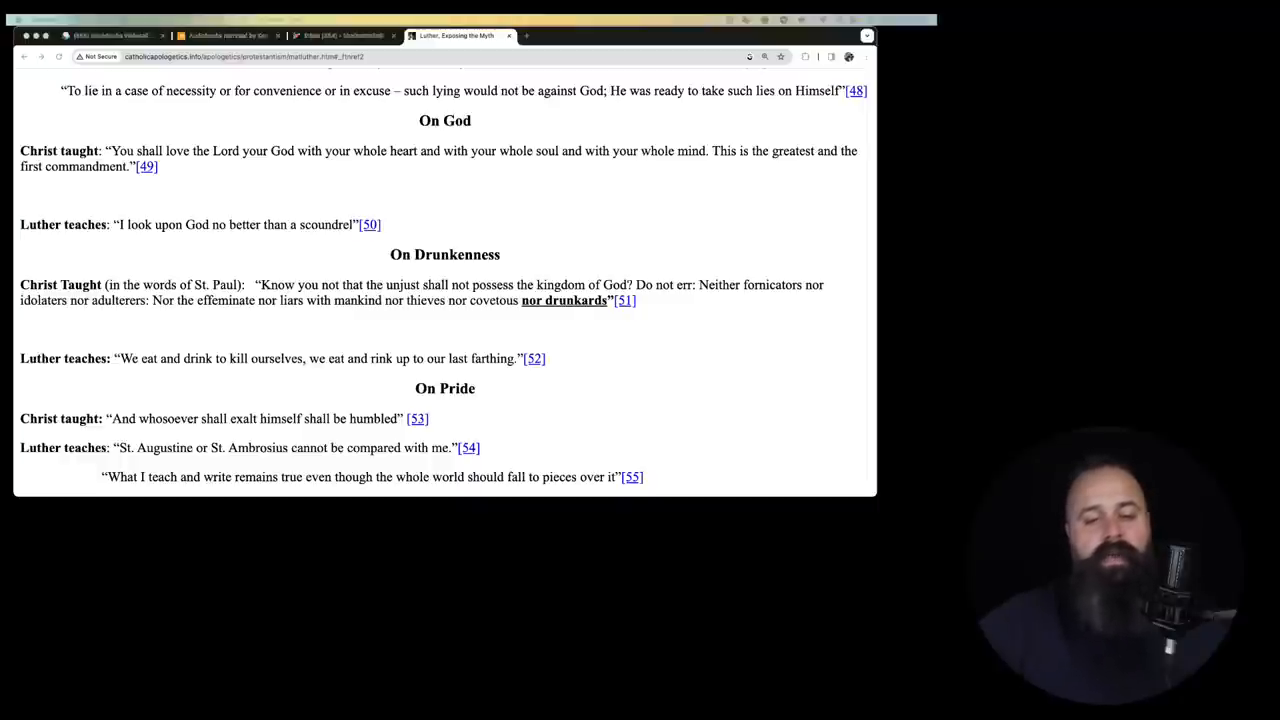
scroll(down, 3)
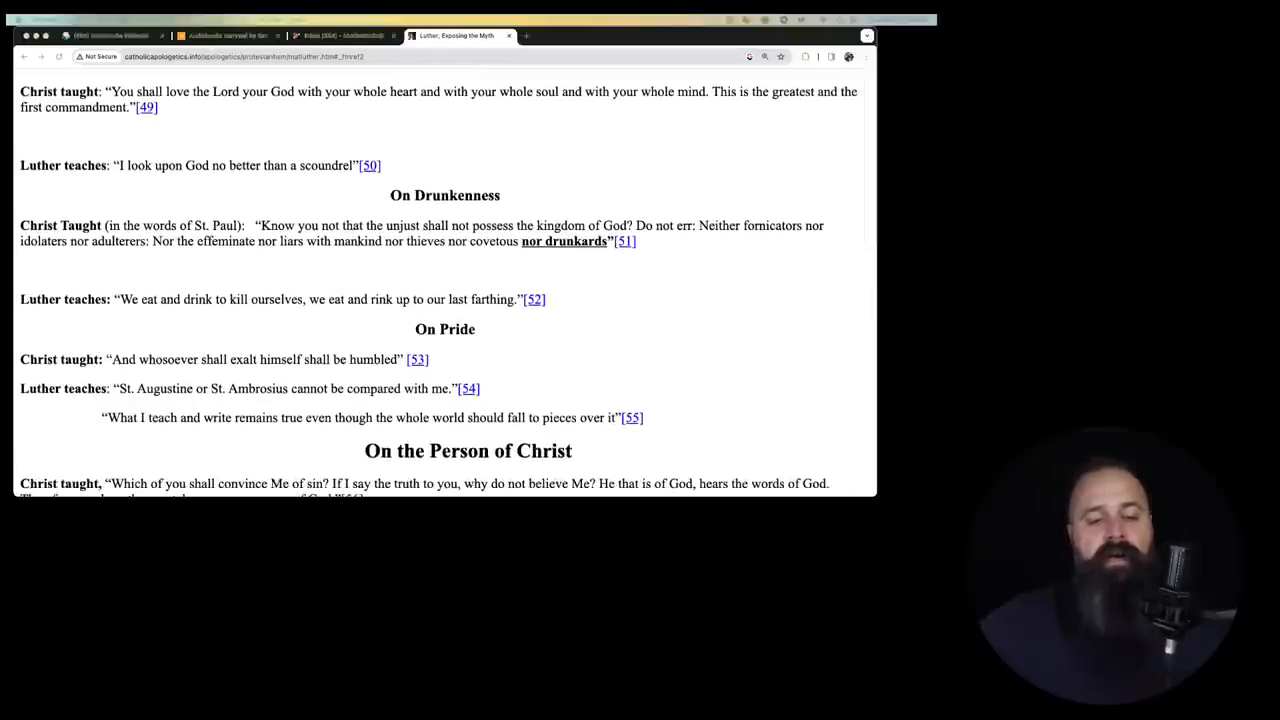
scroll(down, 3)
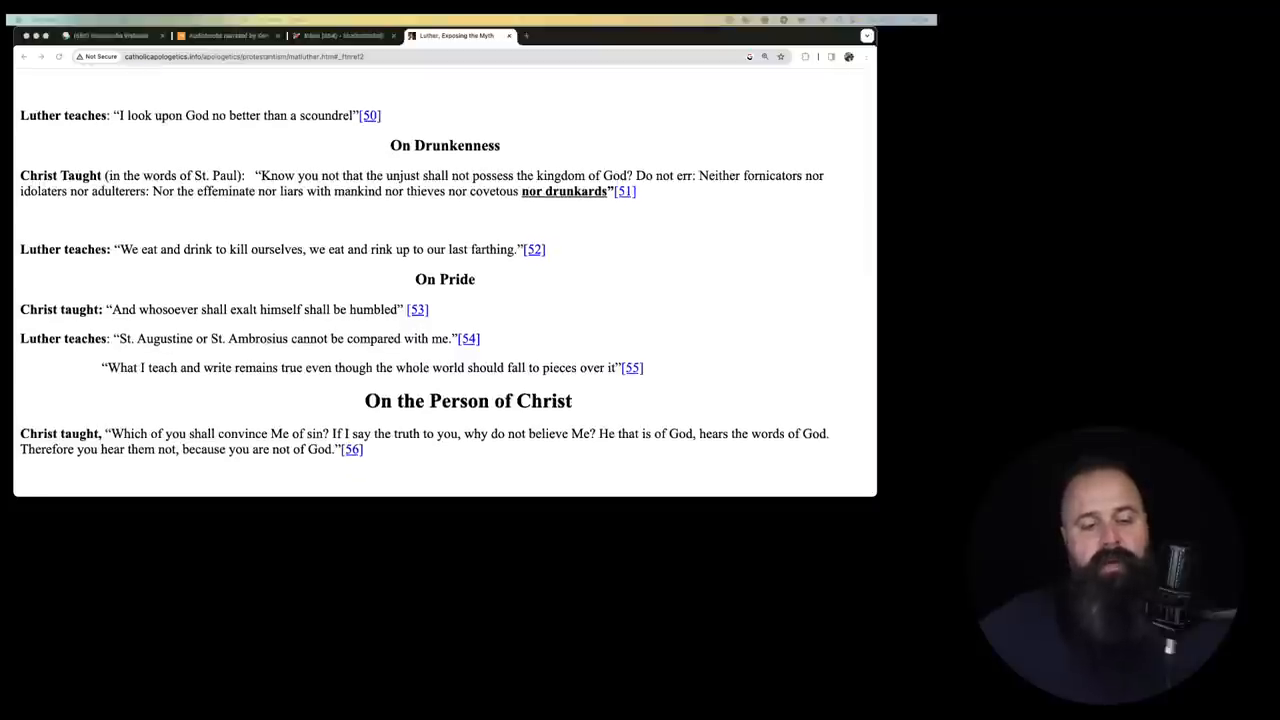
scroll(down, 3)
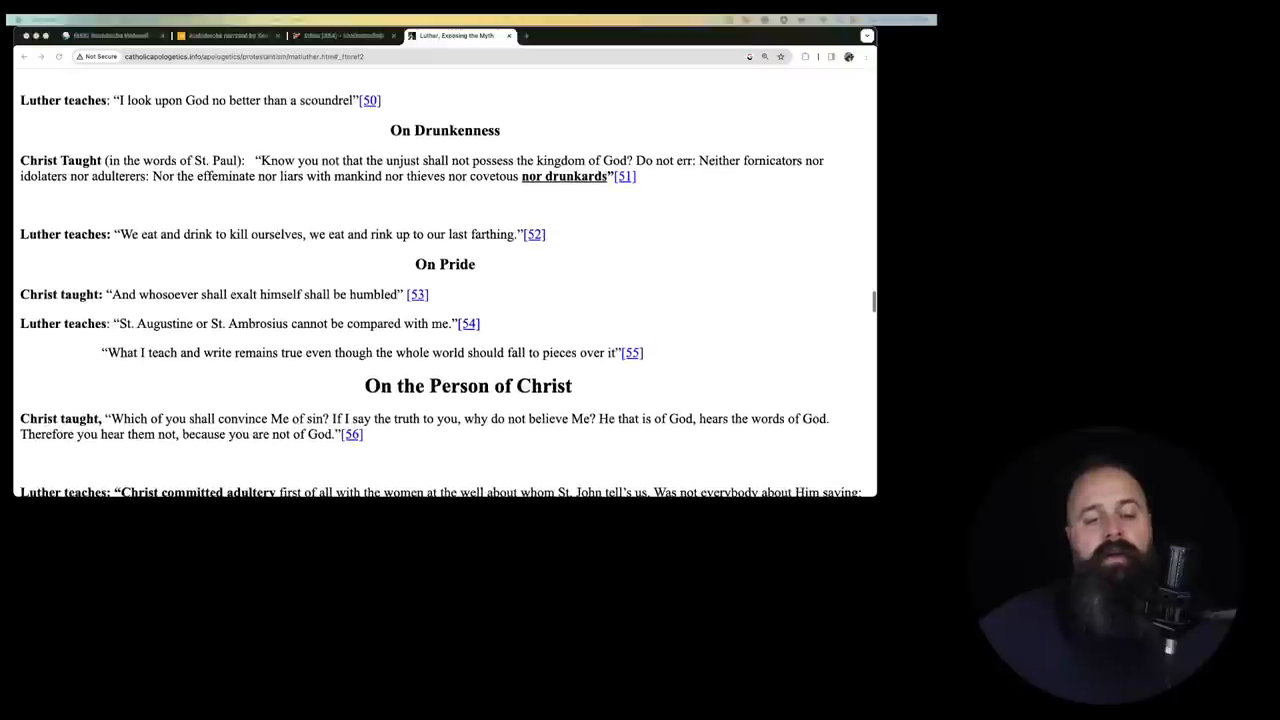
scroll(down, 3)
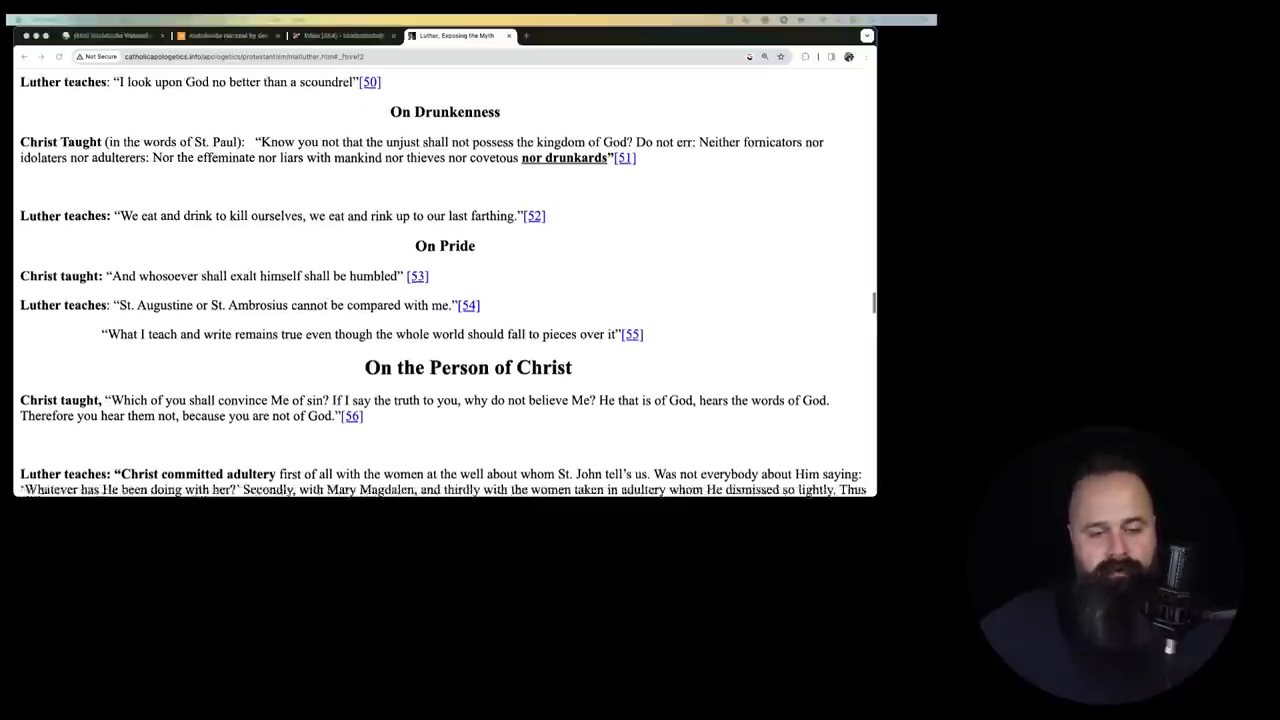
scroll(down, 3)
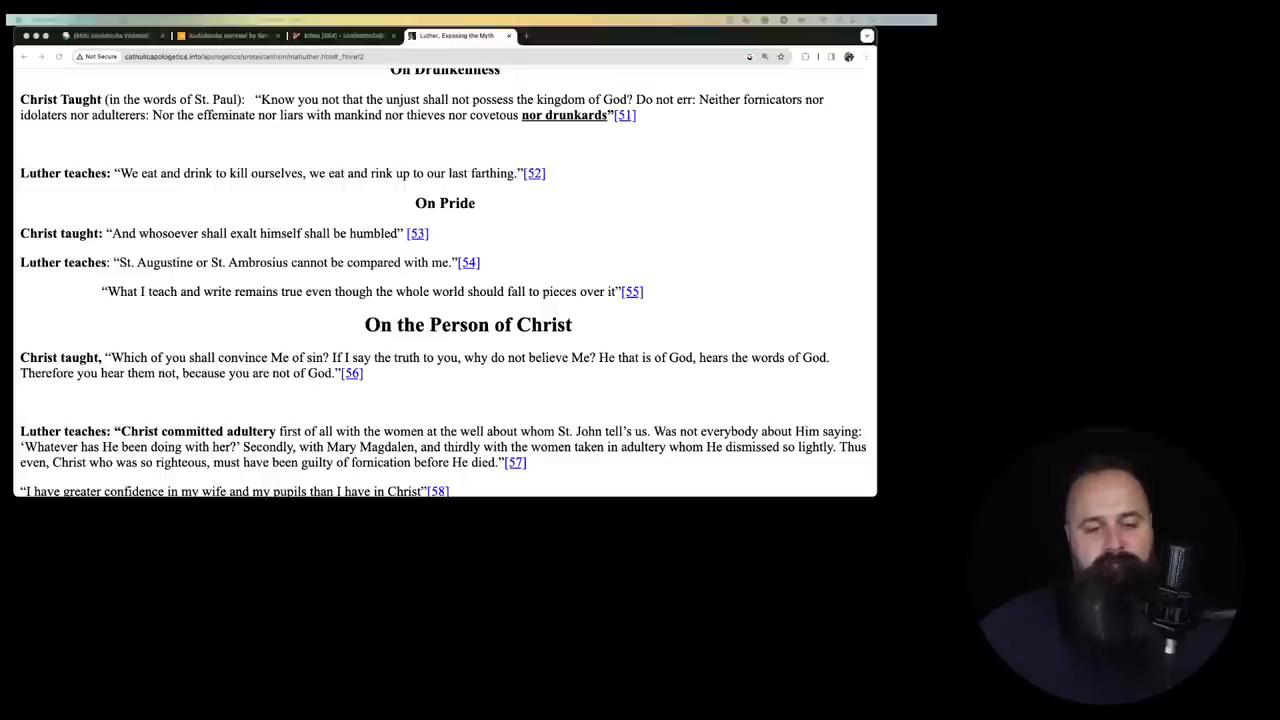
scroll(down, 3)
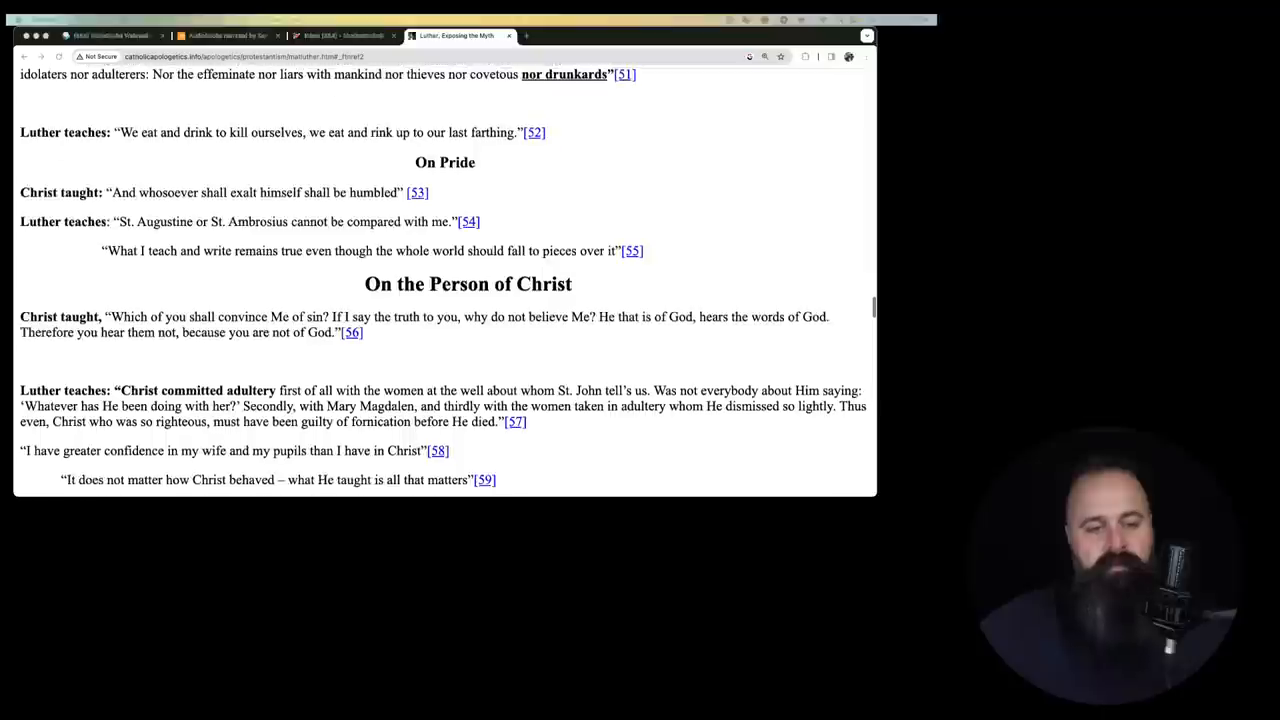
scroll(down, 3)
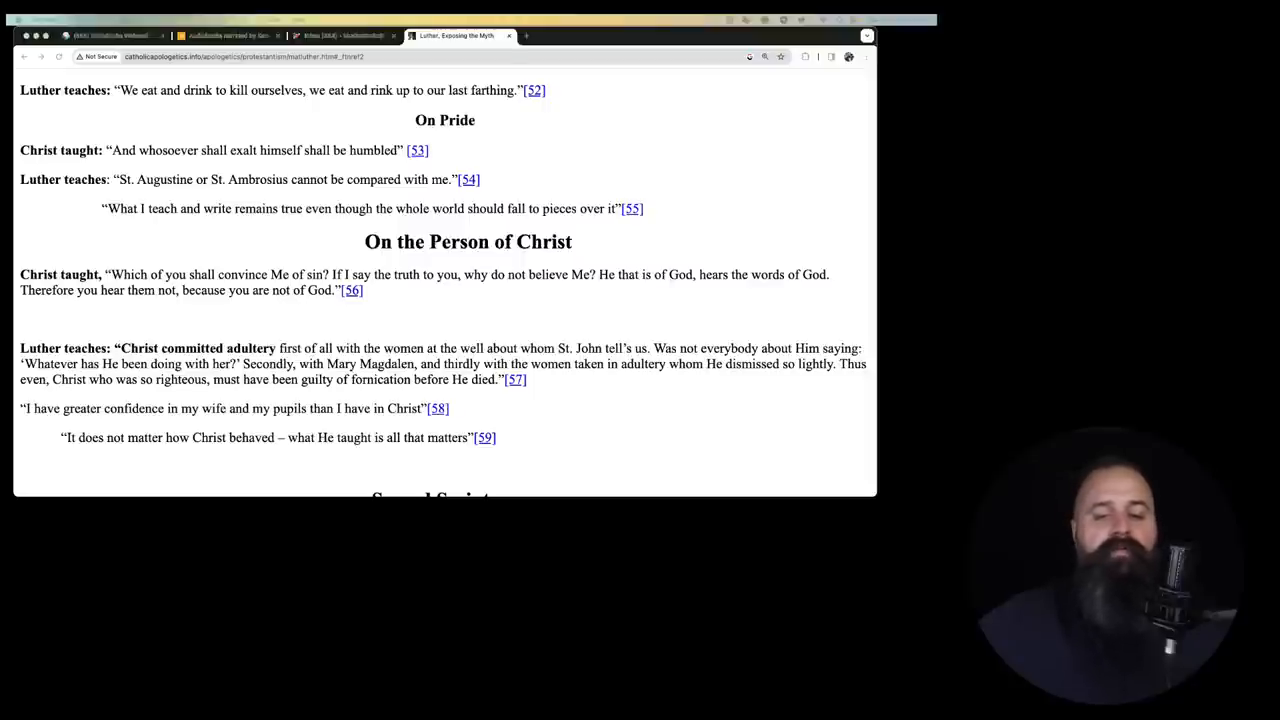
scroll(down, 3)
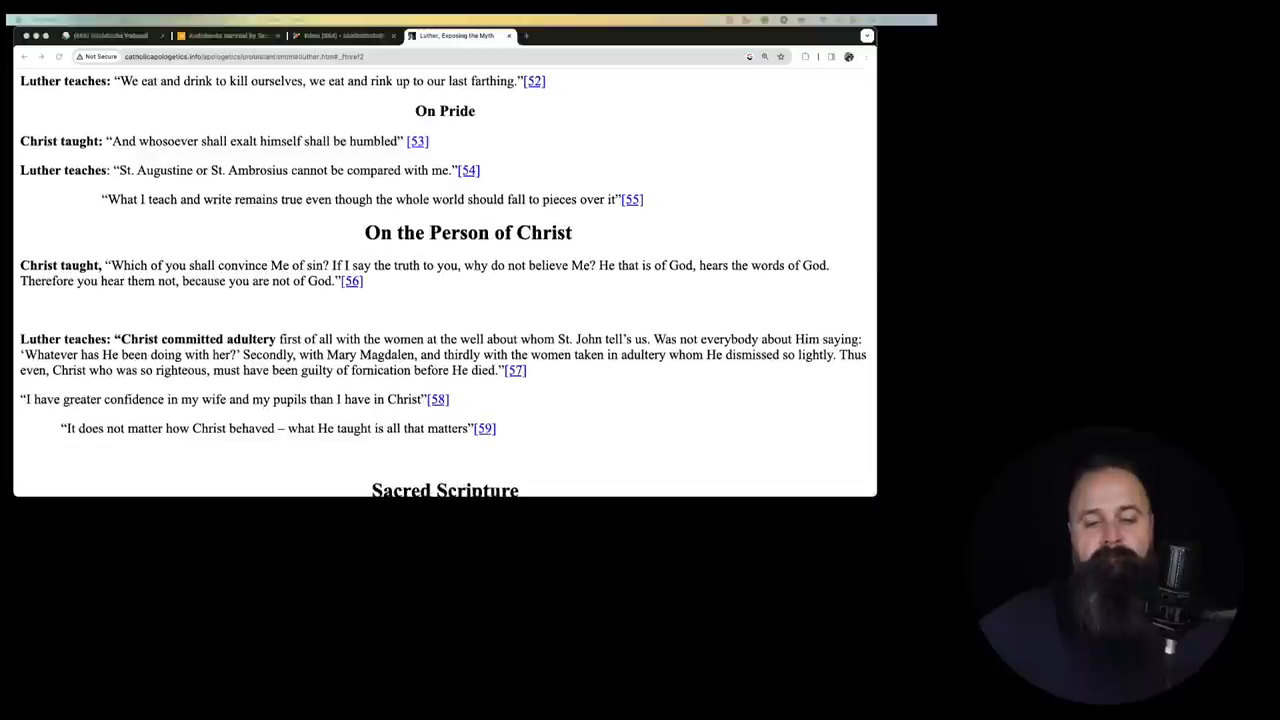
scroll(down, 3)
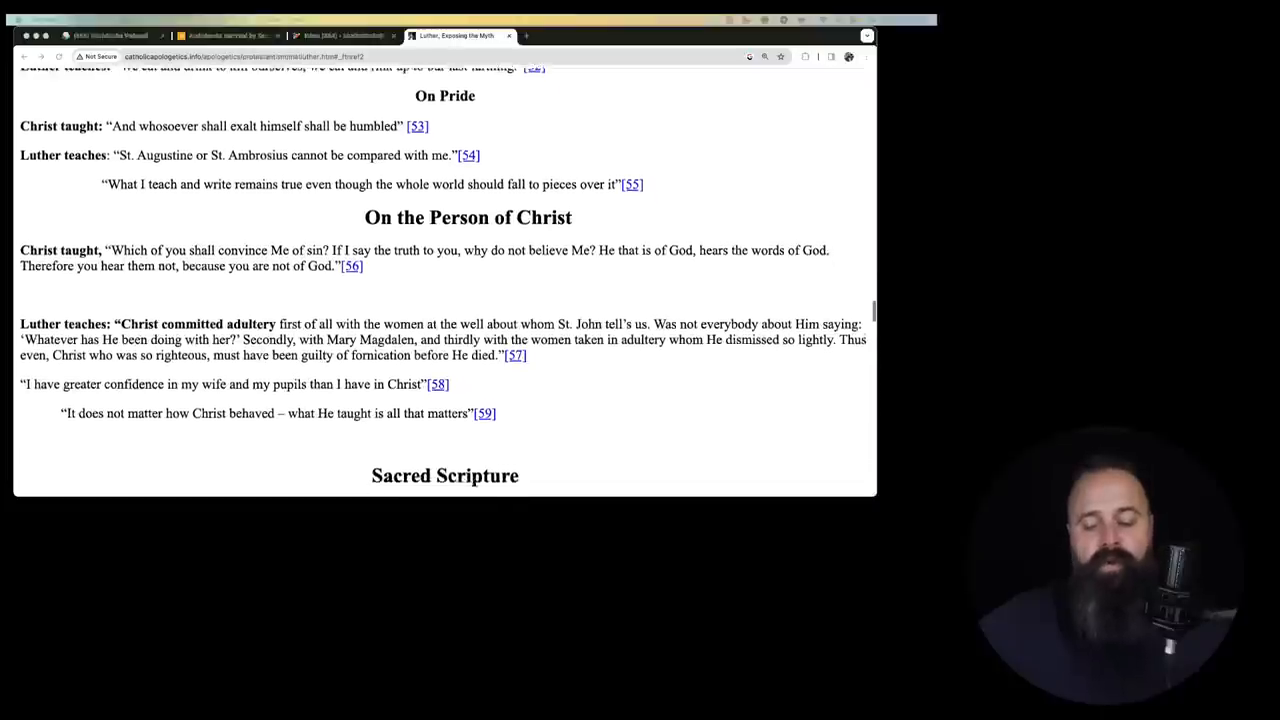
scroll(down, 3)
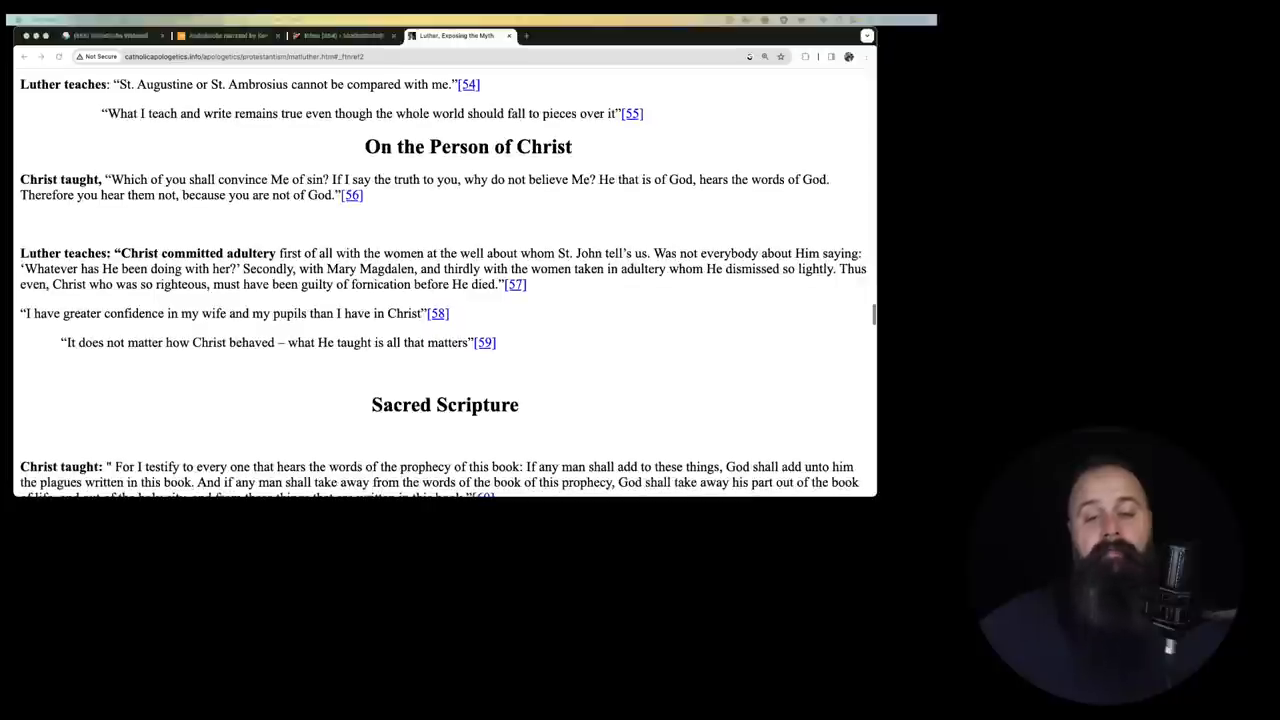
scroll(down, 3)
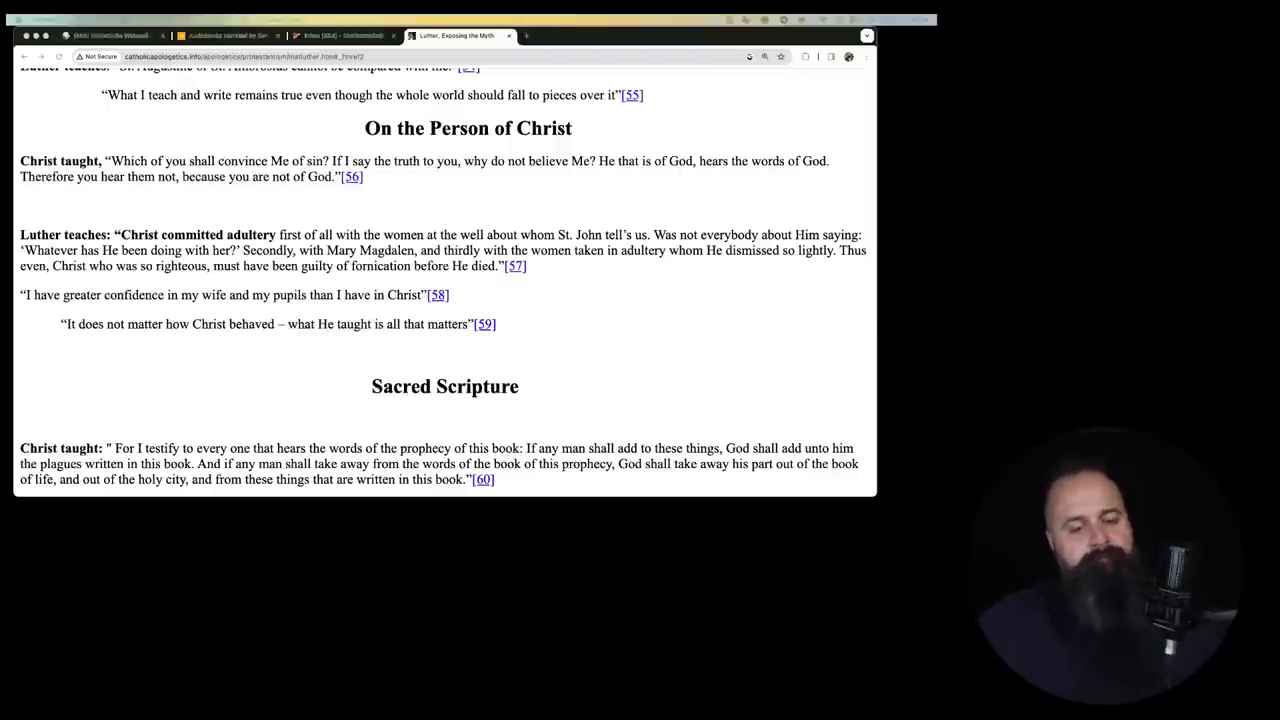
scroll(down, 3)
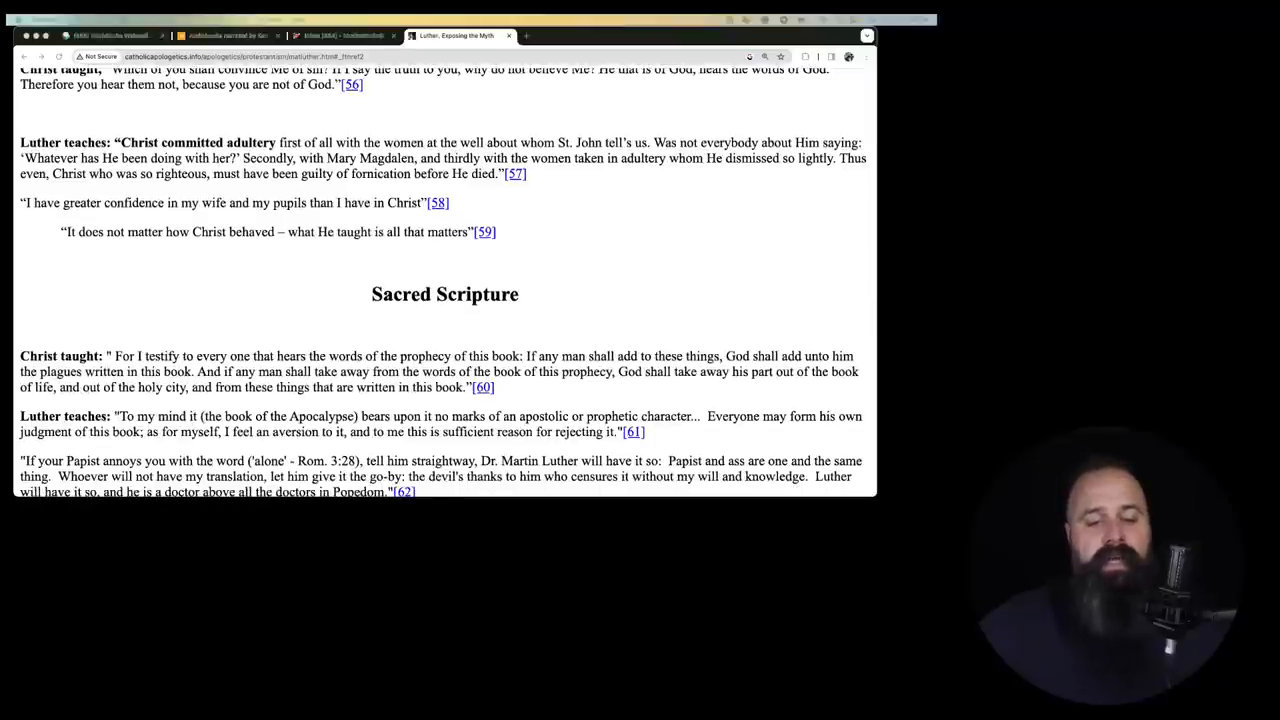
scroll(down, 3)
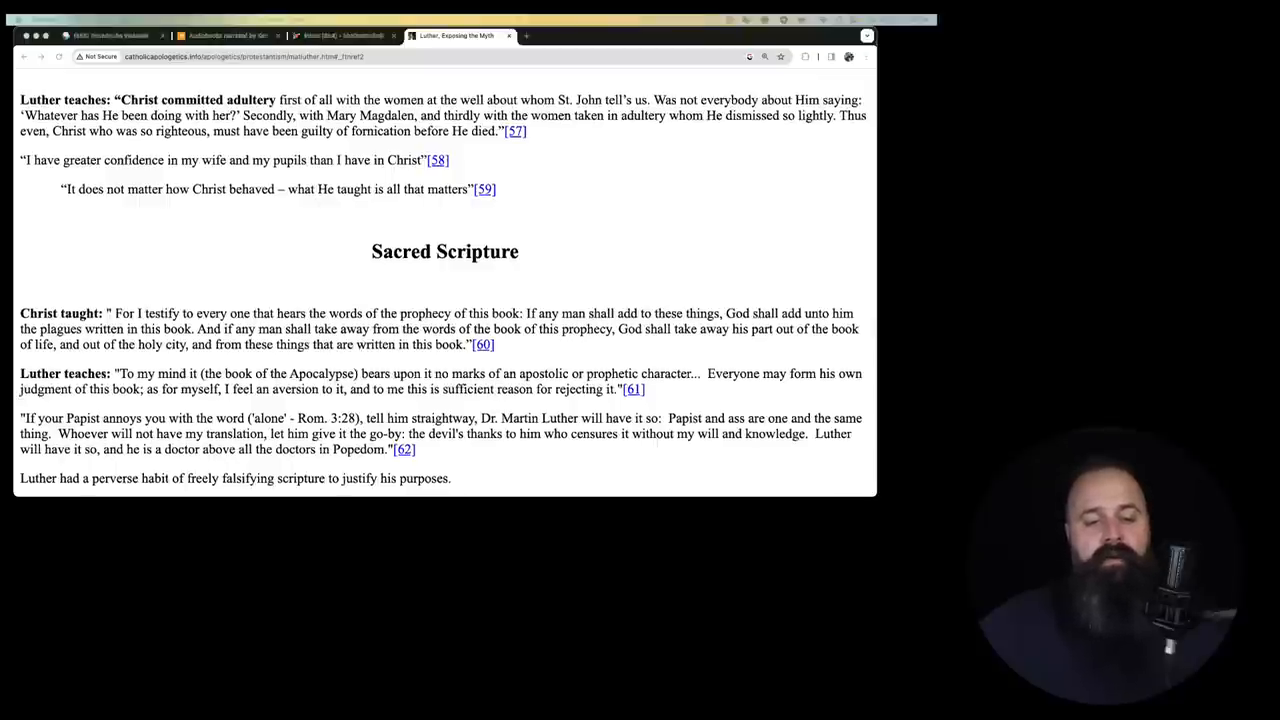
scroll(down, 3)
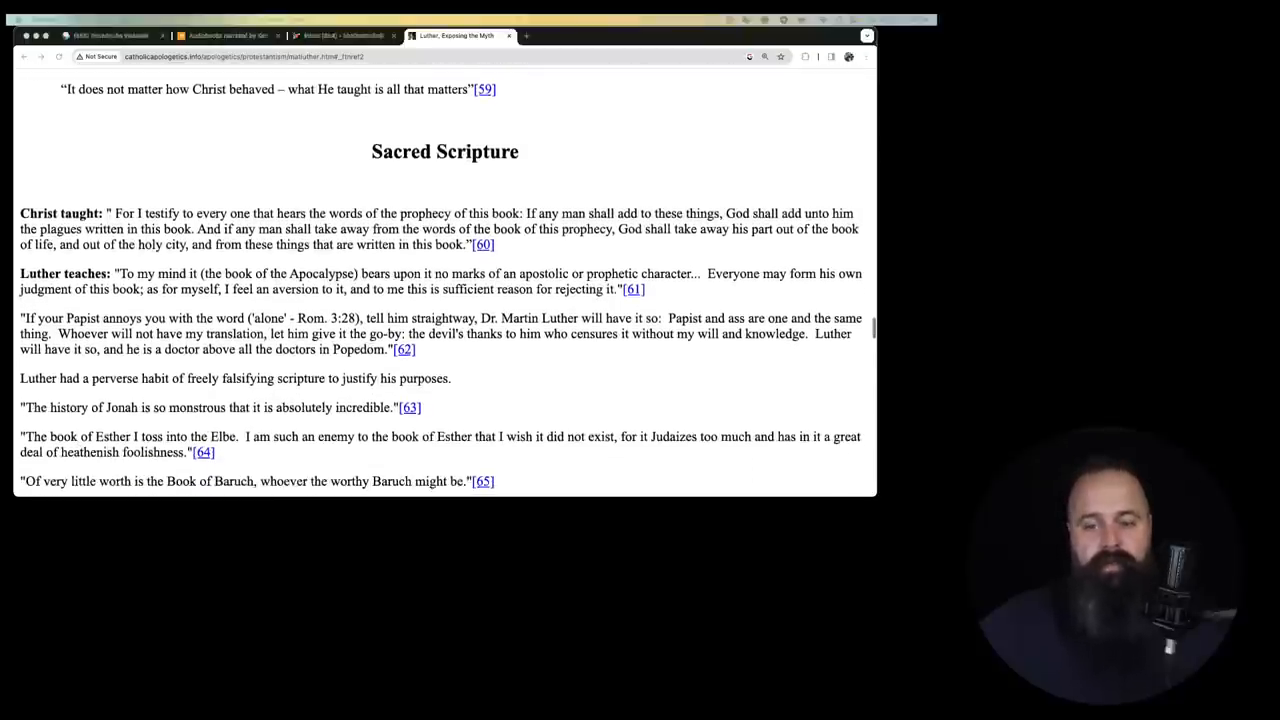
scroll(down, 3)
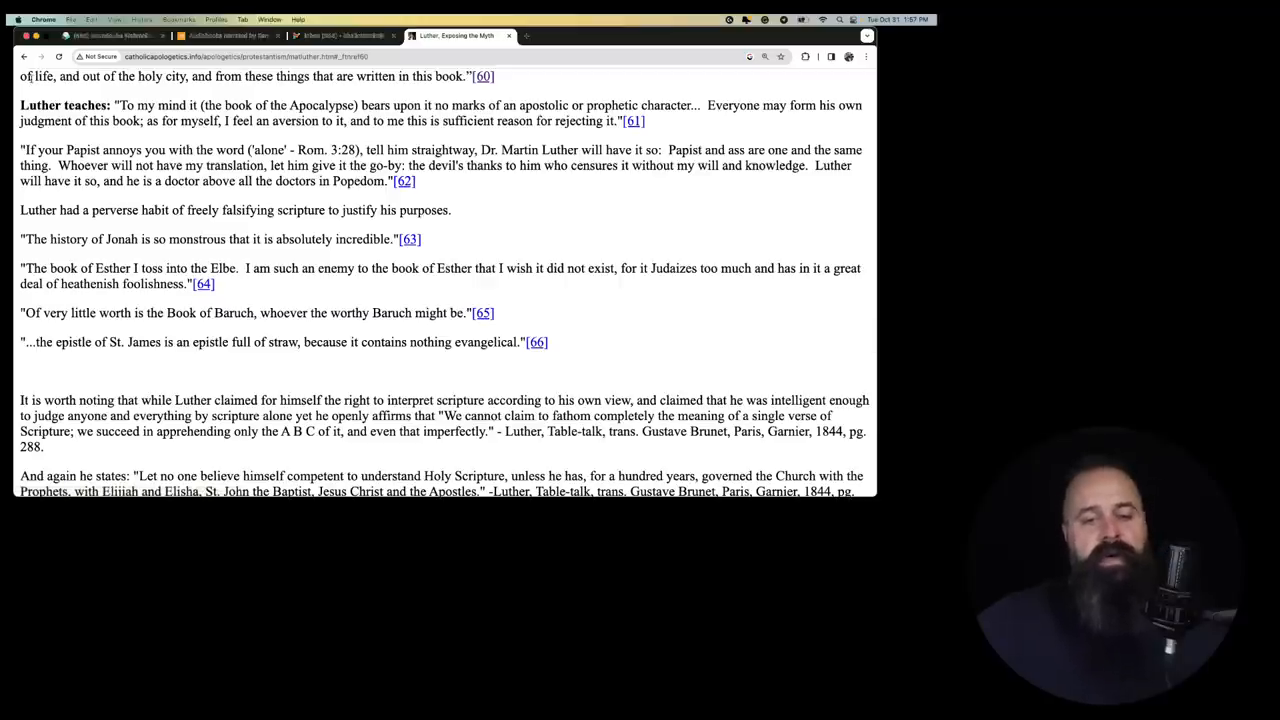
scroll(down, 3)
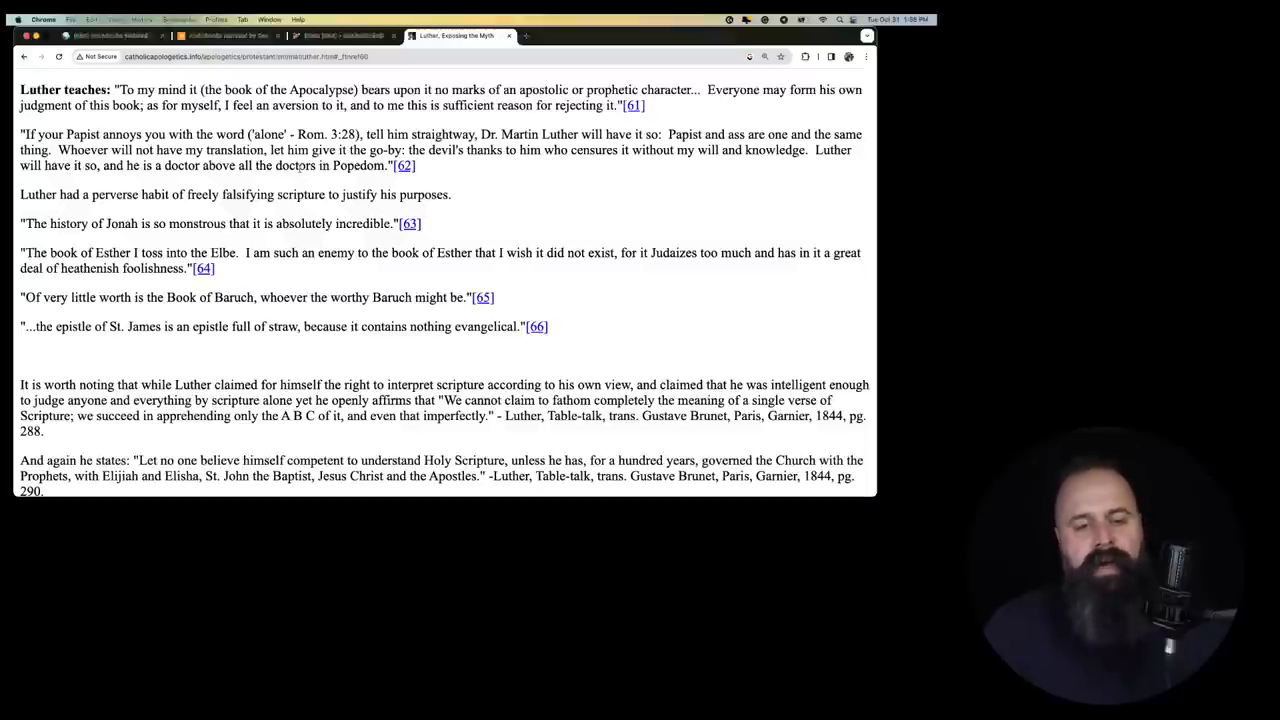
mouse_move(452, 184)
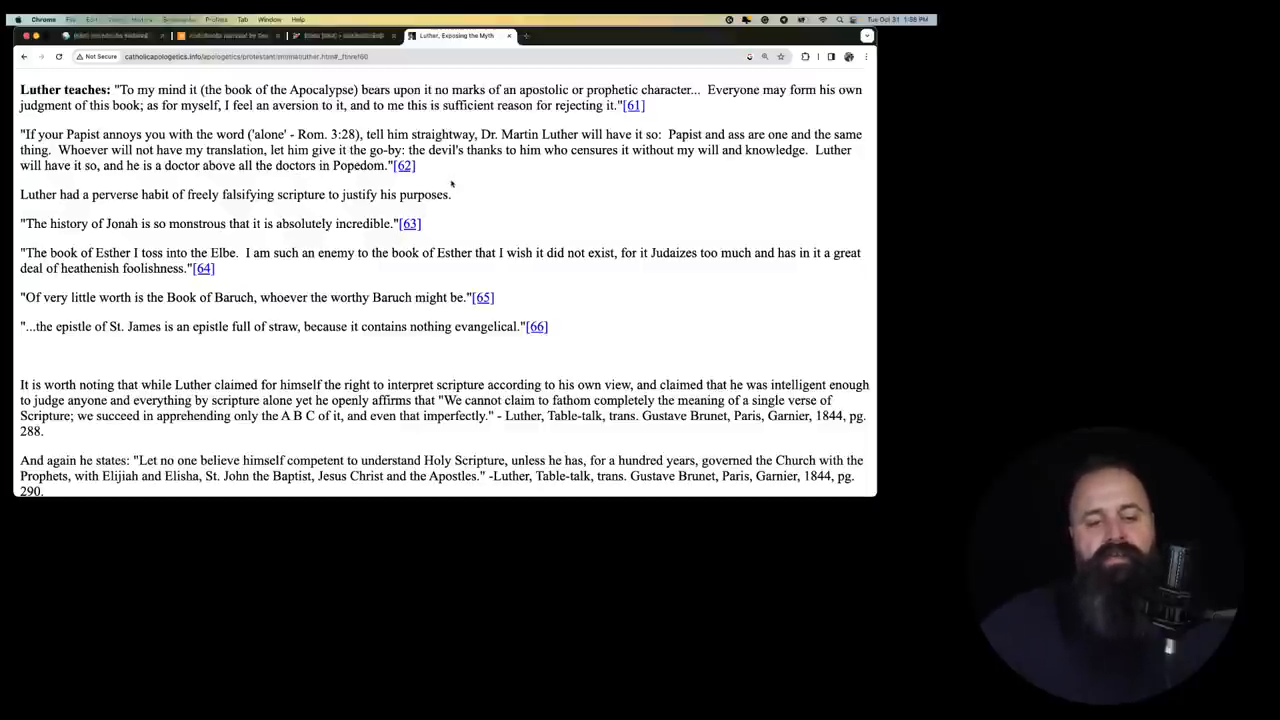
scroll(down, 3)
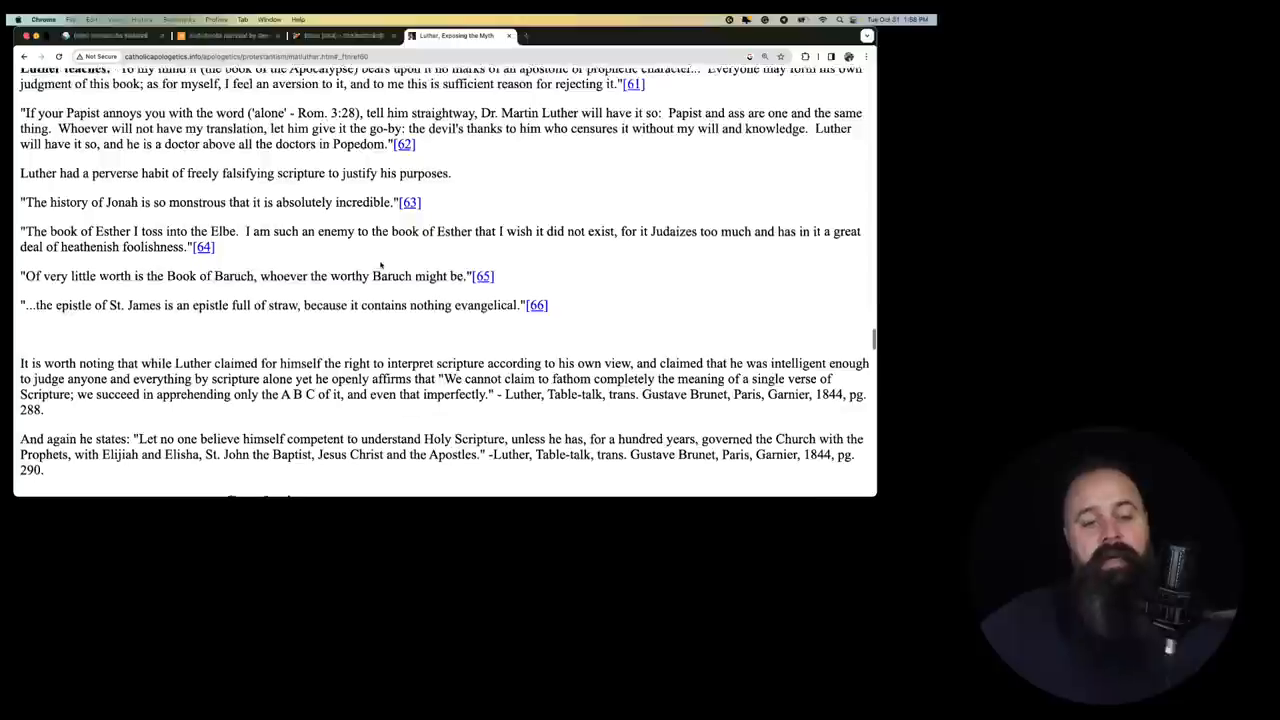
scroll(down, 3)
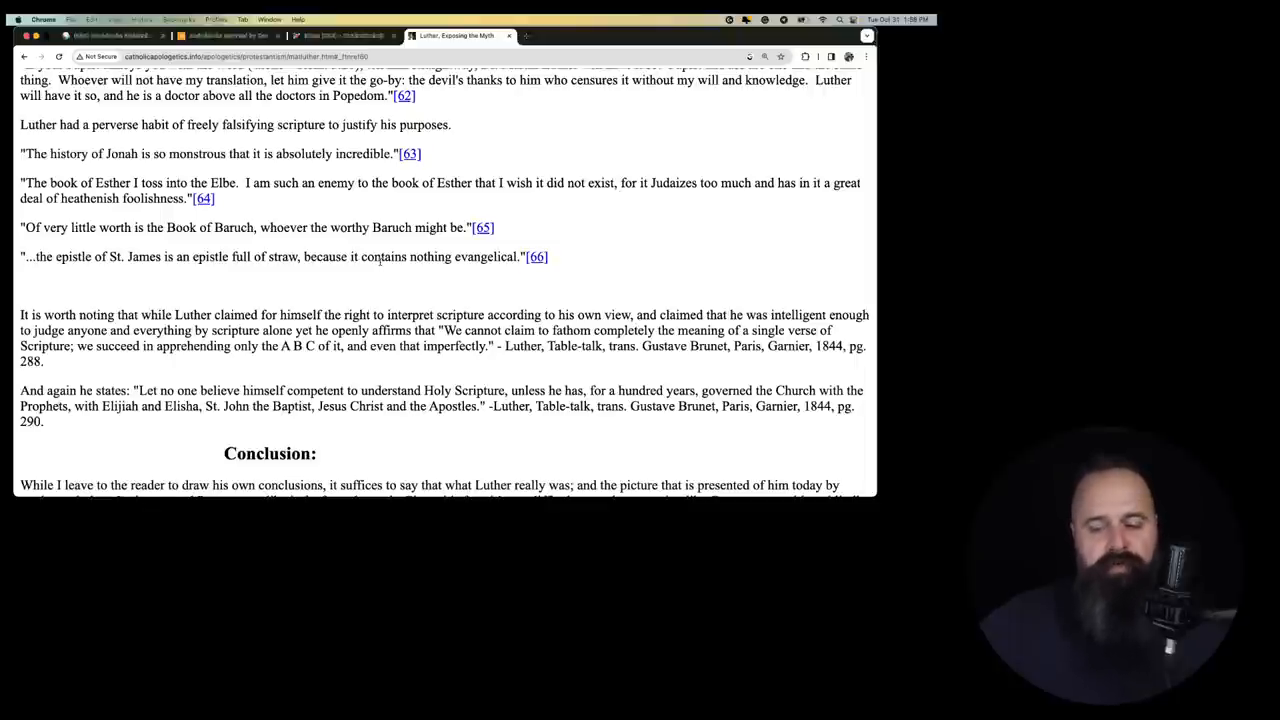
scroll(down, 3)
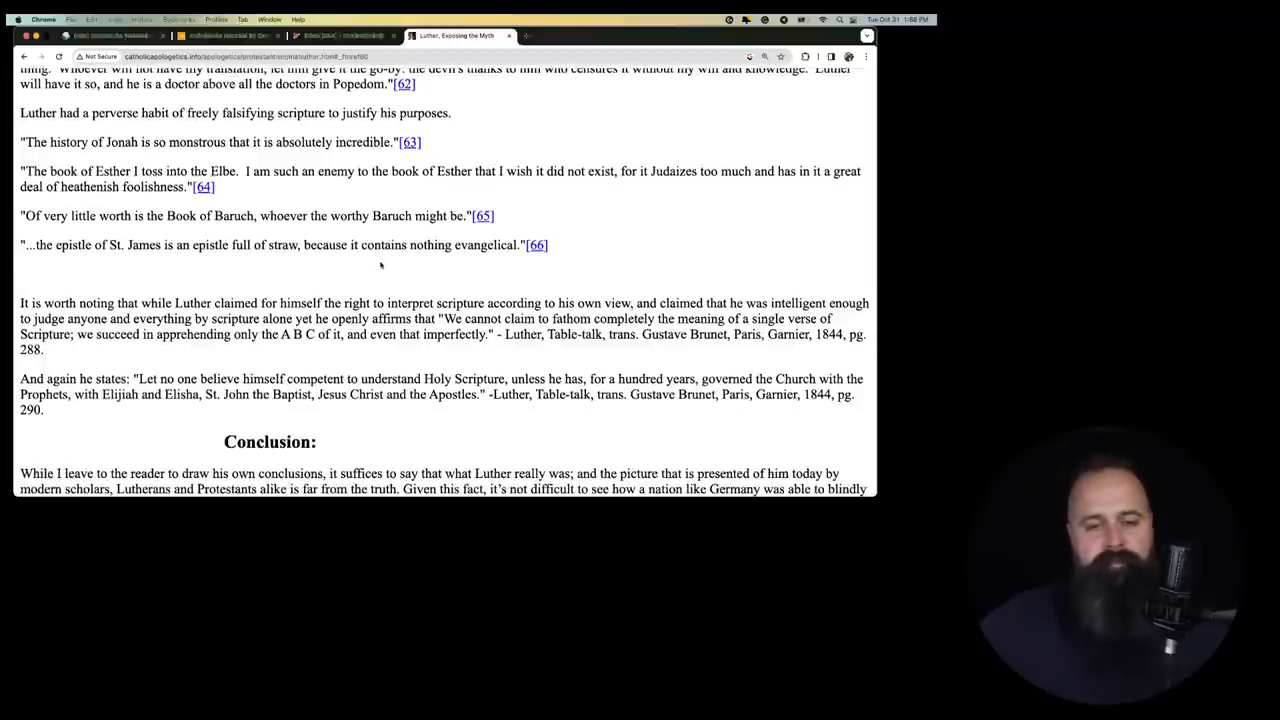
scroll(down, 3)
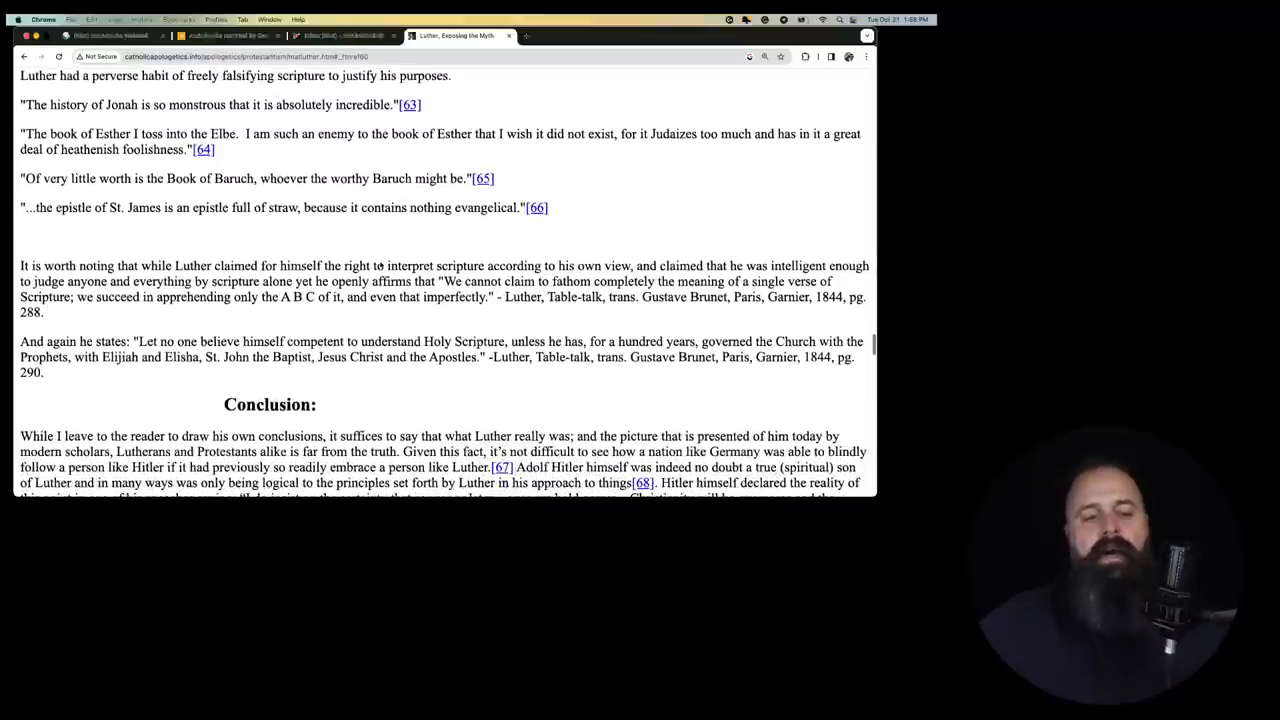
scroll(down, 3)
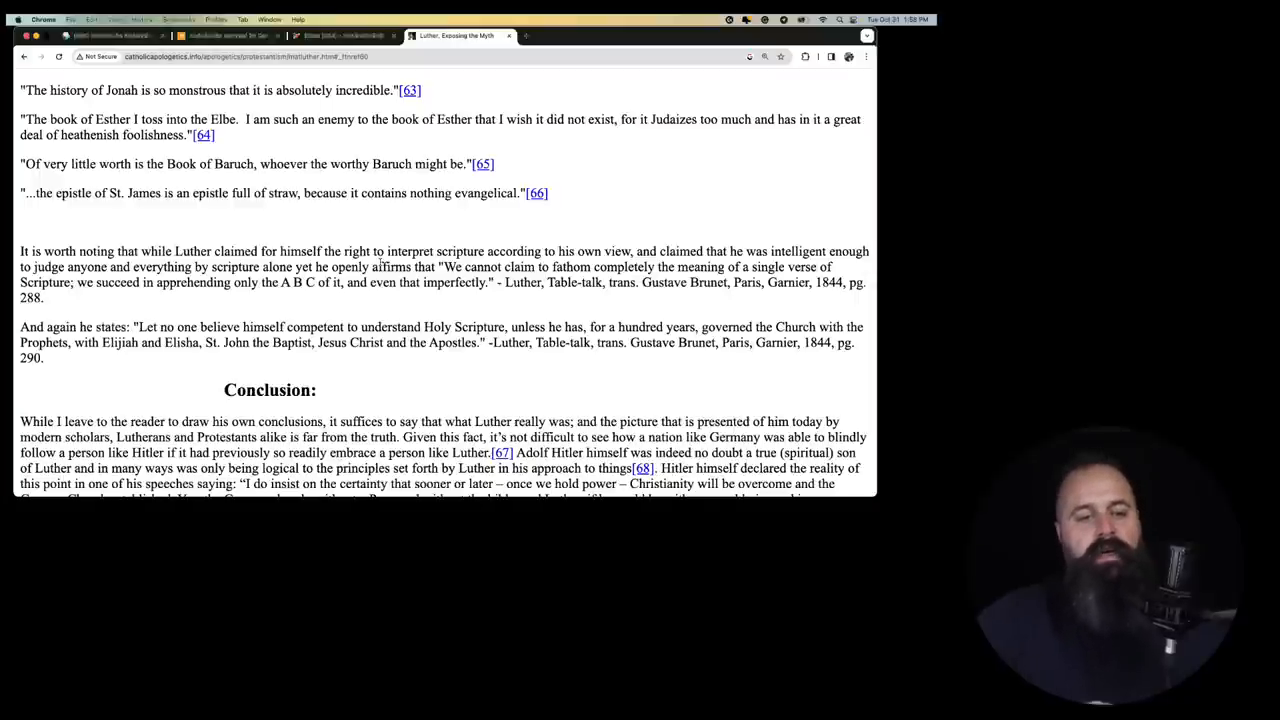
scroll(down, 3)
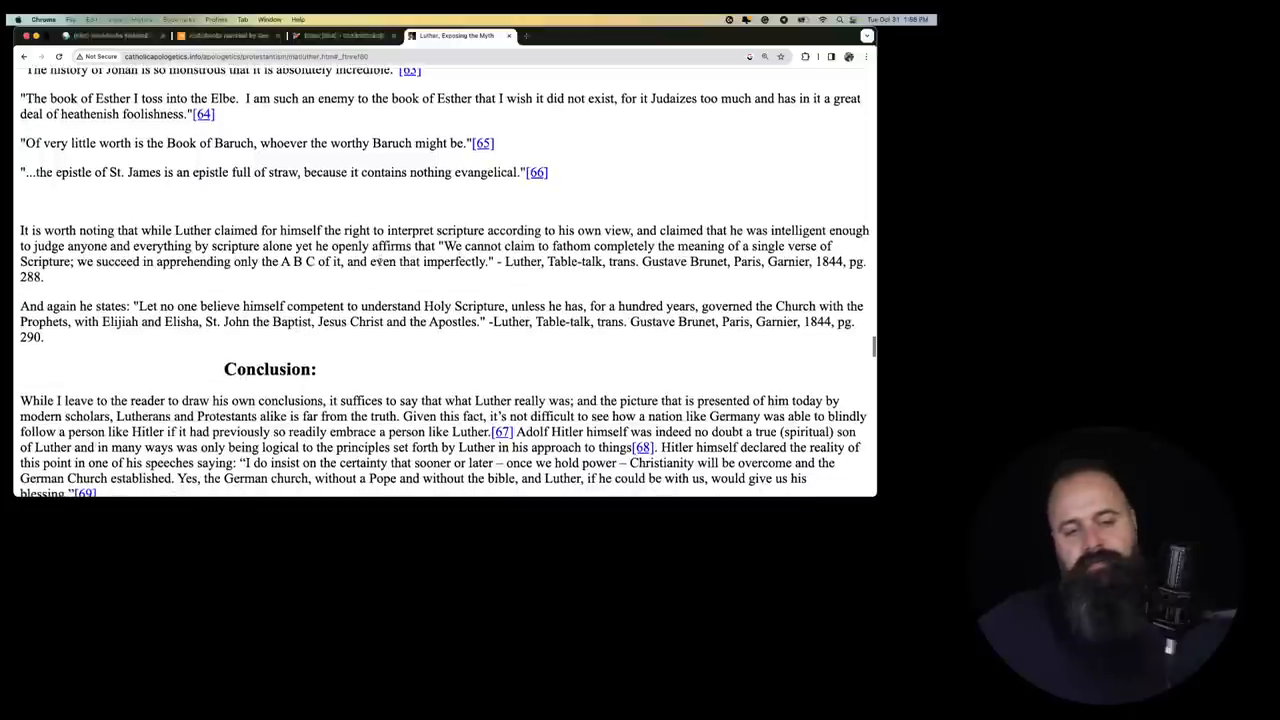
scroll(down, 3)
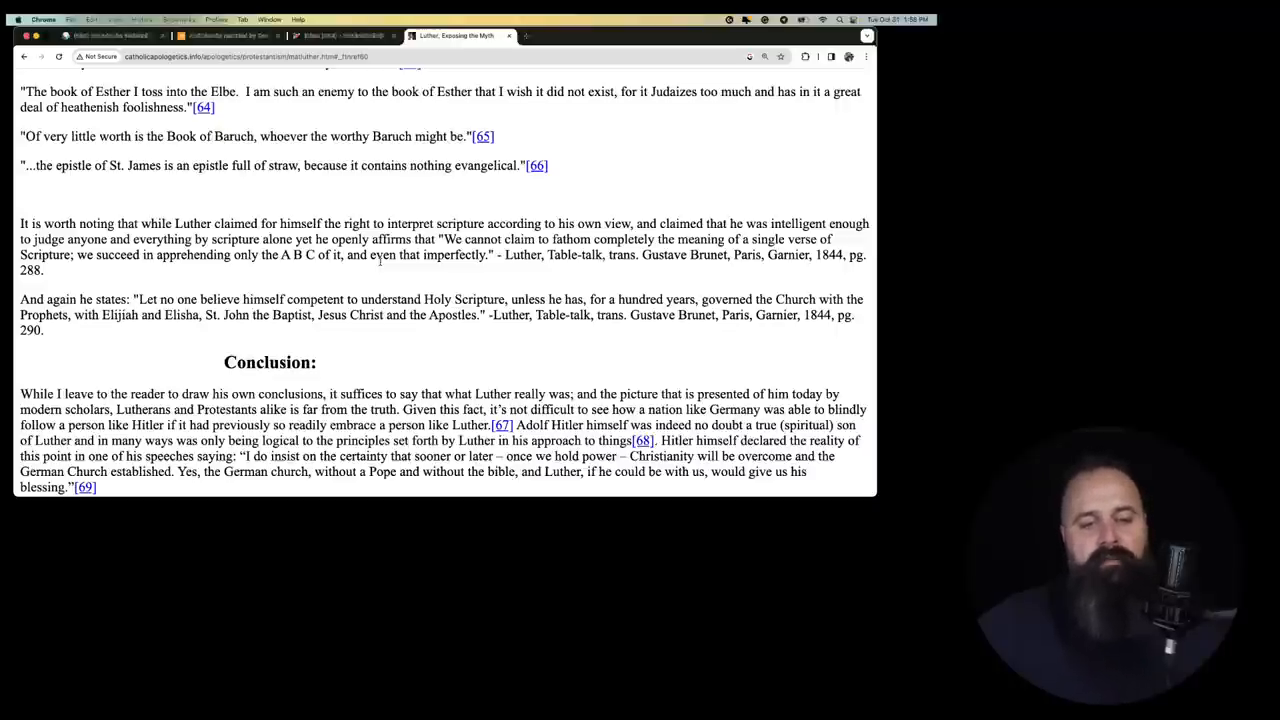
scroll(down, 3)
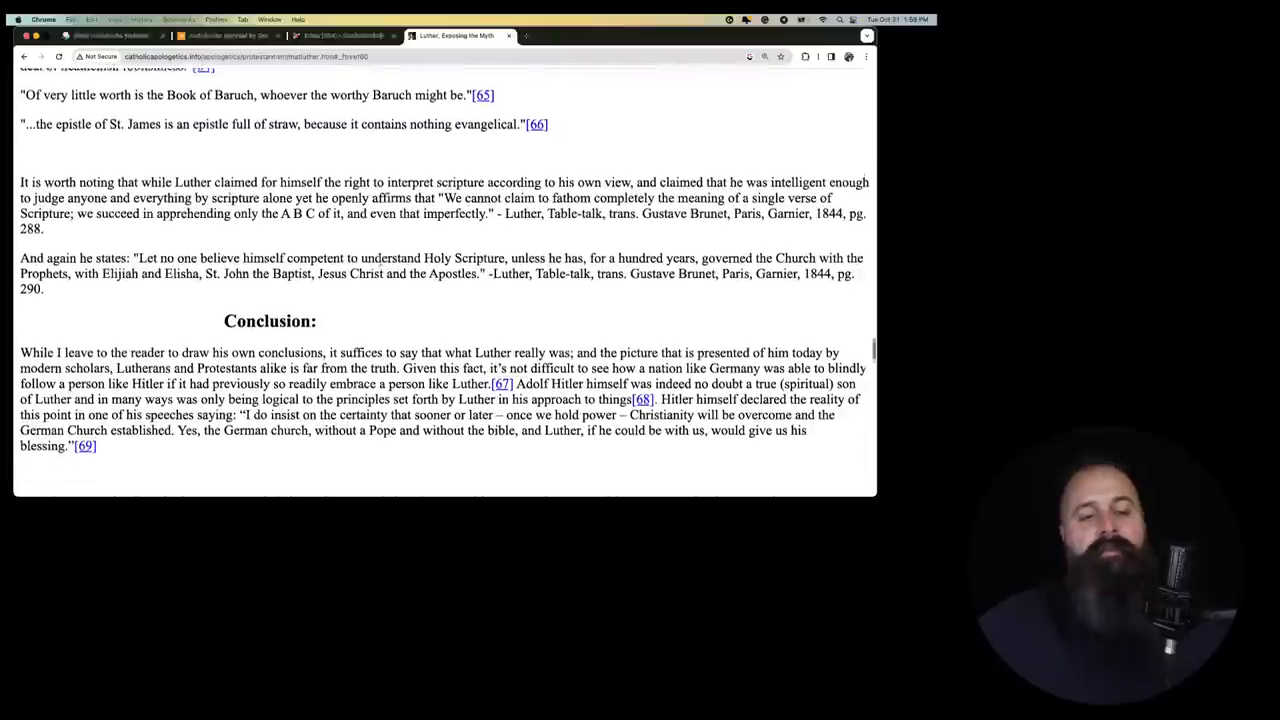
scroll(down, 3)
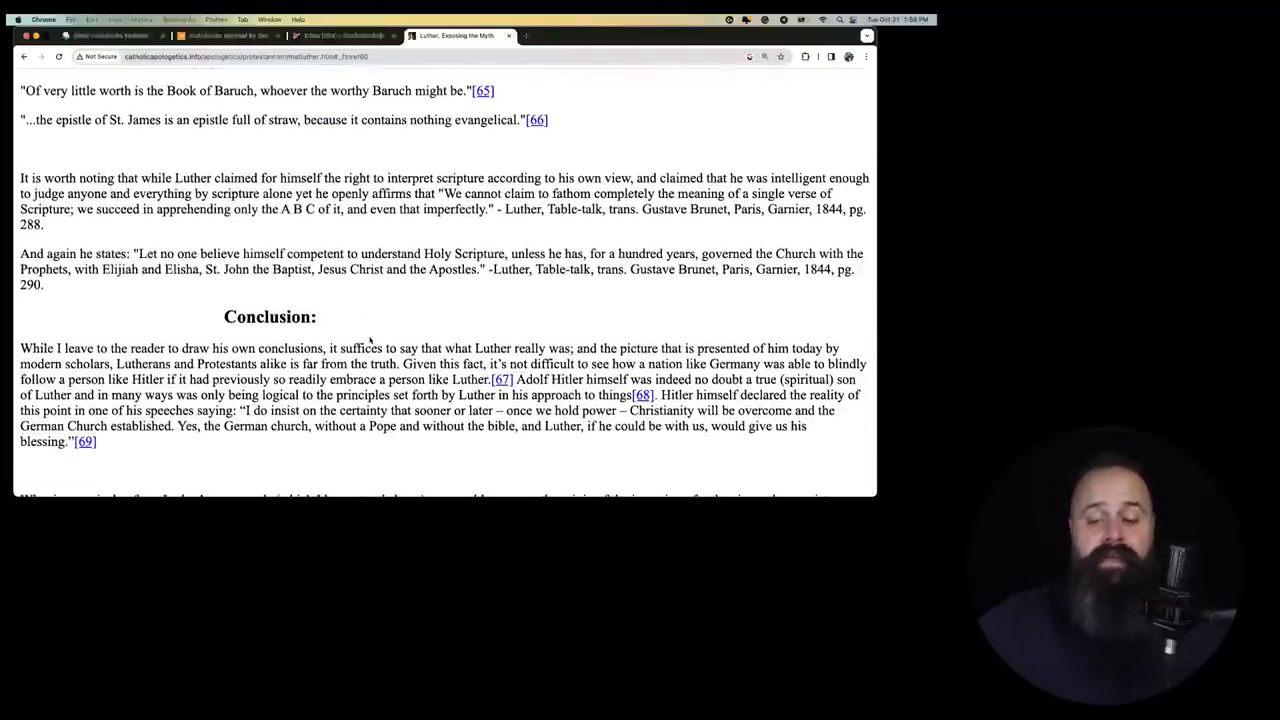
scroll(down, 3)
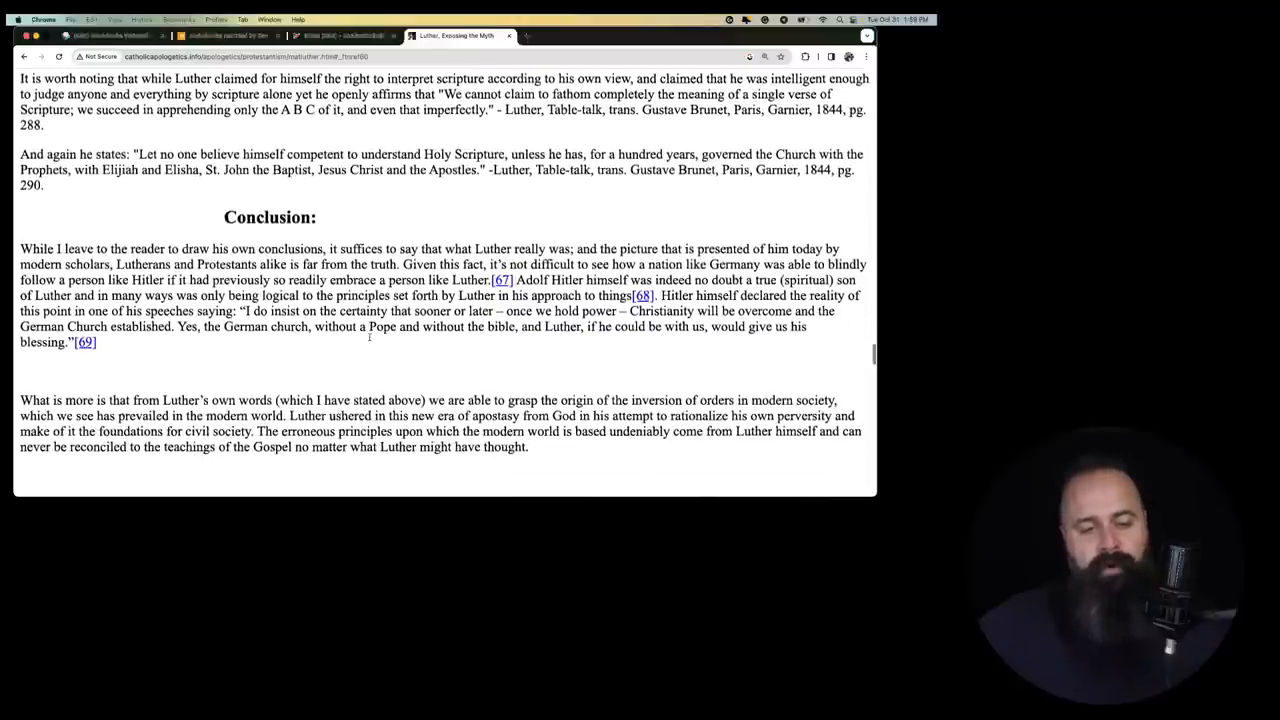
scroll(up, 3)
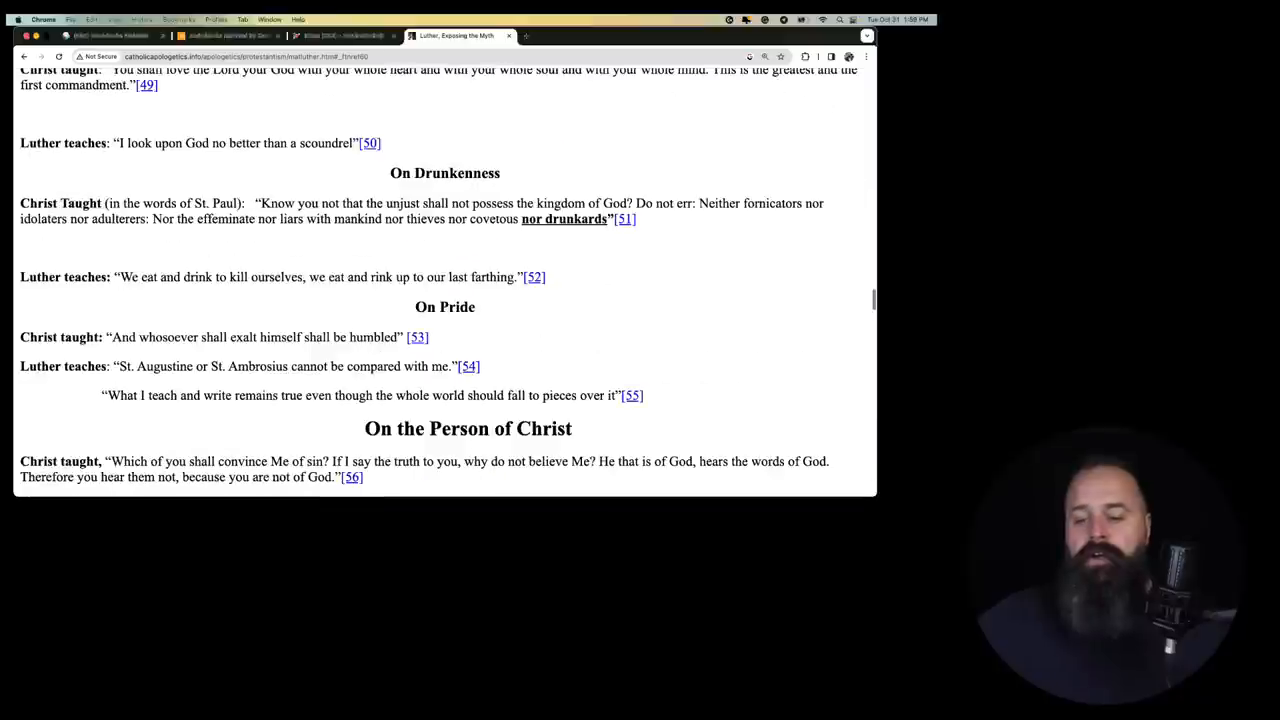